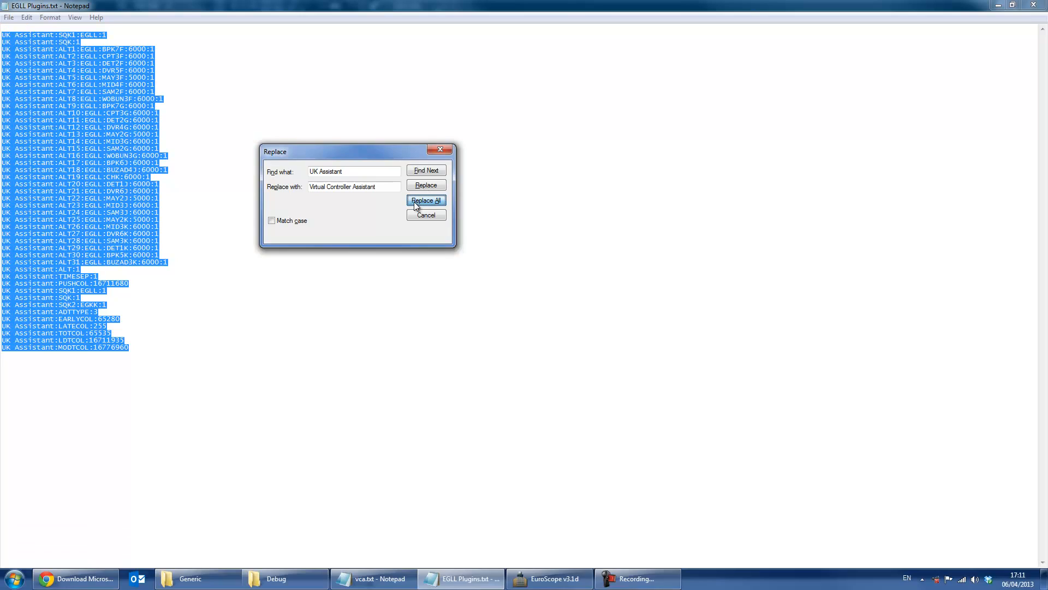
- Replace all 'UK Assistant' entries in EGLL Plugins.txt with 'Virtual Controller Assistant'
{"action": "left_click", "coordinate": [426, 200]}
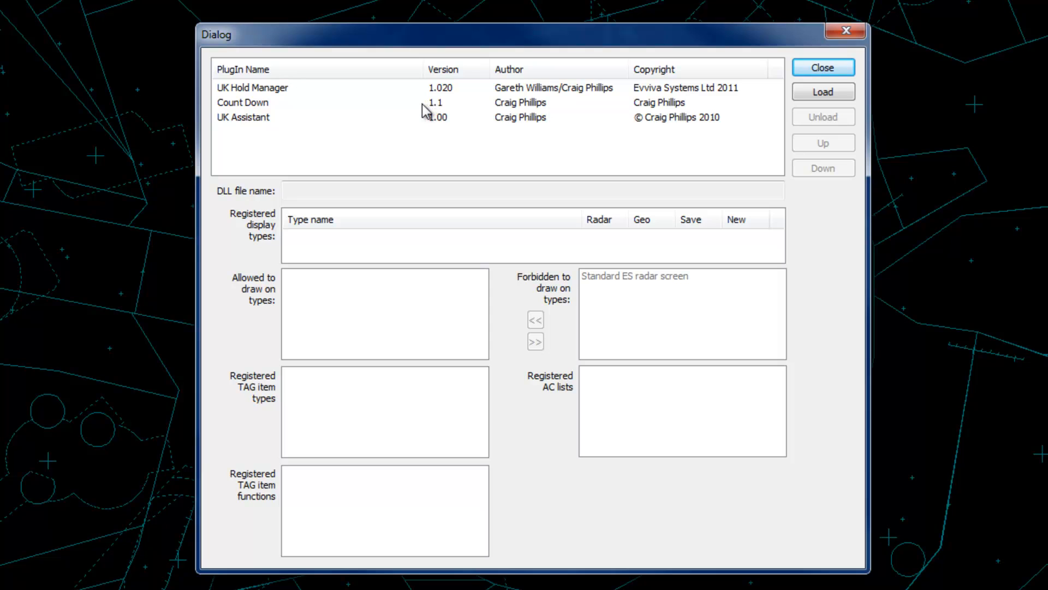
- Unload the Count Down and UK Assistant plug-ins
{"action": "left_click", "coordinate": [256, 103]}
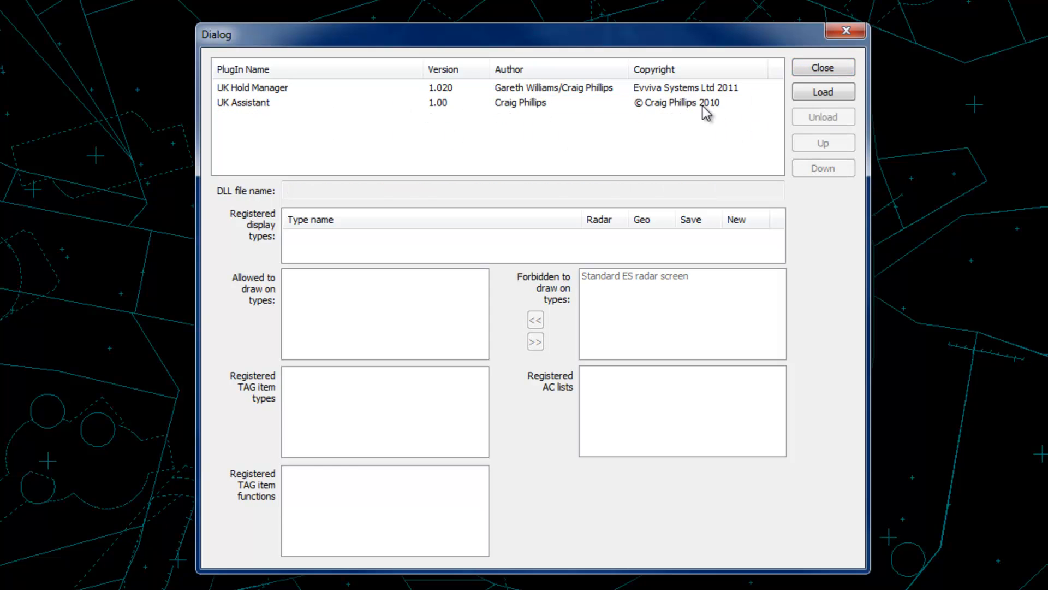
{"action": "left_click", "coordinate": [243, 102]}
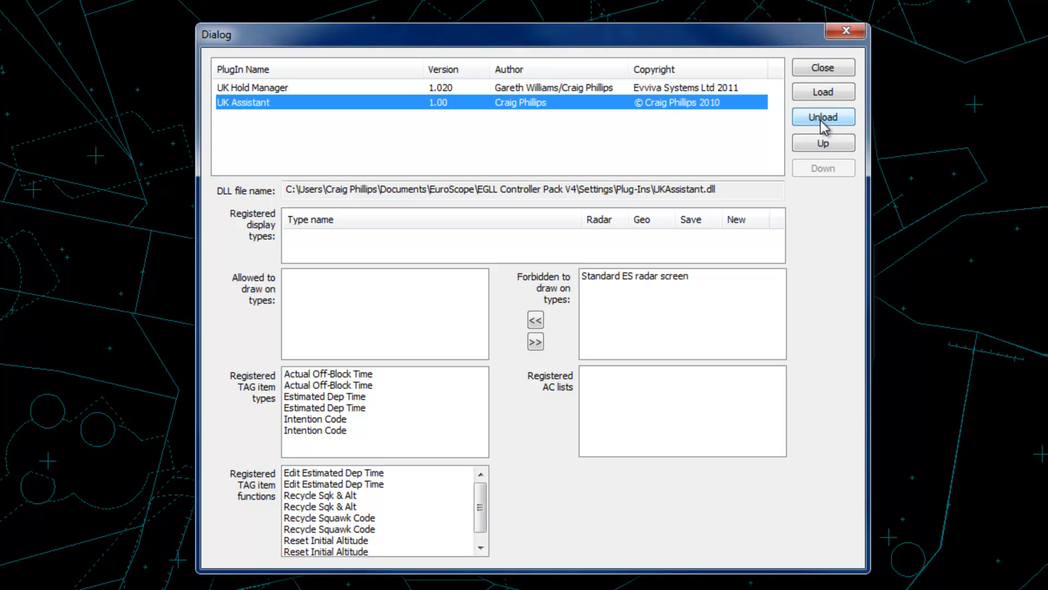
{"action": "left_click", "coordinate": [824, 117]}
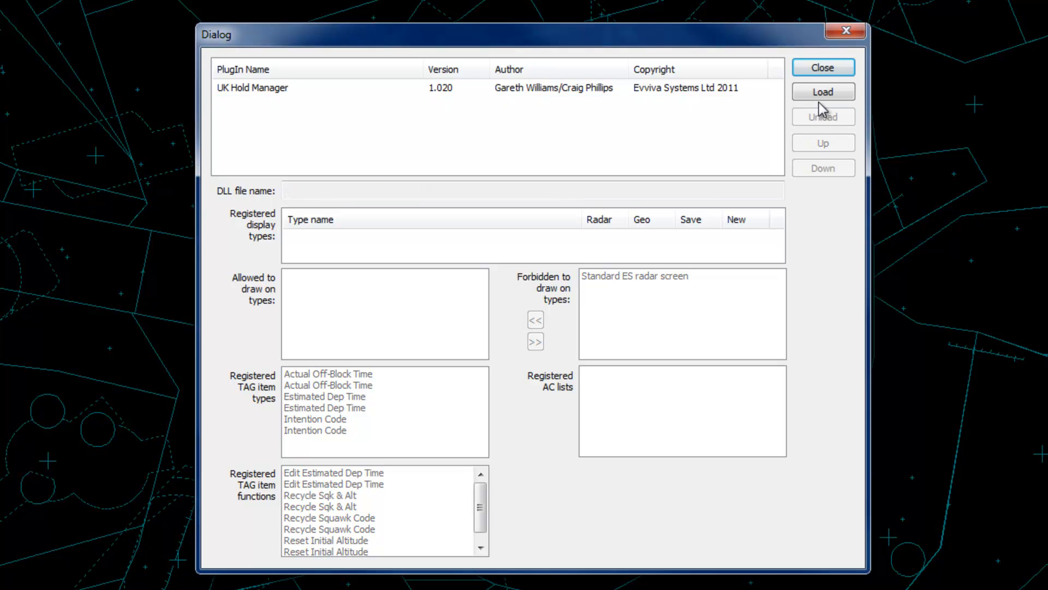
- Load VirtualControllerAssistant.dll and allow it to draw on the Standard ES radar screen
{"action": "left_click", "coordinate": [824, 91]}
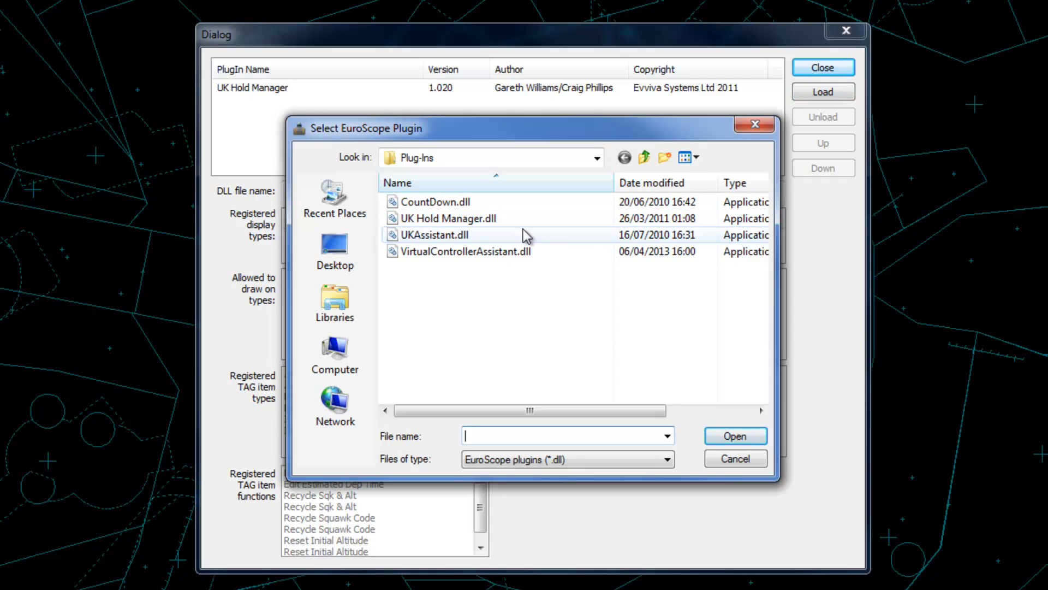
{"action": "mouse_move", "coordinate": [491, 262]}
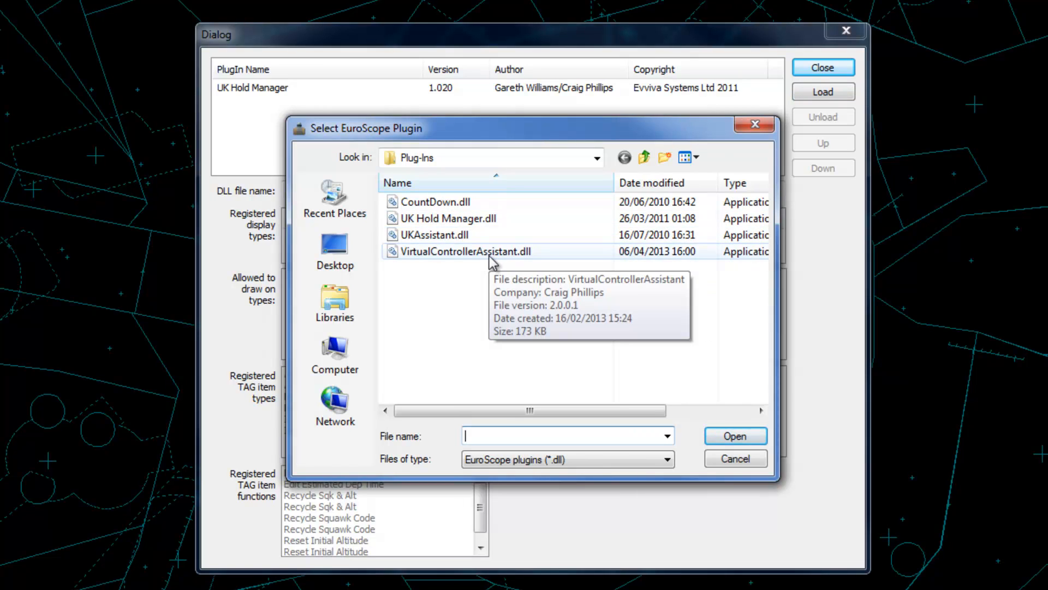
{"action": "left_click", "coordinate": [466, 251]}
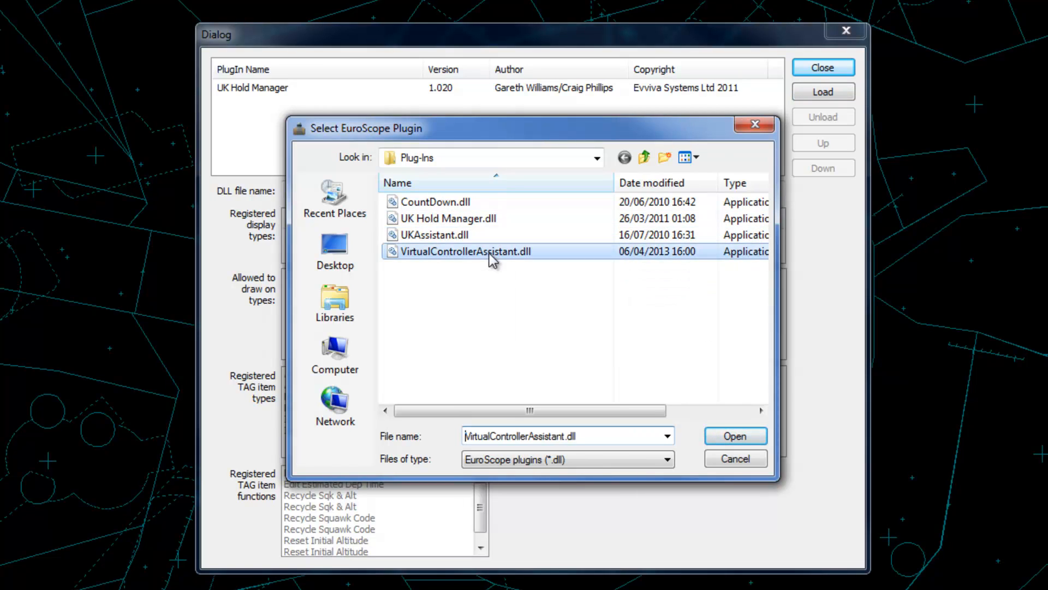
{"action": "left_click", "coordinate": [736, 435]}
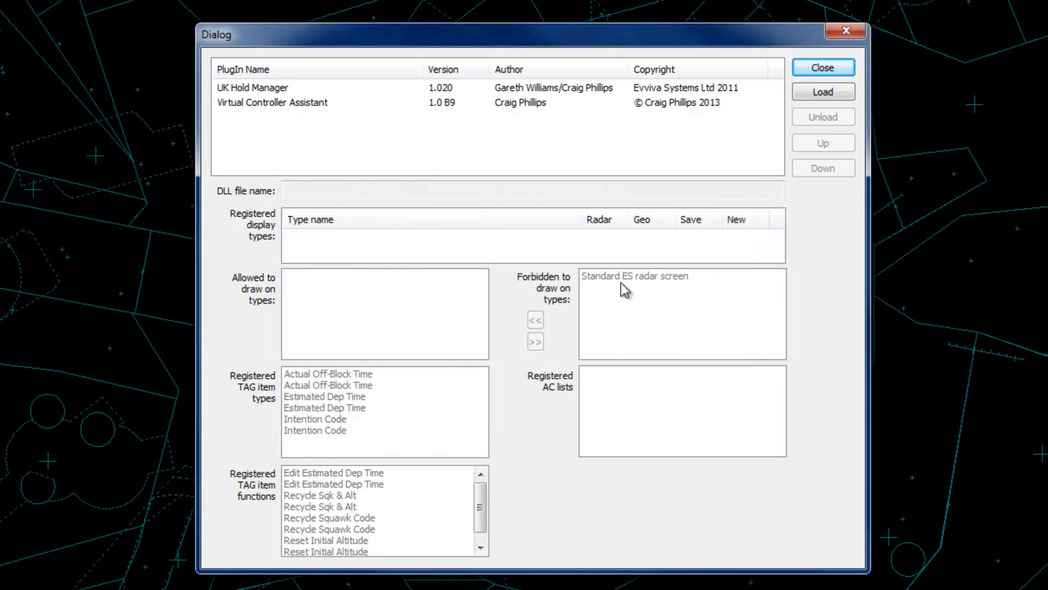
{"action": "left_click", "coordinate": [272, 103]}
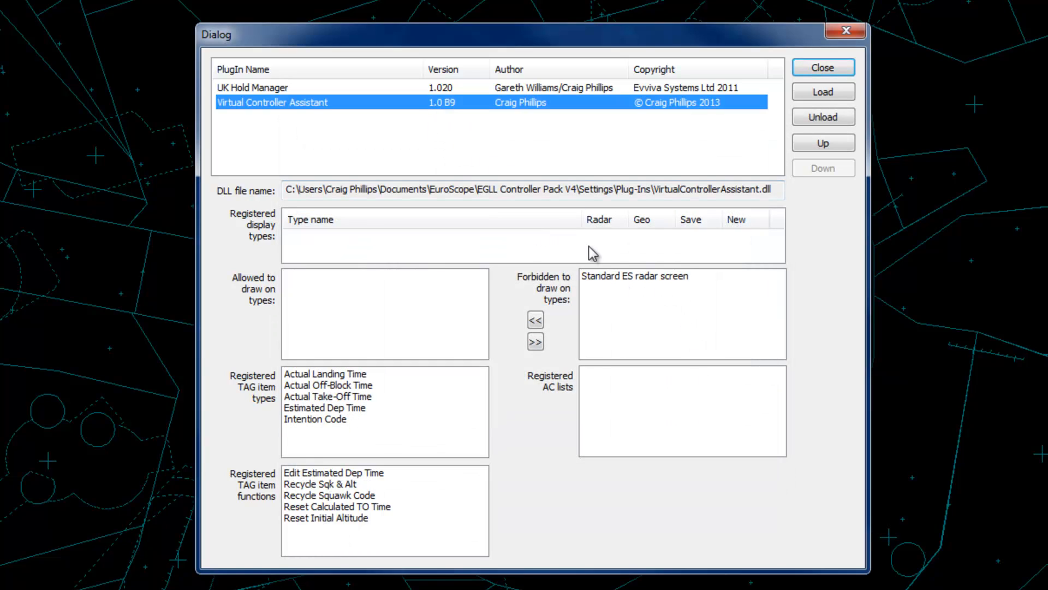
{"action": "mouse_move", "coordinate": [637, 287]}
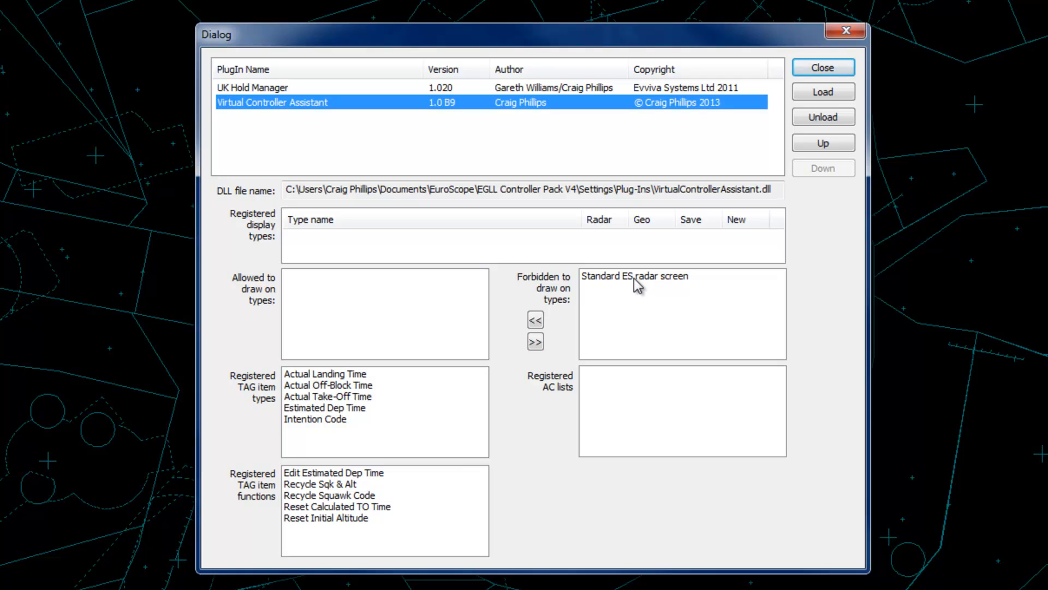
{"action": "mouse_move", "coordinate": [614, 284]}
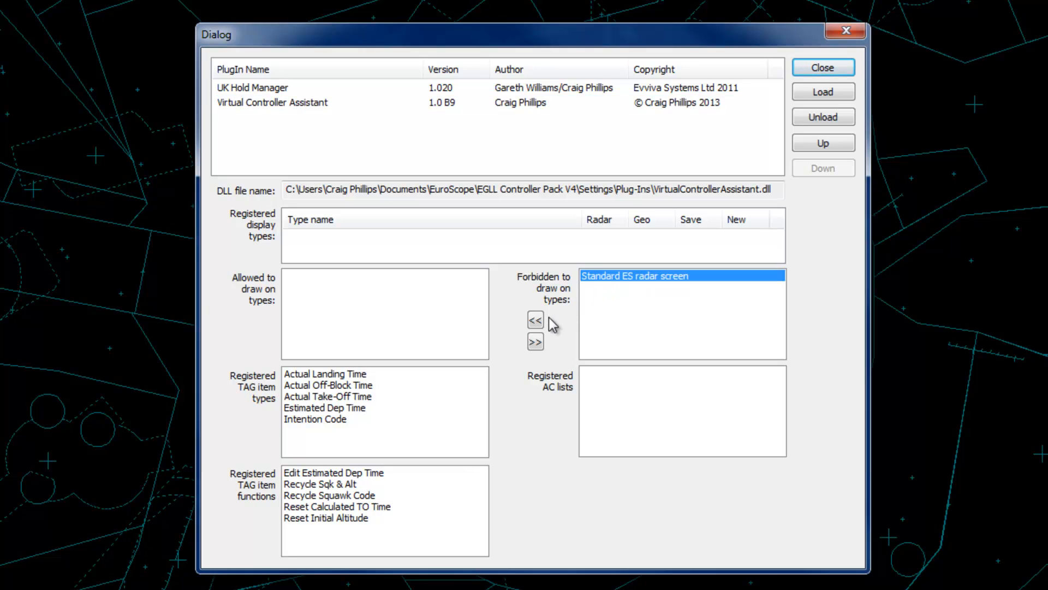
{"action": "left_click", "coordinate": [535, 319]}
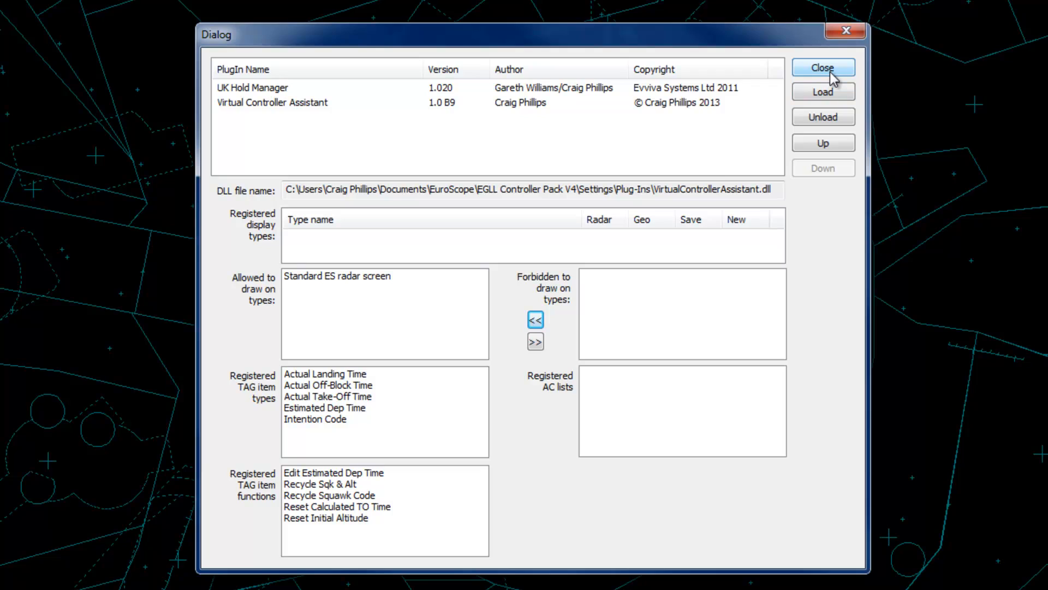
{"action": "left_click", "coordinate": [824, 67]}
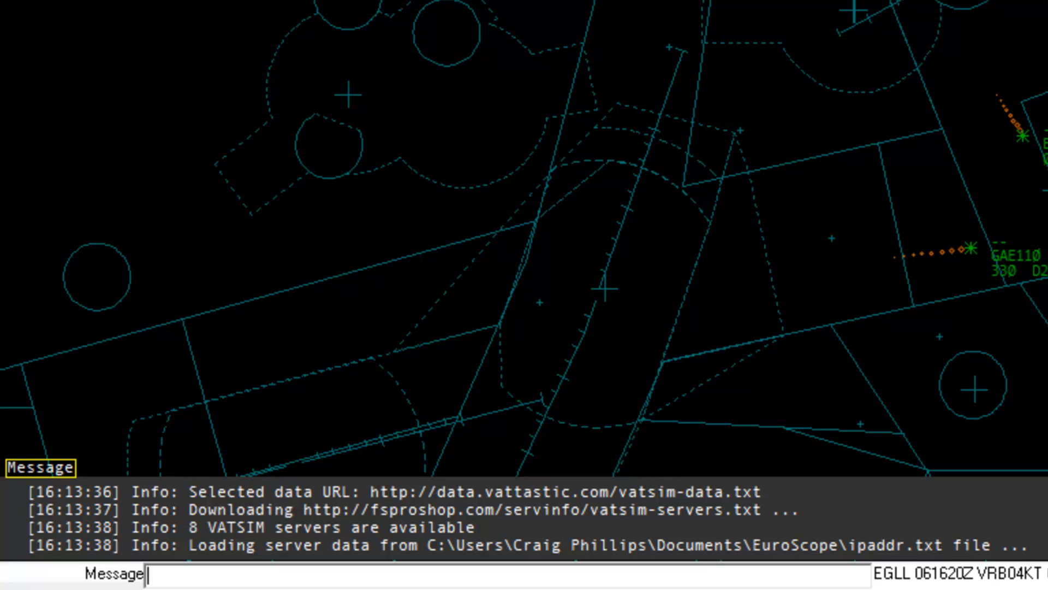
- Run the '.vca s' command to show the VCA Squawk settings window
{"action": "type", "text": ".vca"}
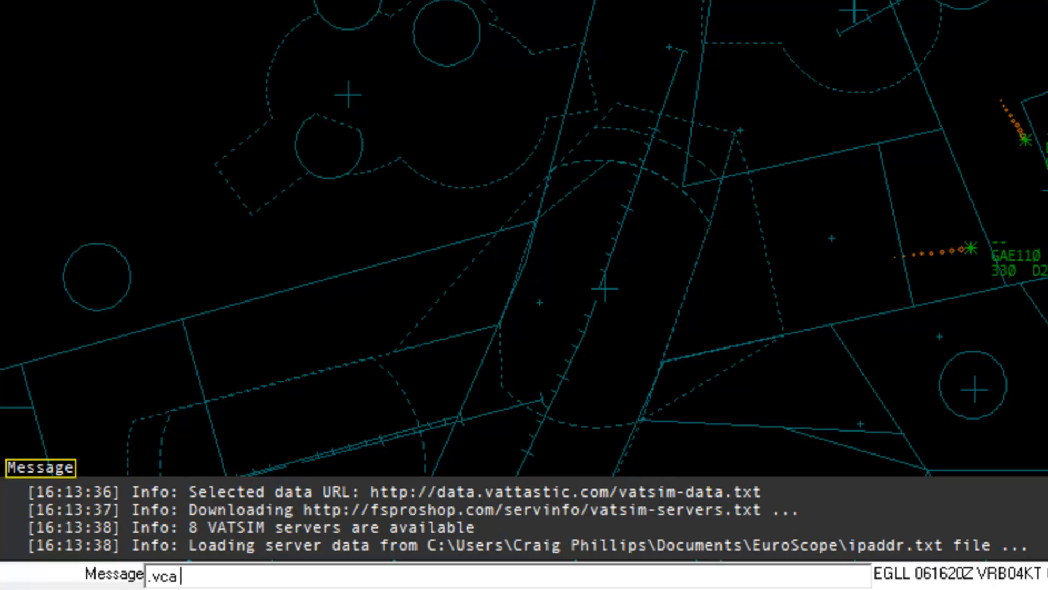
{"action": "type", "text": "s"}
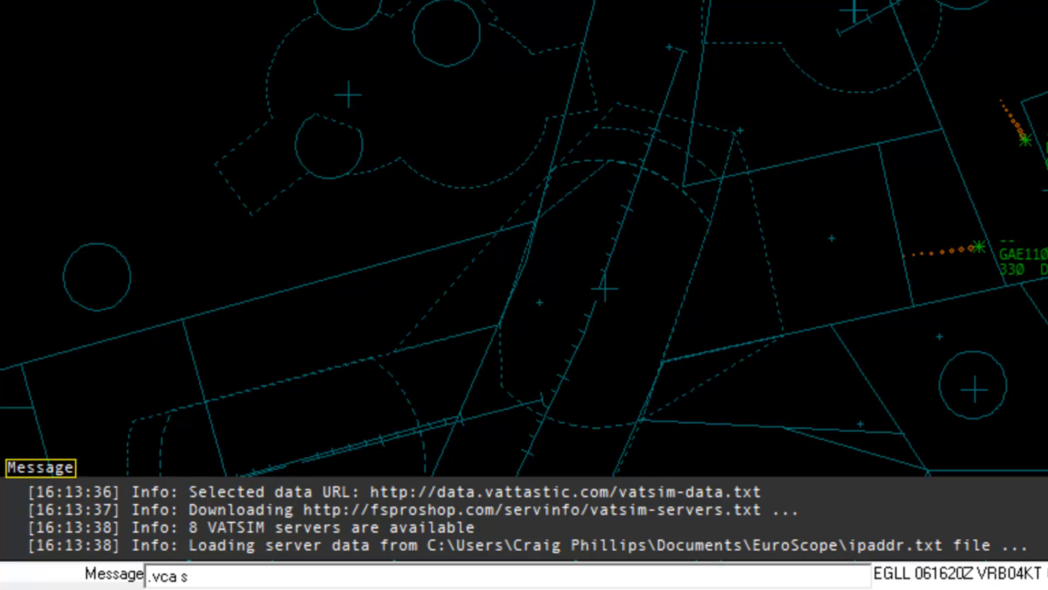
{"action": "key", "text": "Enter"}
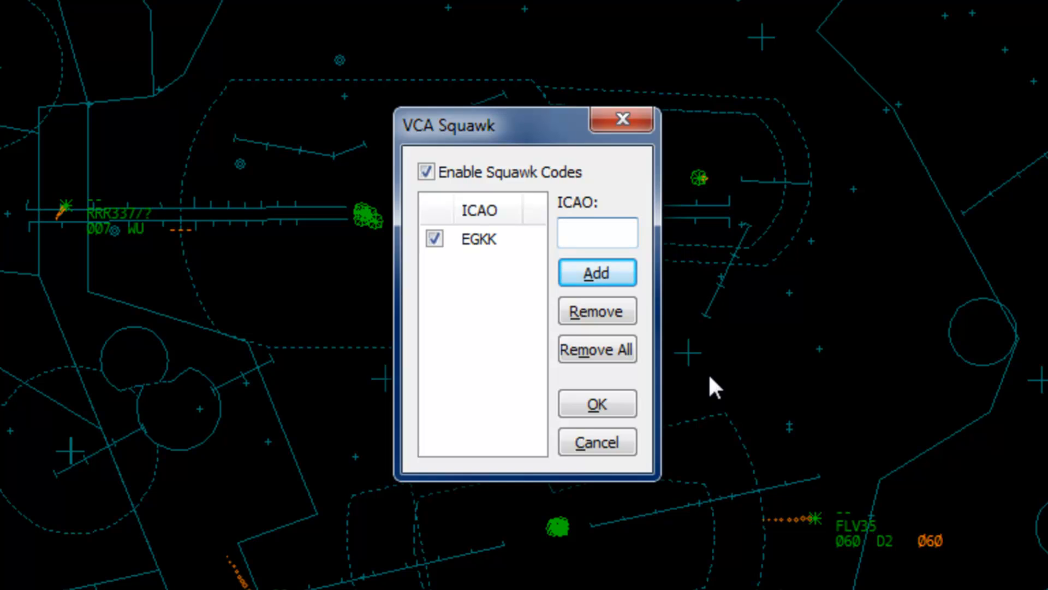
- Add EGLL to the squawk airports, remove it again, and confirm with only EGKK
{"action": "left_click", "coordinate": [597, 231]}
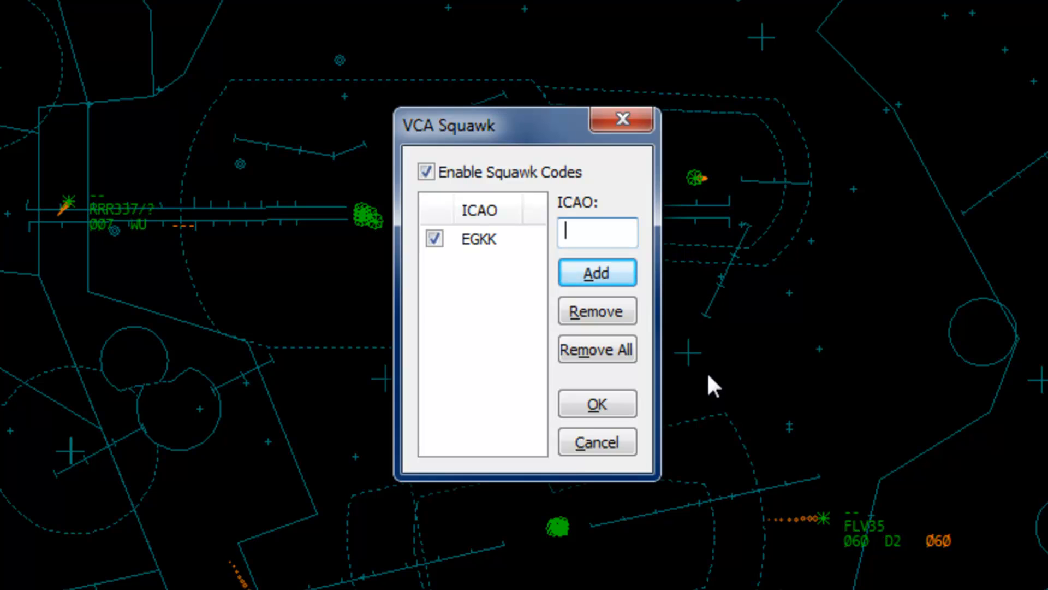
{"action": "mouse_move", "coordinate": [632, 356]}
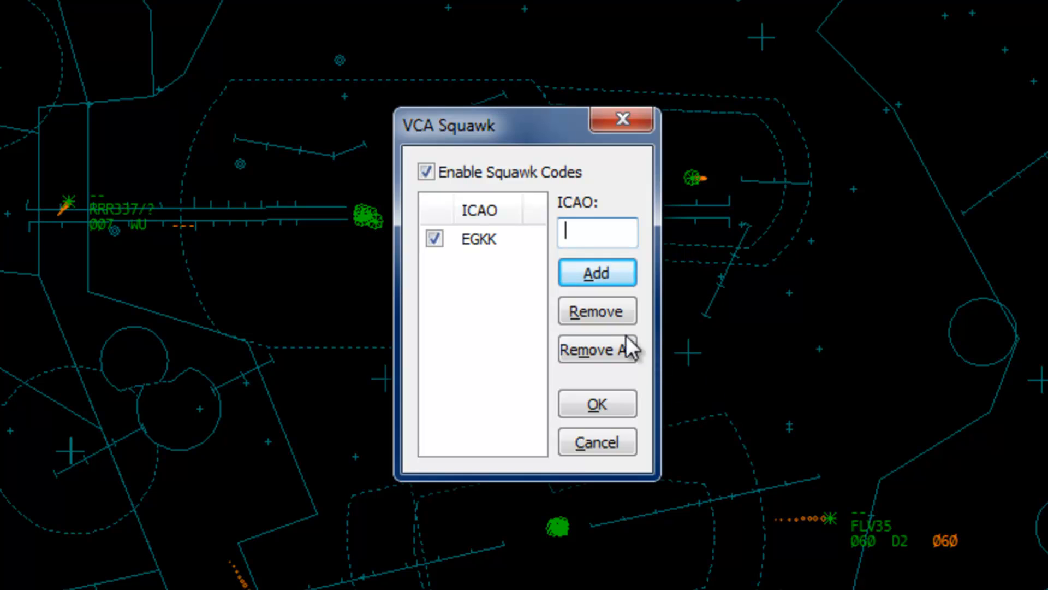
{"action": "mouse_move", "coordinate": [605, 231]}
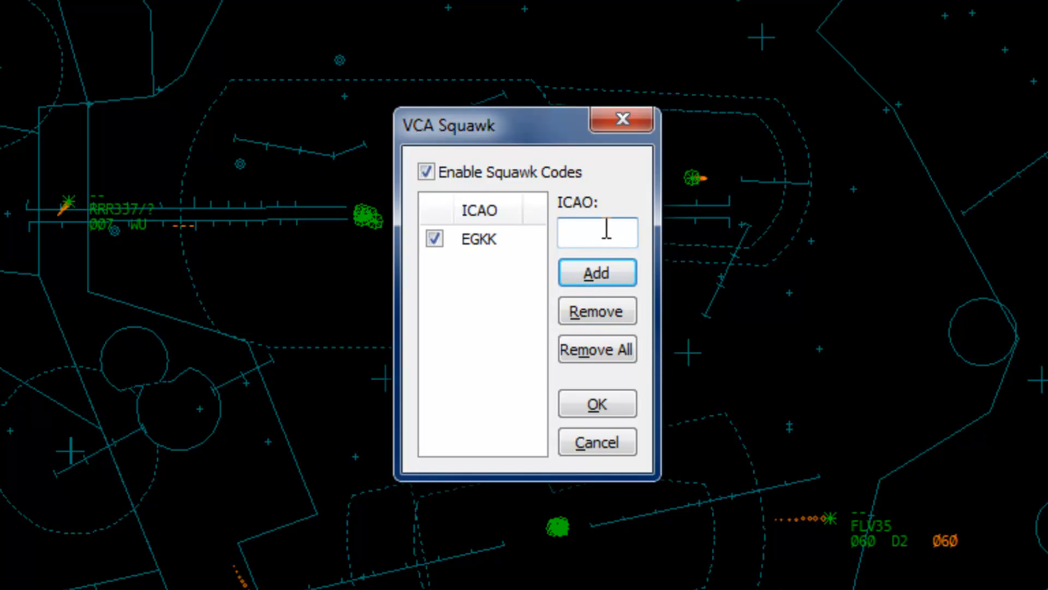
{"action": "type", "text": "EGLL"}
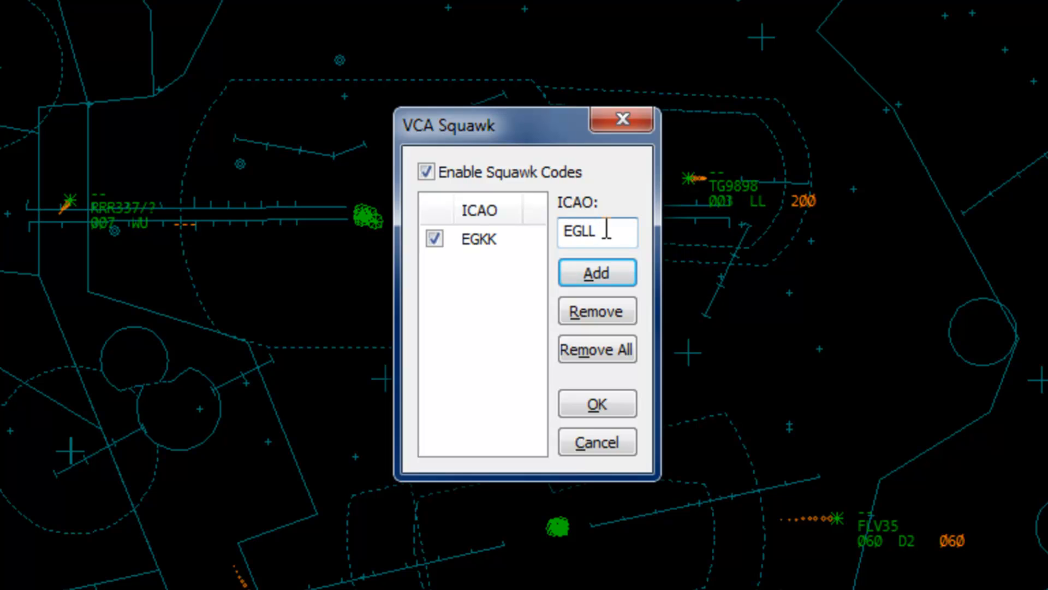
{"action": "left_click", "coordinate": [597, 273]}
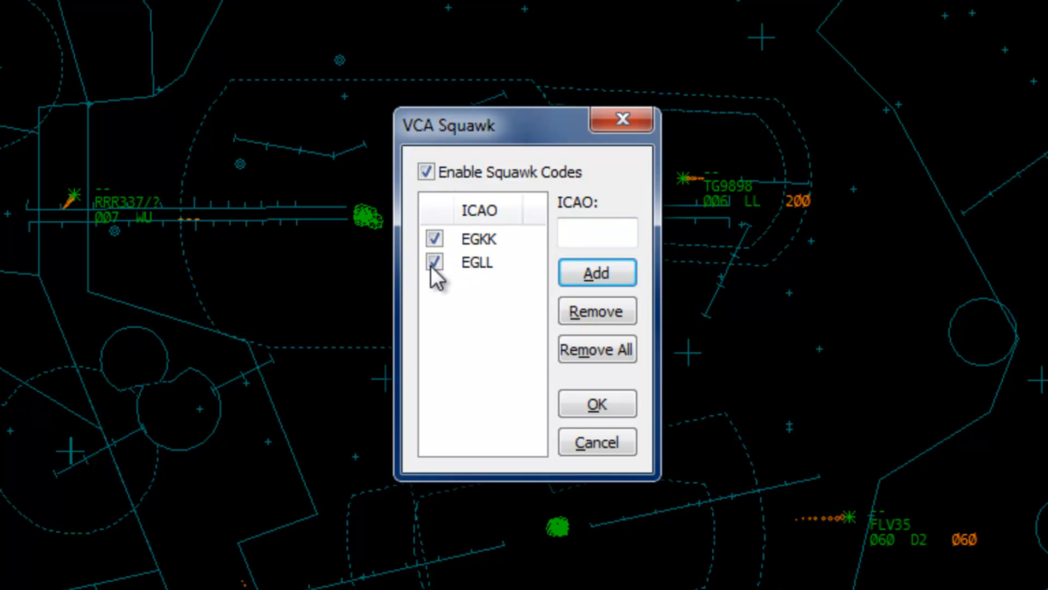
{"action": "left_click", "coordinate": [476, 262]}
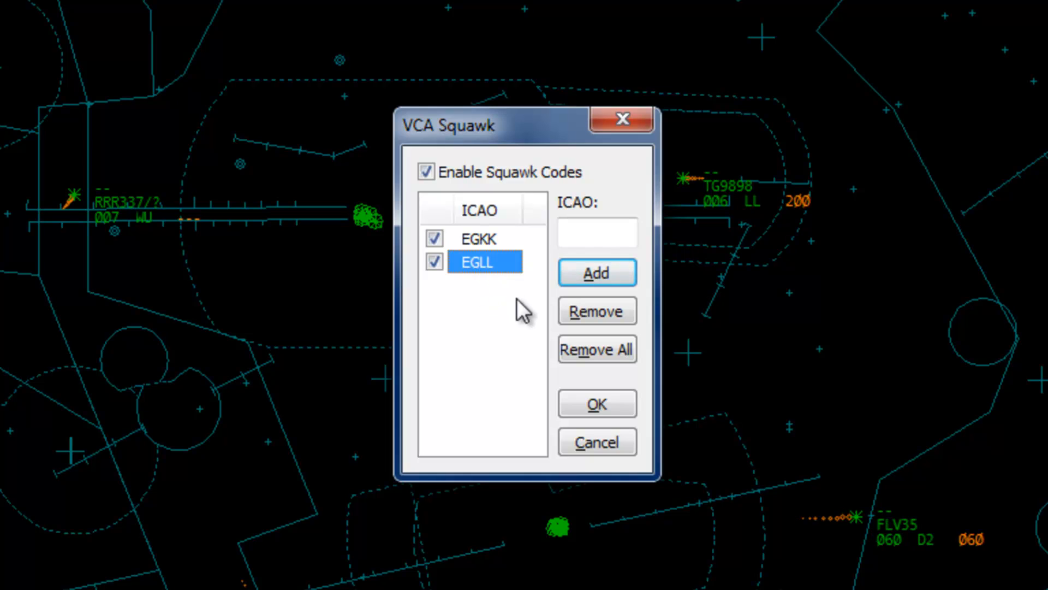
{"action": "mouse_move", "coordinate": [593, 326]}
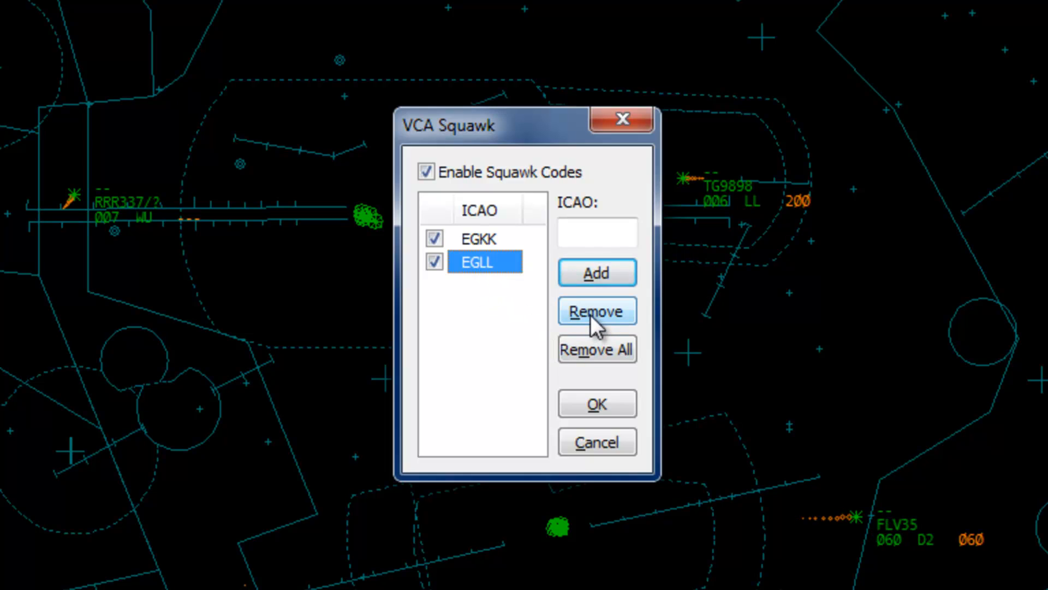
{"action": "left_click", "coordinate": [597, 311]}
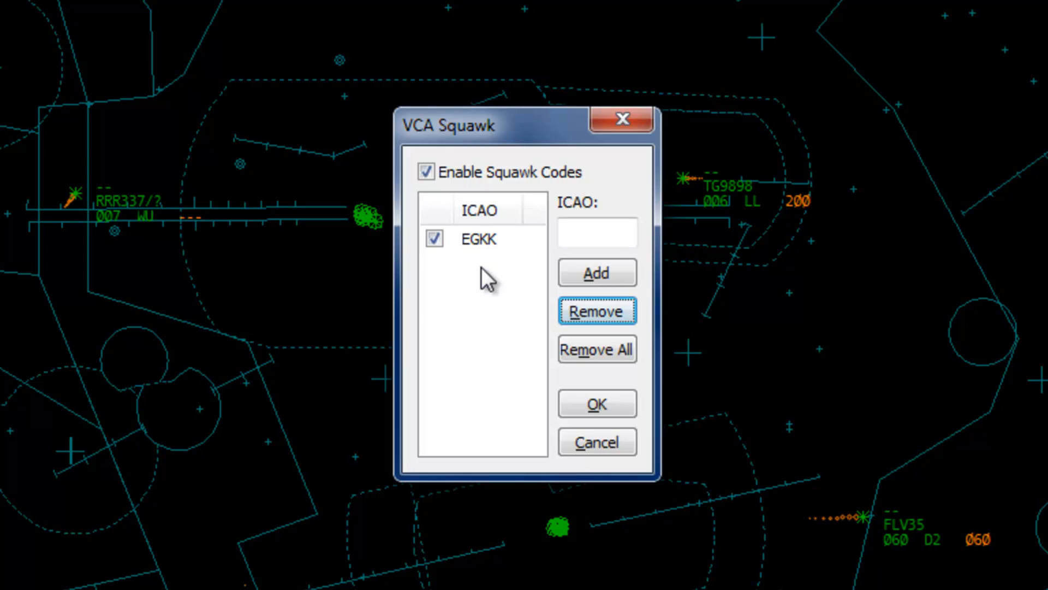
{"action": "mouse_move", "coordinate": [474, 196]}
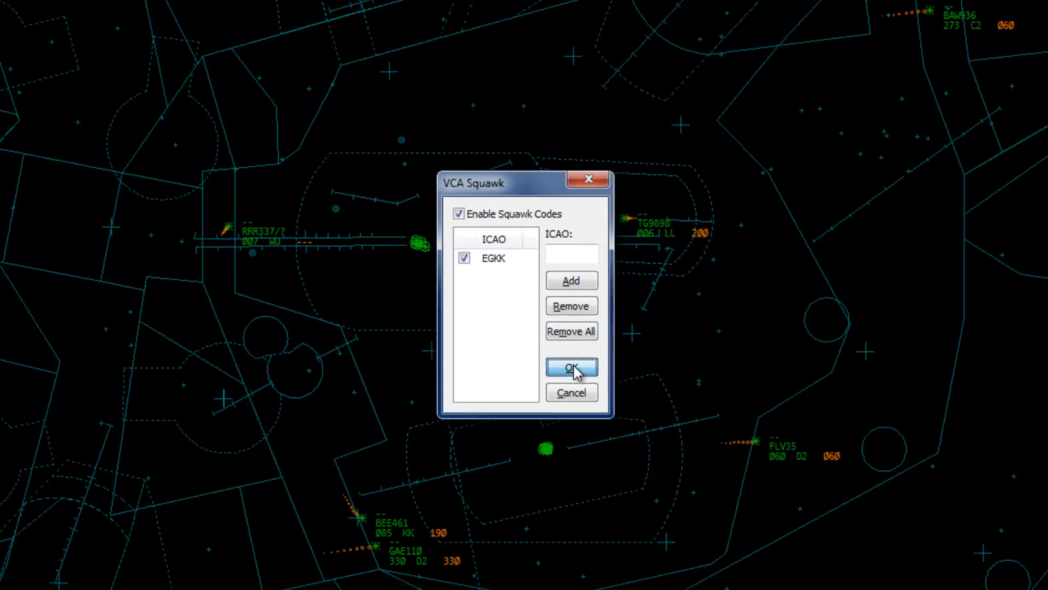
{"action": "left_click", "coordinate": [571, 367]}
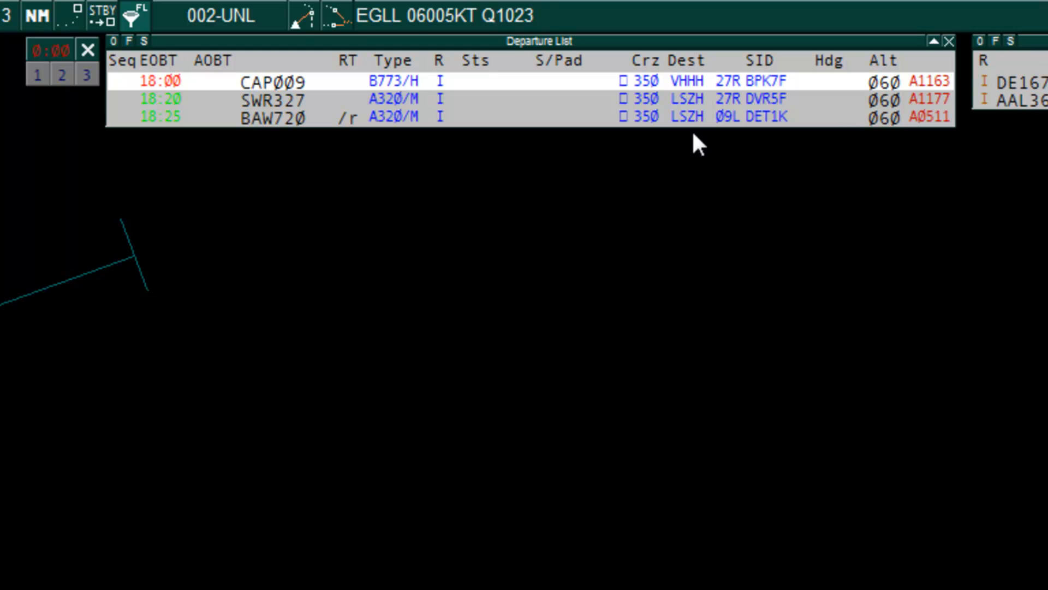
{"action": "mouse_move", "coordinate": [719, 243]}
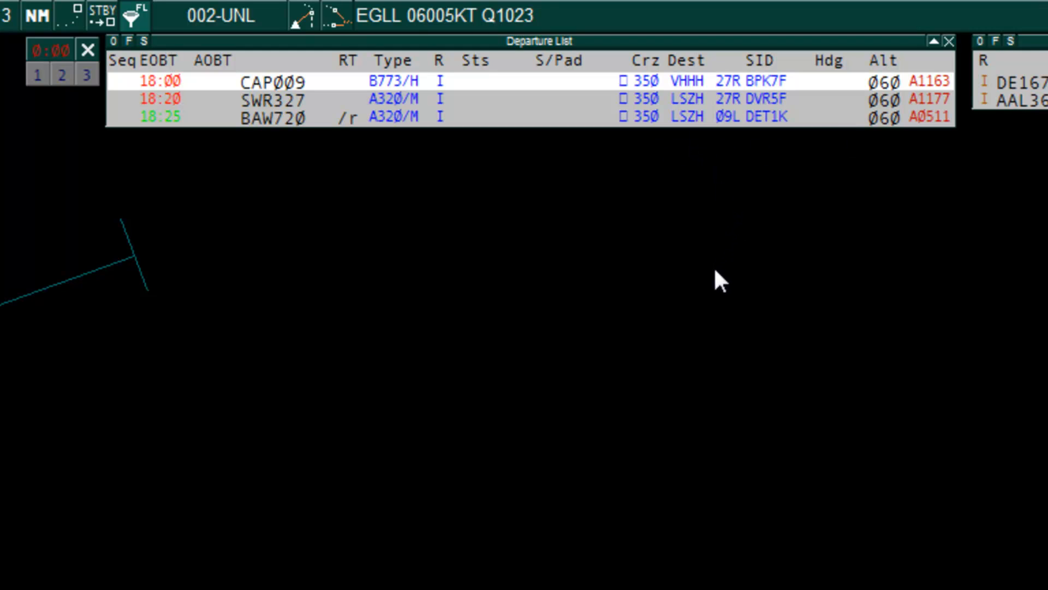
{"action": "mouse_move", "coordinate": [637, 307]}
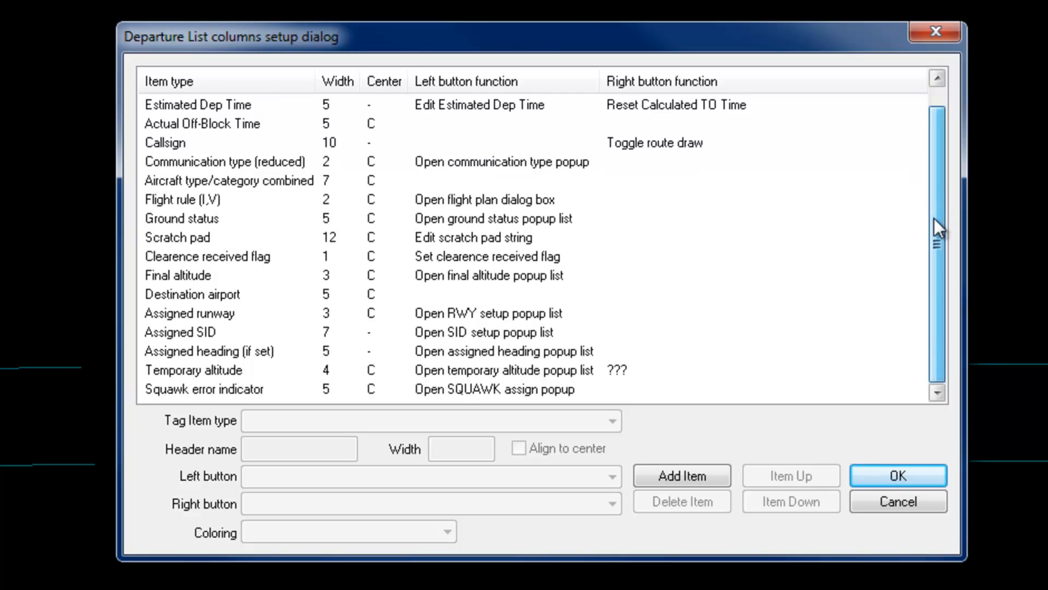
- Set the Squawk error indicator's right button to Virtual Controller Assistant Recycle Squawk Code
{"action": "left_click", "coordinate": [204, 389]}
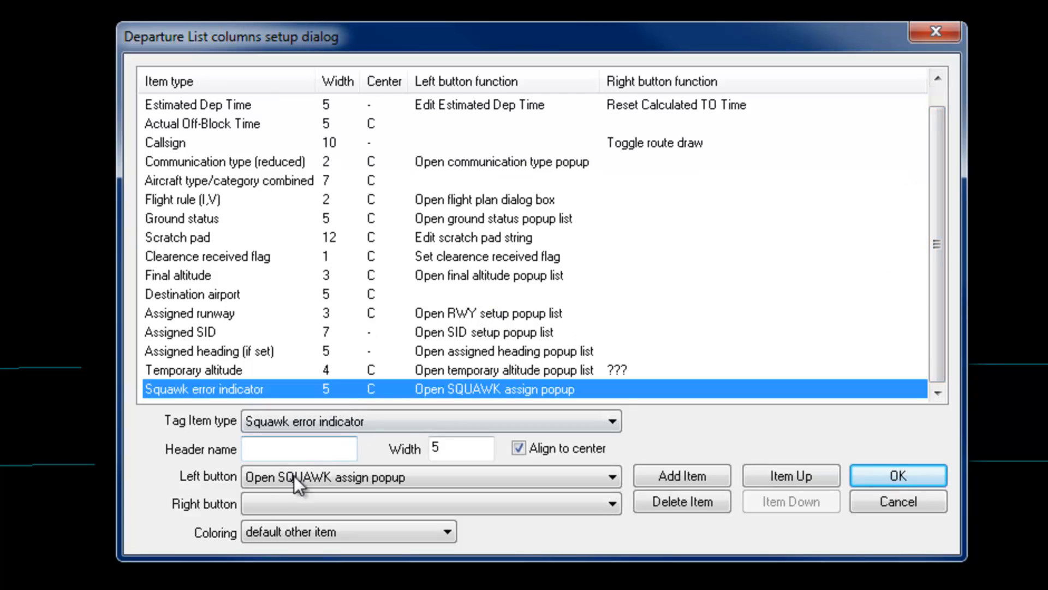
{"action": "left_click", "coordinate": [422, 504]}
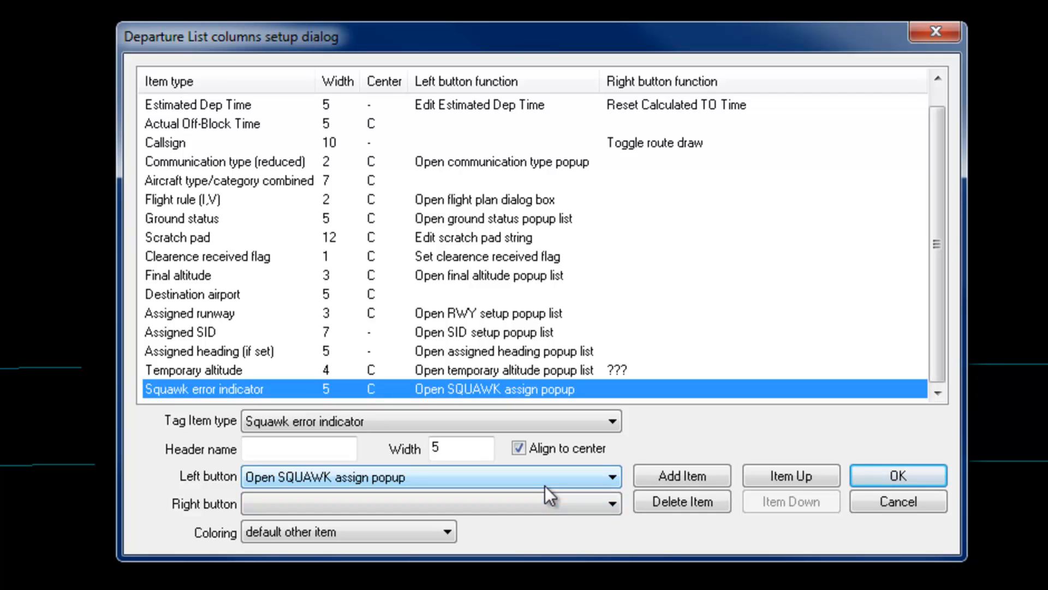
{"action": "left_click", "coordinate": [612, 504]}
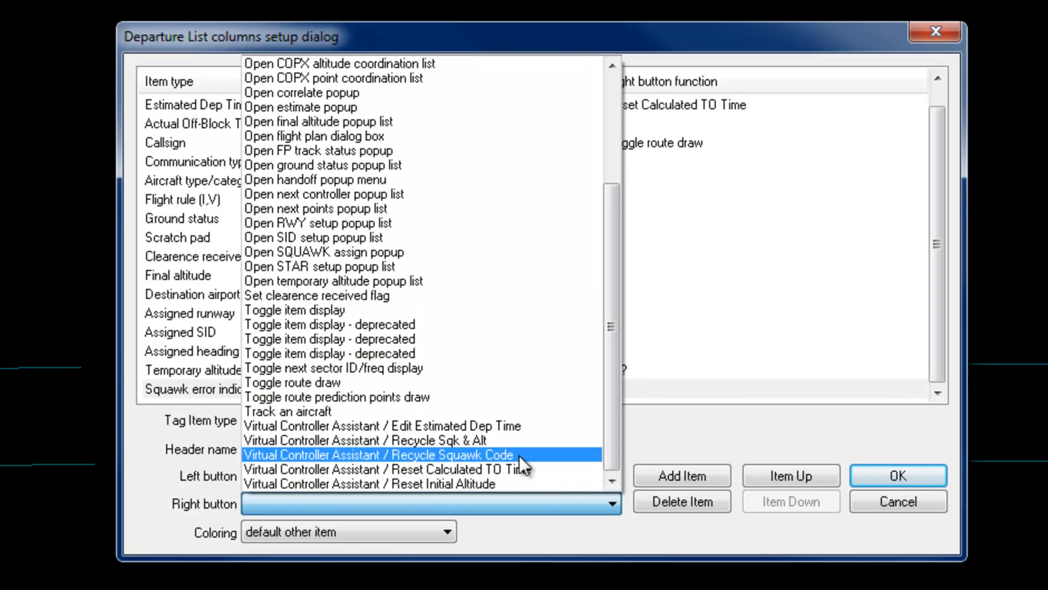
{"action": "left_click", "coordinate": [379, 455]}
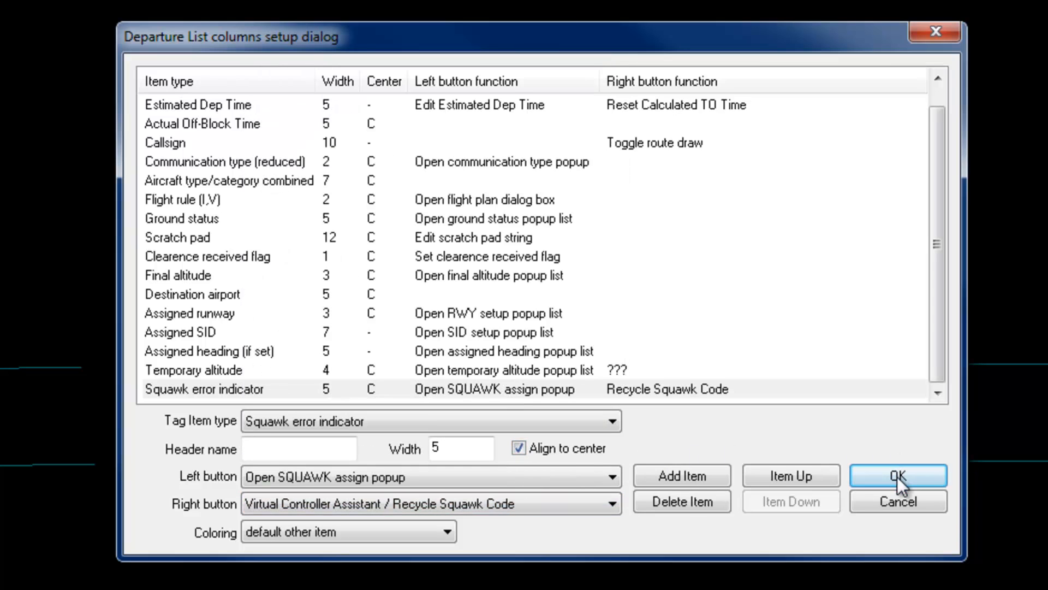
{"action": "left_click", "coordinate": [897, 475]}
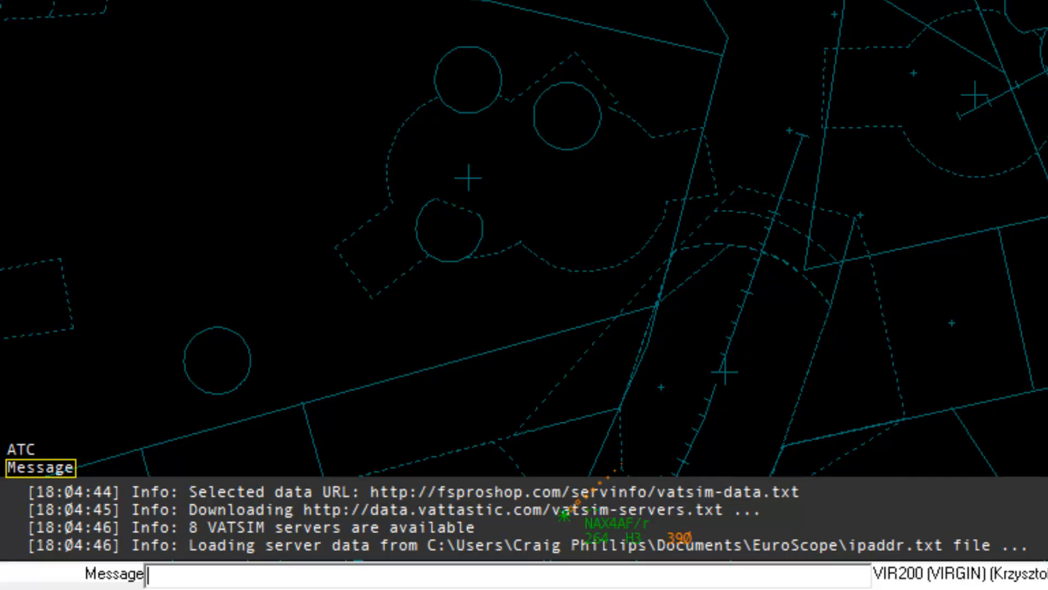
- Run the '.vca i' command to show the Initial Altitudes window
{"action": "type", "text": ".vca i"}
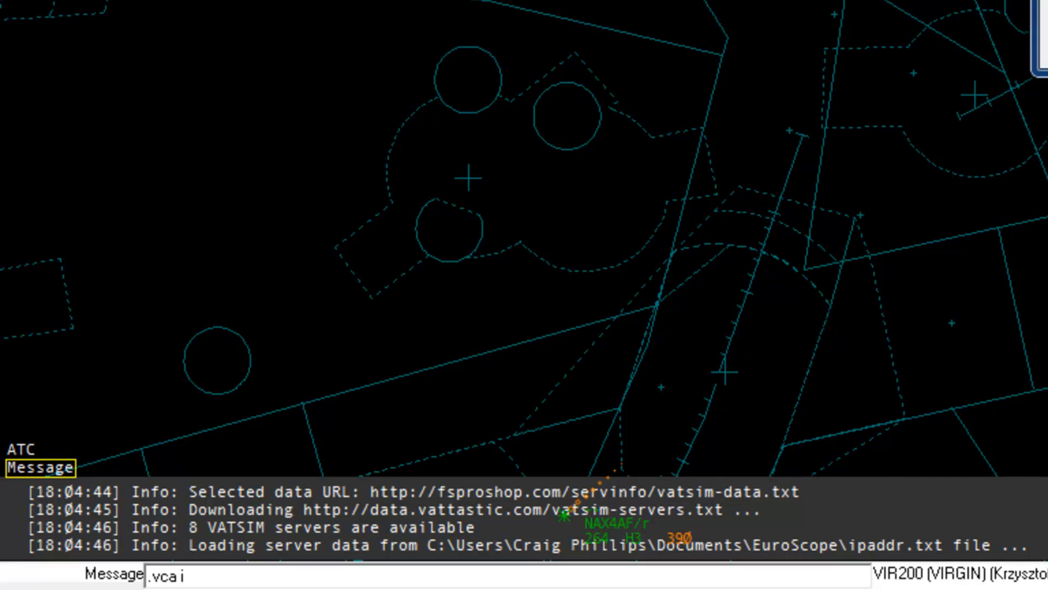
{"action": "key", "text": "Enter"}
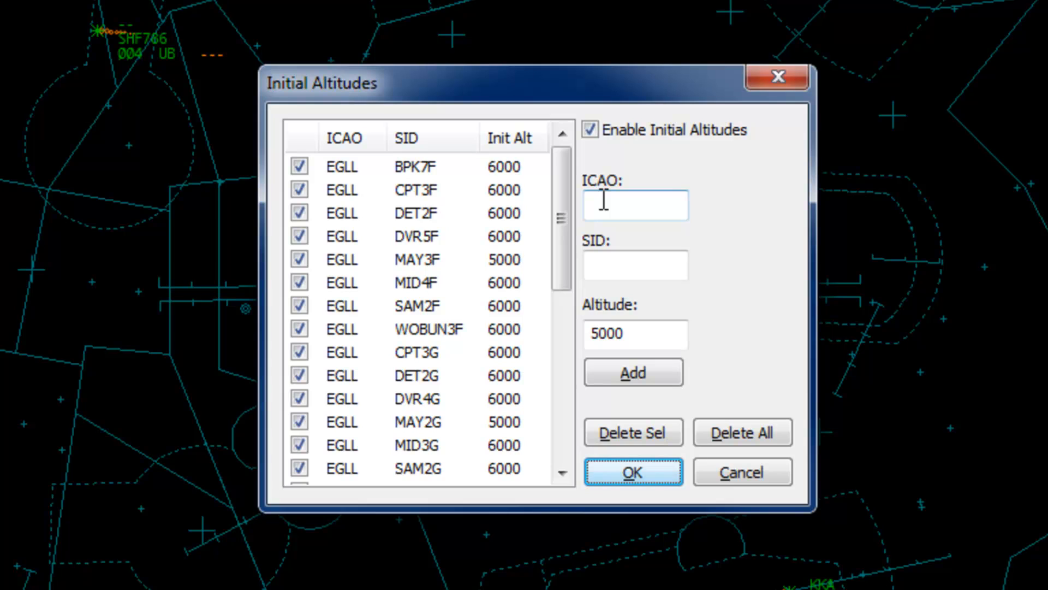
{"action": "mouse_move", "coordinate": [665, 201]}
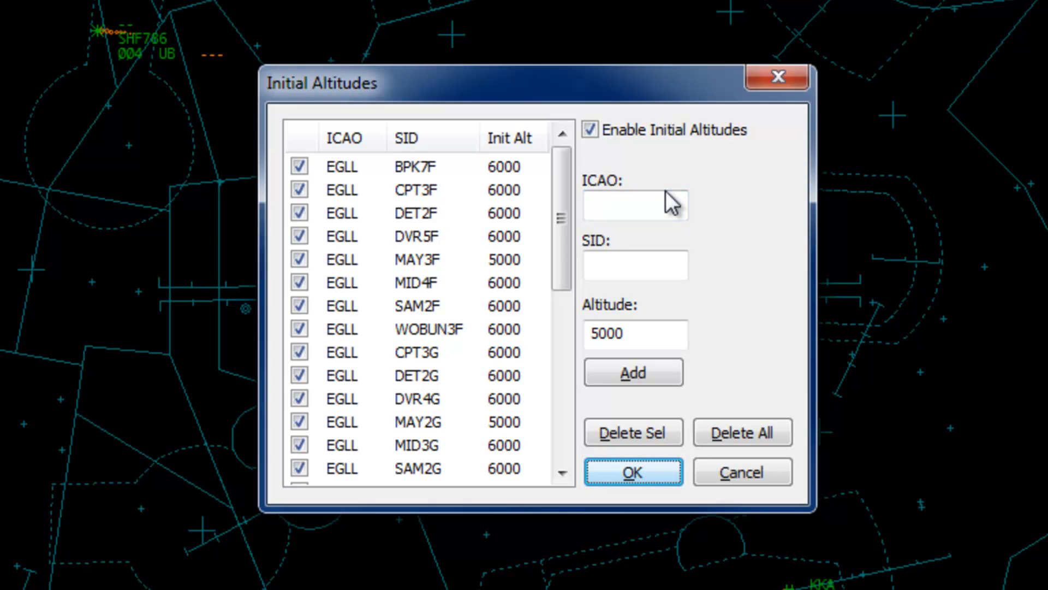
{"action": "mouse_move", "coordinate": [610, 245]}
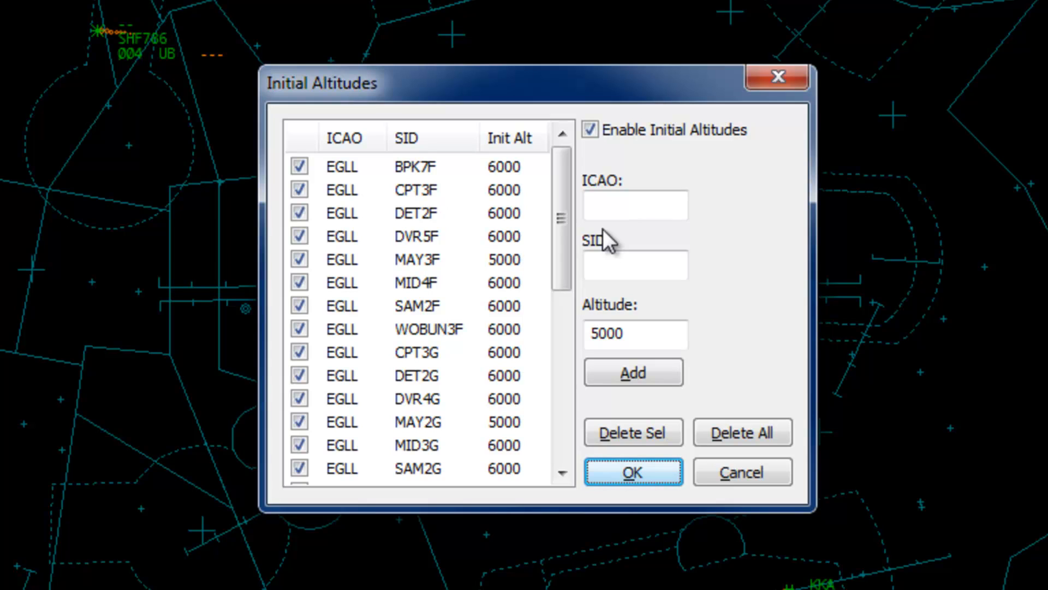
{"action": "mouse_move", "coordinate": [575, 245]}
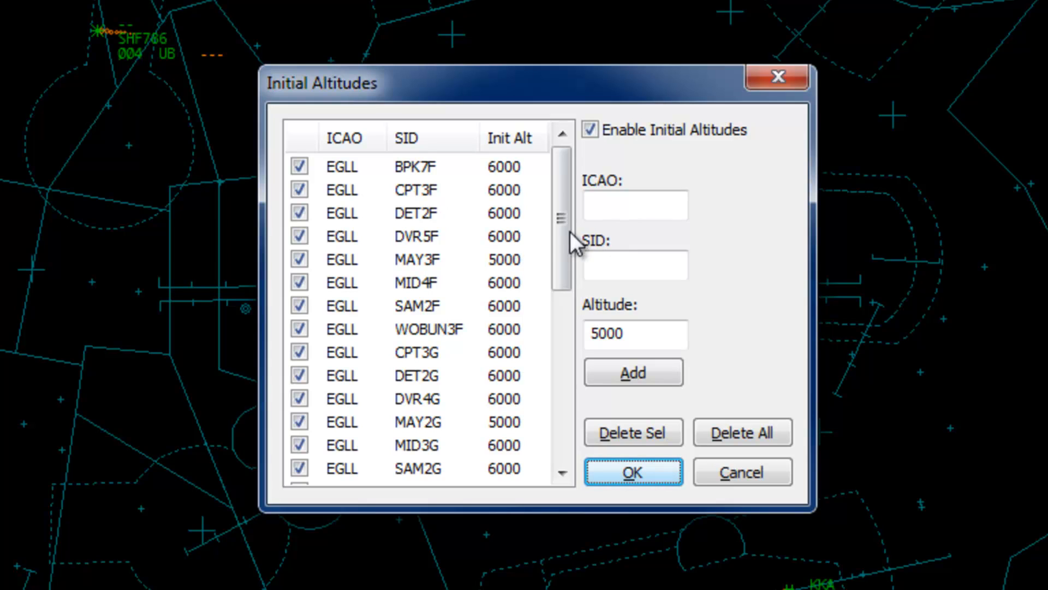
- Add an EGLL DVR6J initial altitude of 6000, keep it ticked, and confirm
{"action": "type", "text": "EGLL"}
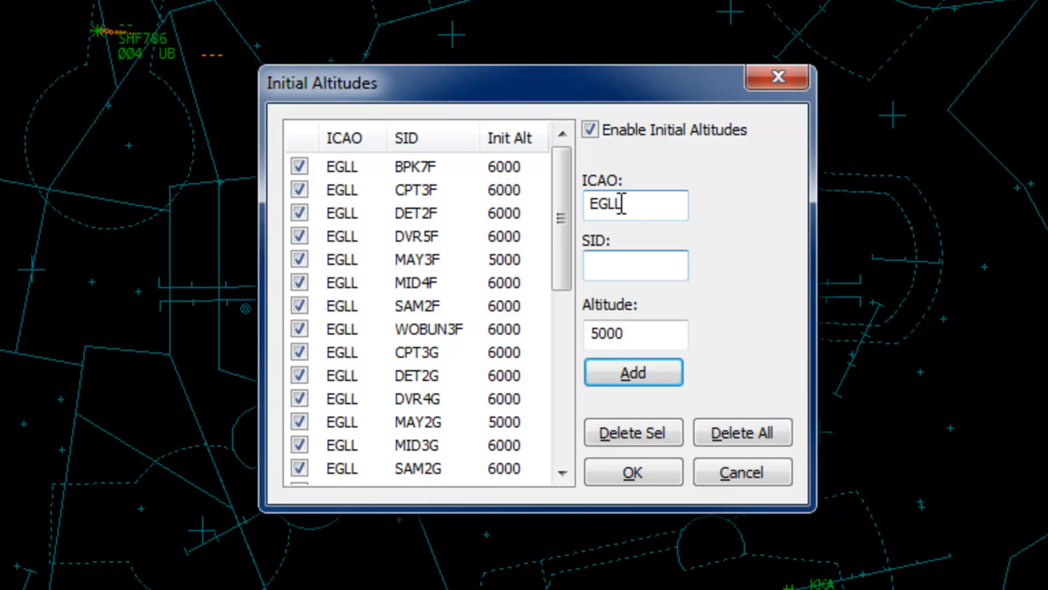
{"action": "type", "text": "DVR6J"}
{"action": "left_click", "coordinate": [636, 333]}
{"action": "type", "text": "6000"}
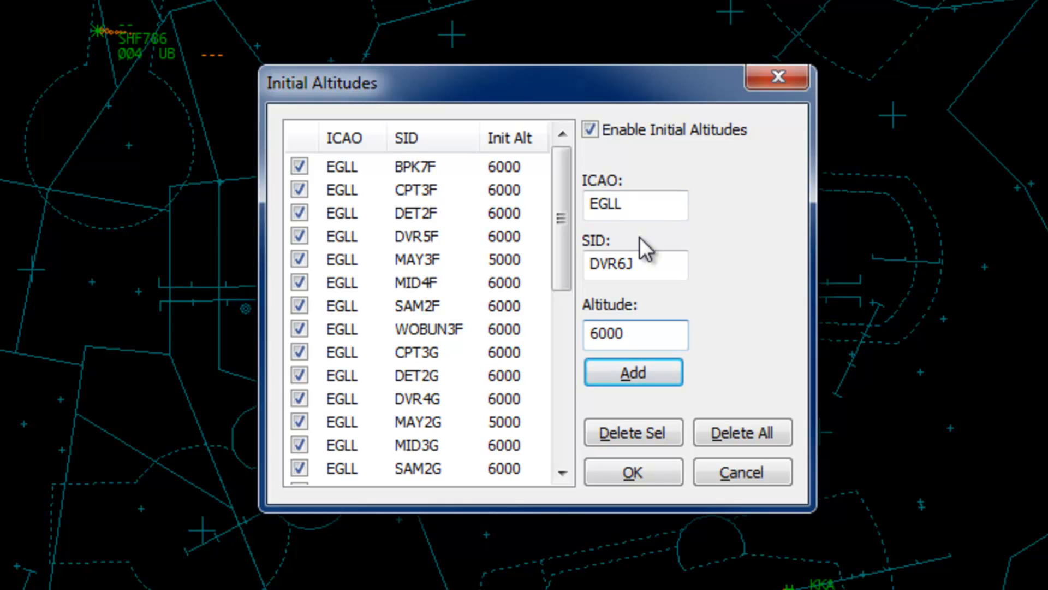
{"action": "left_click", "coordinate": [635, 265]}
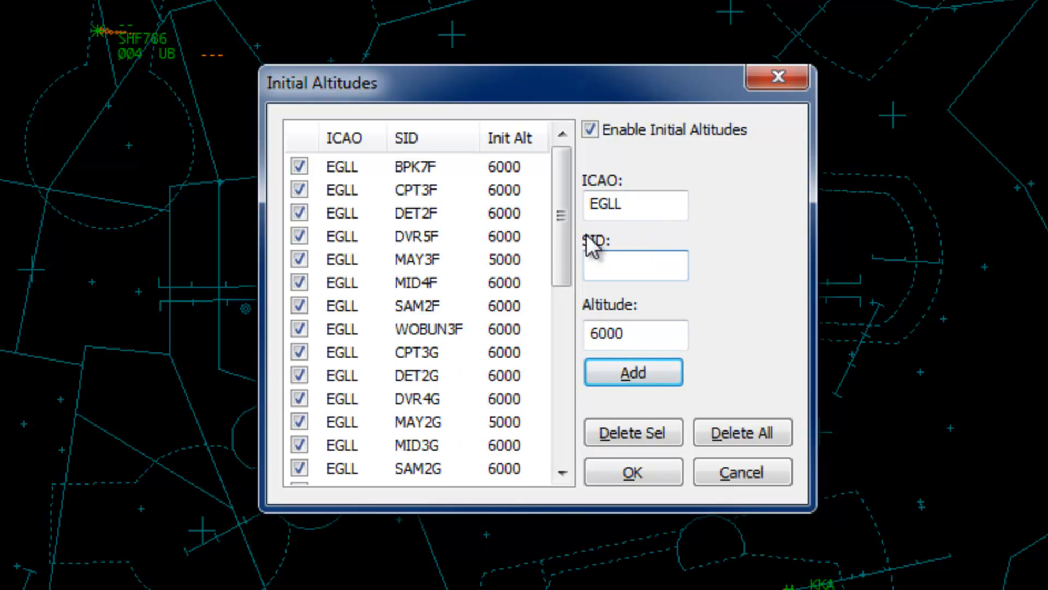
{"action": "scroll", "scroll_direction": "down", "scroll_amount": 3}
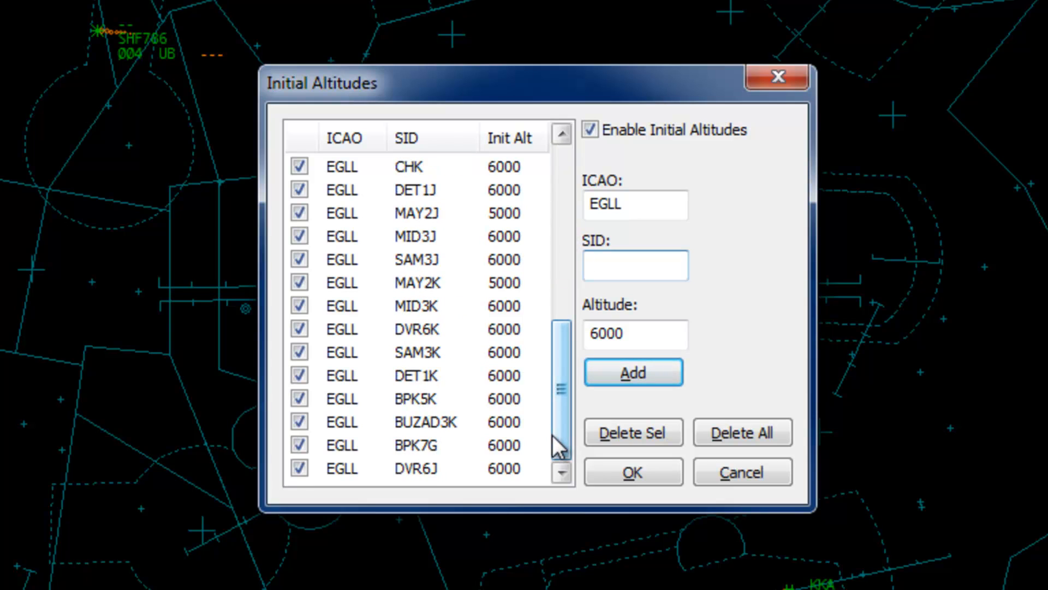
{"action": "left_click", "coordinate": [635, 265]}
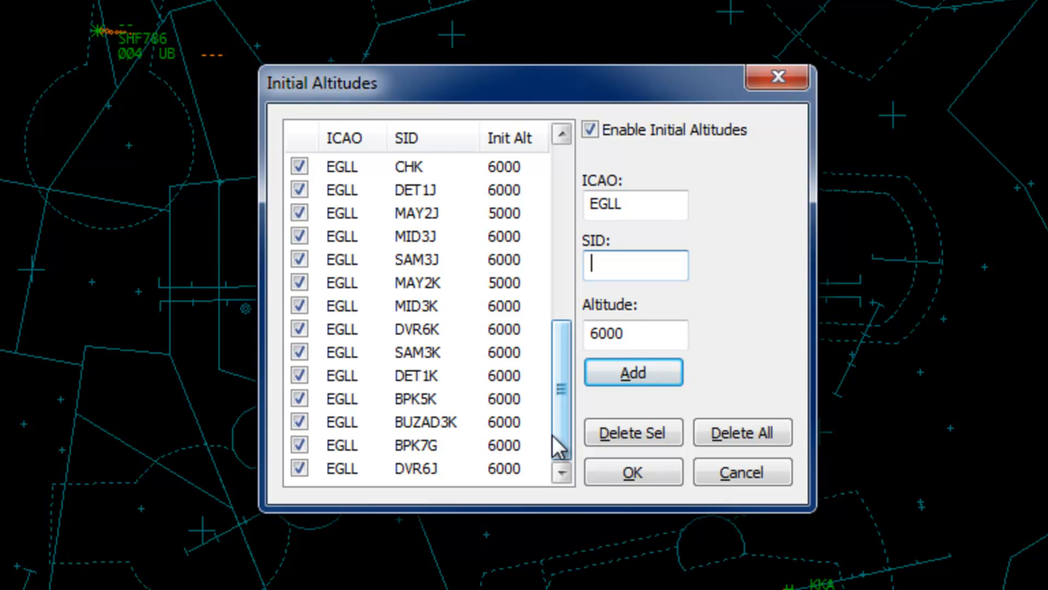
{"action": "mouse_move", "coordinate": [323, 481]}
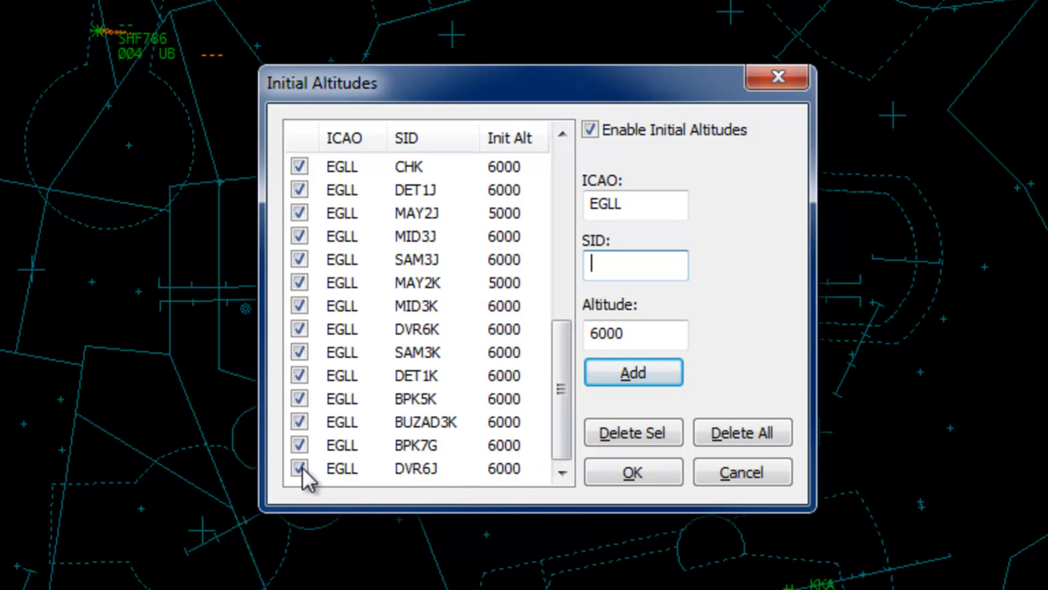
{"action": "left_click", "coordinate": [299, 469]}
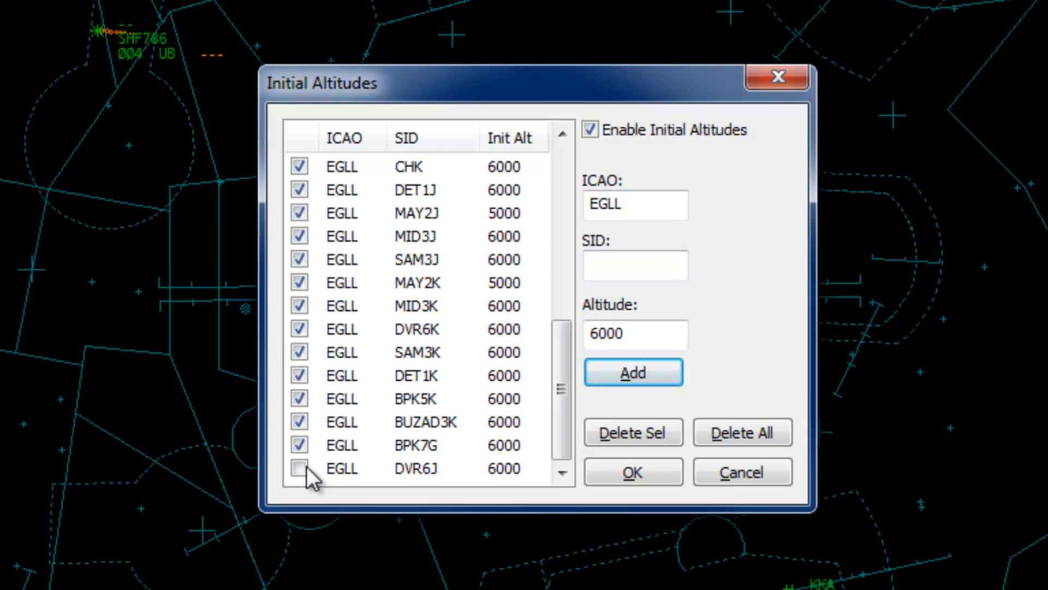
{"action": "left_click", "coordinate": [414, 468]}
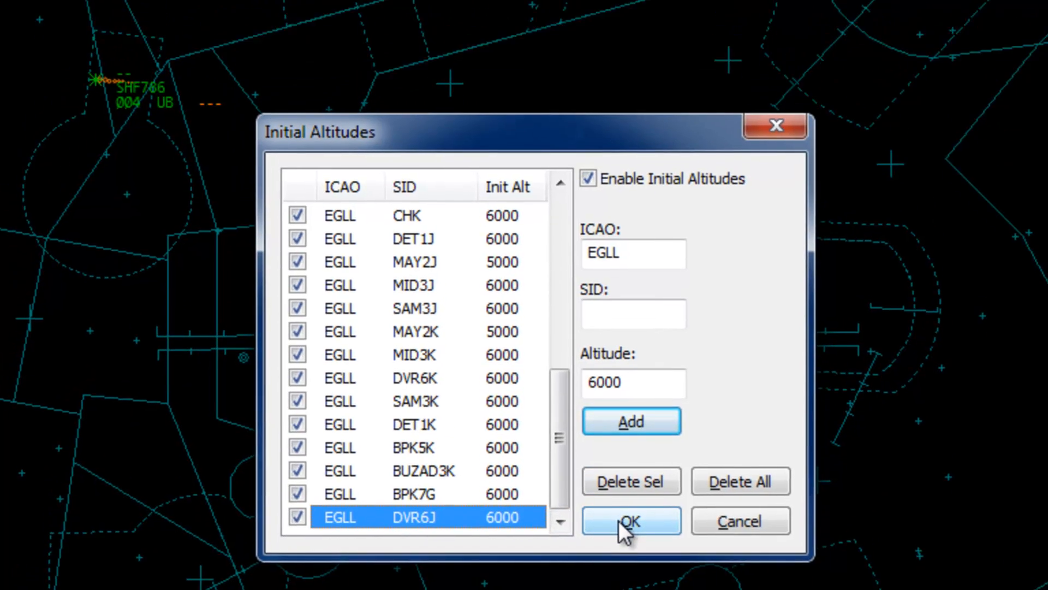
{"action": "left_click", "coordinate": [631, 521]}
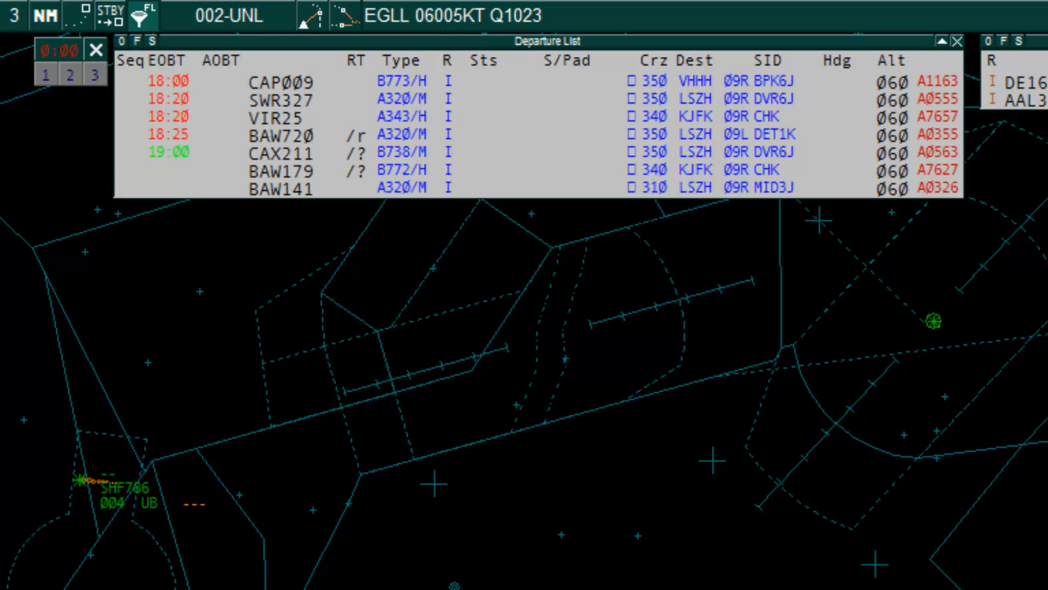
{"action": "mouse_move", "coordinate": [551, 255]}
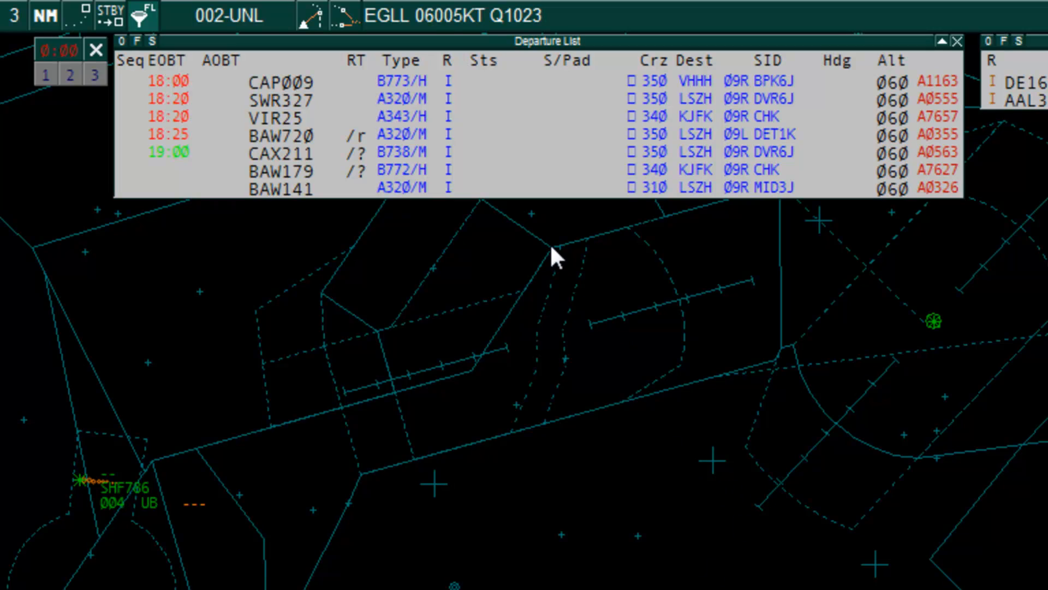
{"action": "mouse_move", "coordinate": [308, 164]}
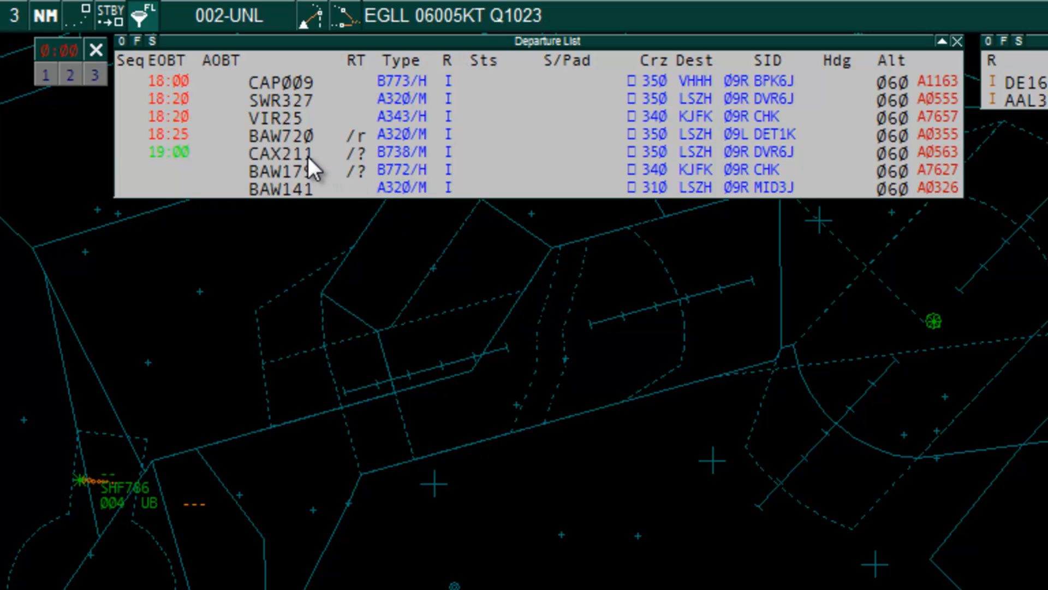
{"action": "left_click", "coordinate": [280, 153]}
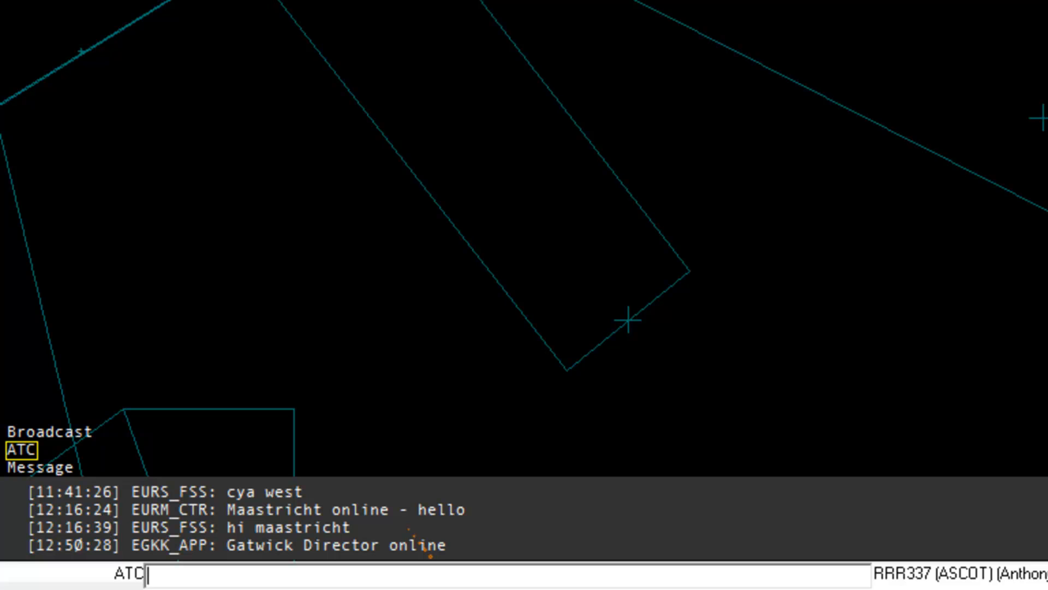
- Enter the '.vca h' command to reach the History Trails settings
{"action": "type", "text": ".vca"}
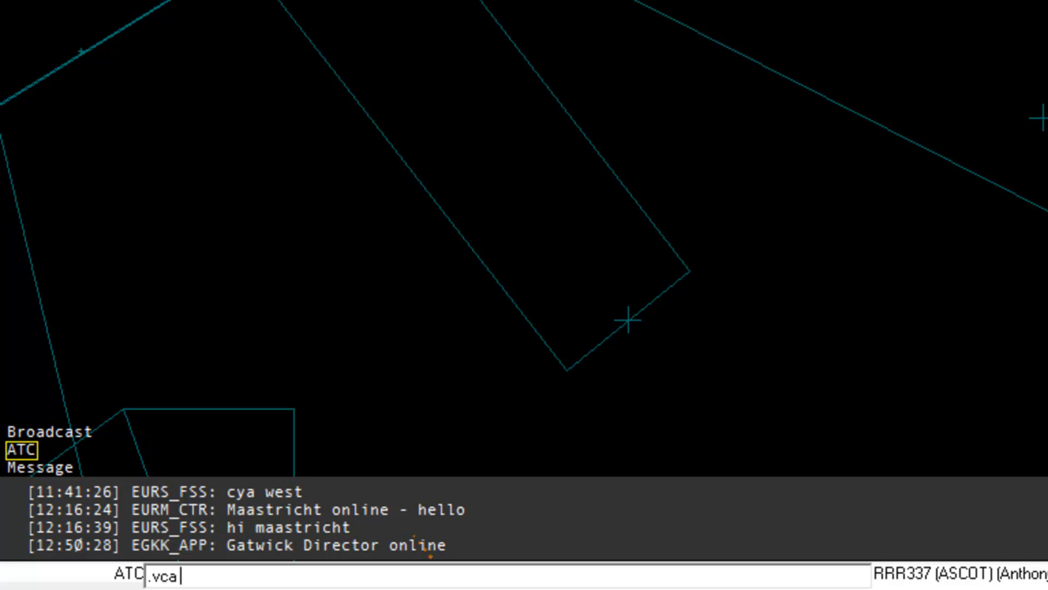
{"action": "type", "text": "h"}
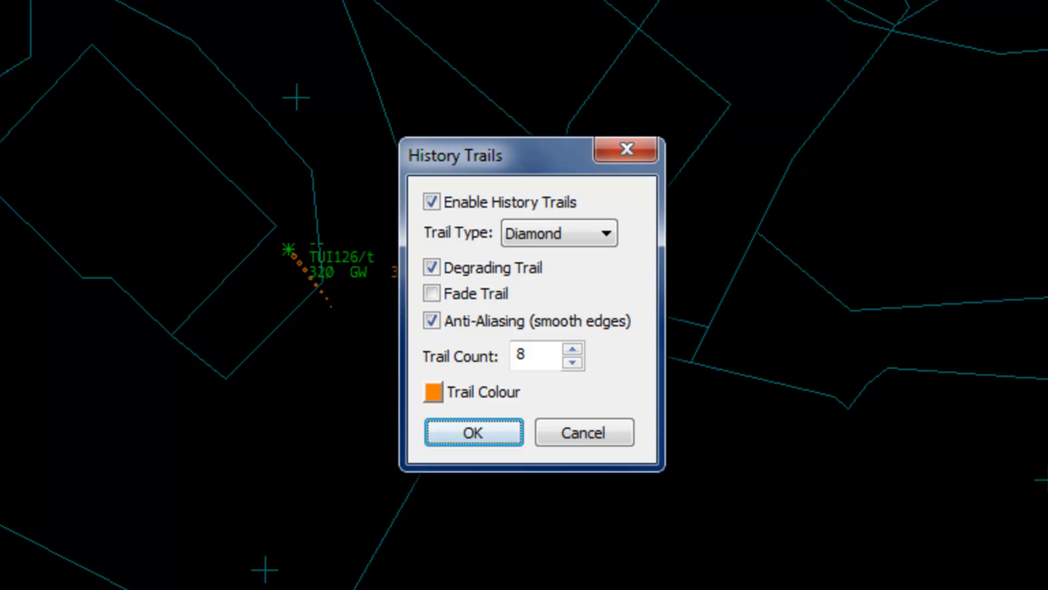
{"action": "mouse_move", "coordinate": [917, 305]}
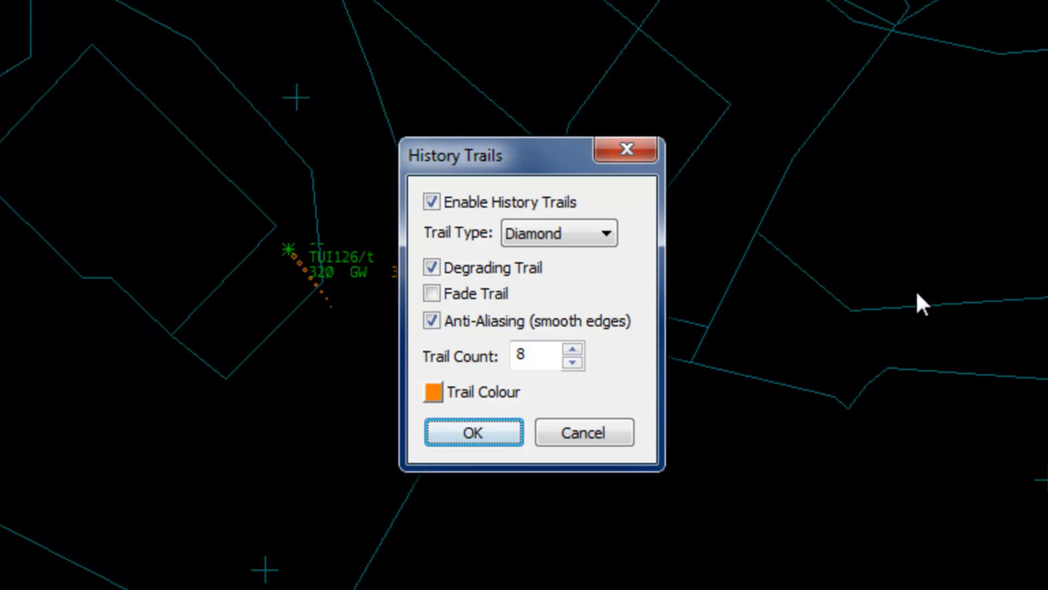
{"action": "mouse_move", "coordinate": [598, 291]}
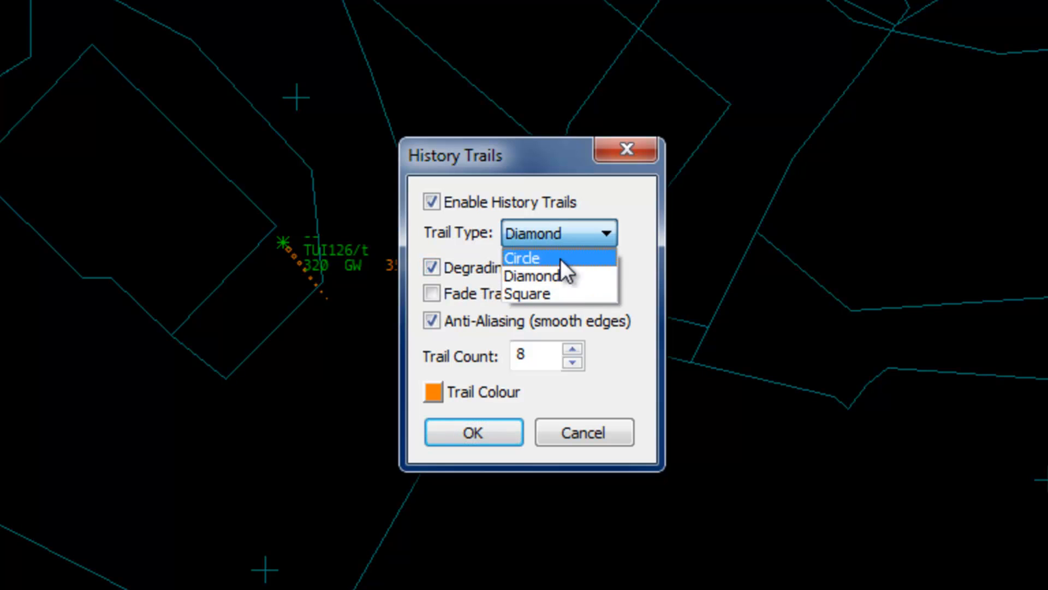
{"action": "mouse_move", "coordinate": [628, 245]}
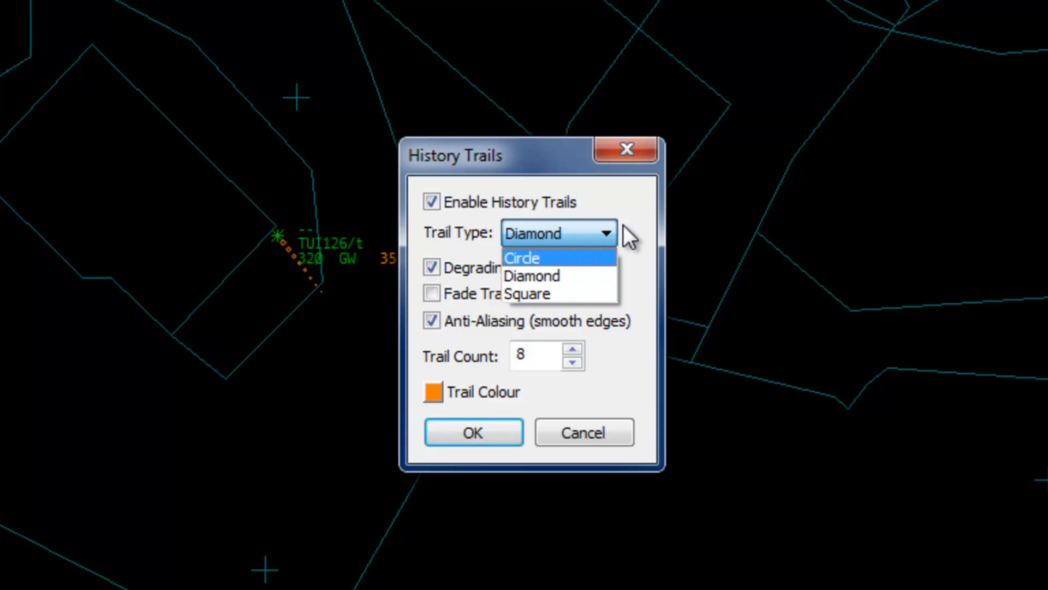
- Keep diamond history trails, pick orange as the trail colour, and confirm
{"action": "left_click", "coordinate": [531, 275]}
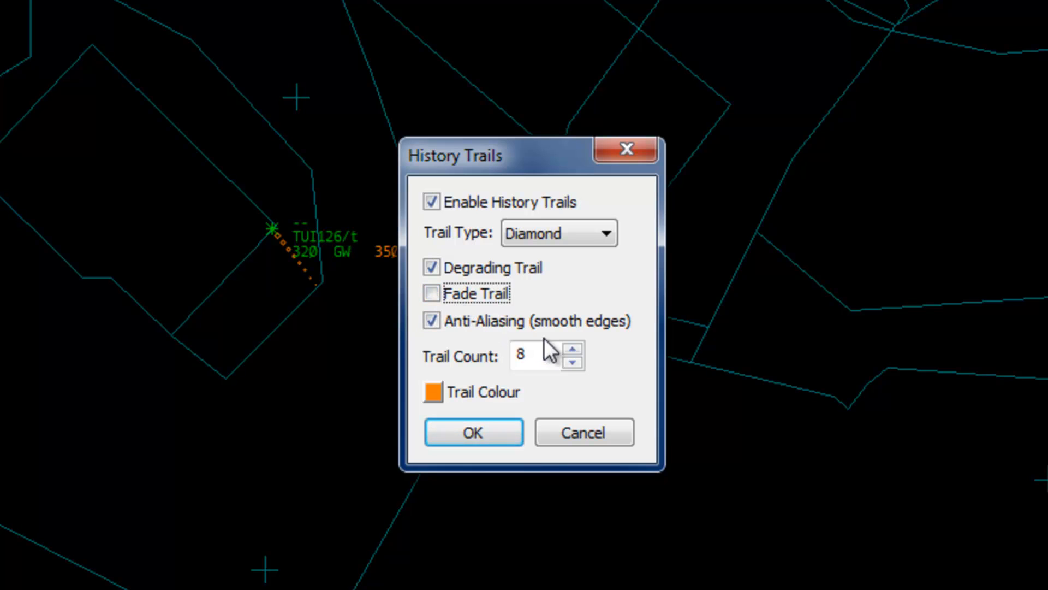
{"action": "mouse_move", "coordinate": [460, 341]}
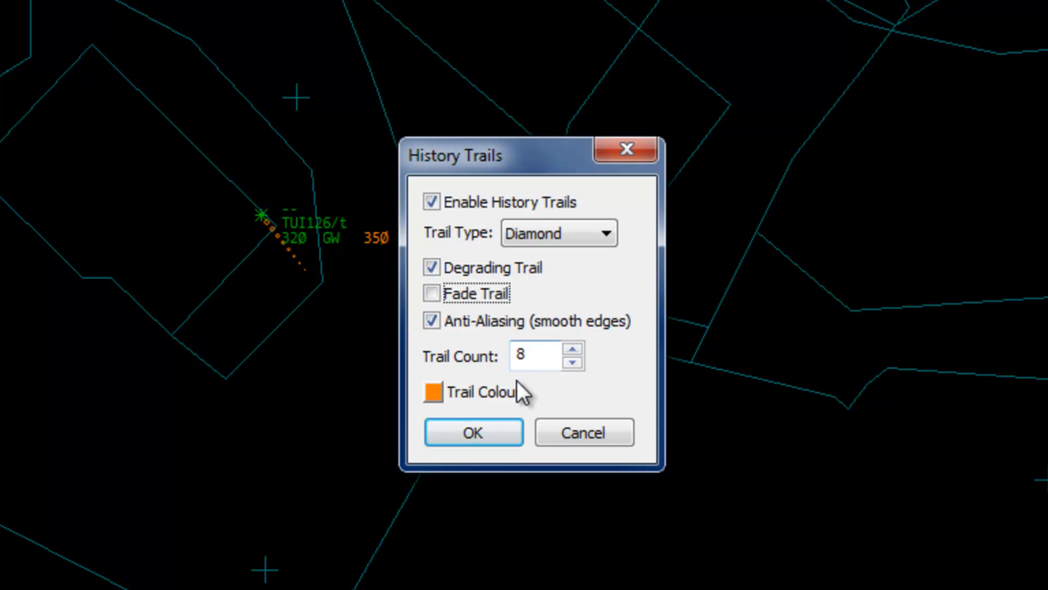
{"action": "mouse_move", "coordinate": [454, 419]}
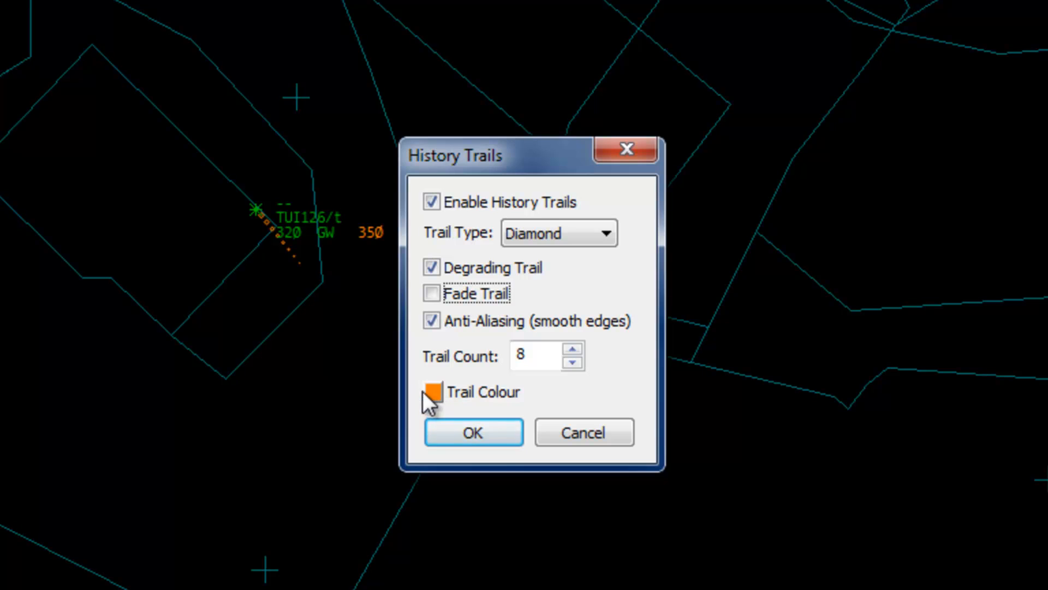
{"action": "left_click", "coordinate": [430, 392]}
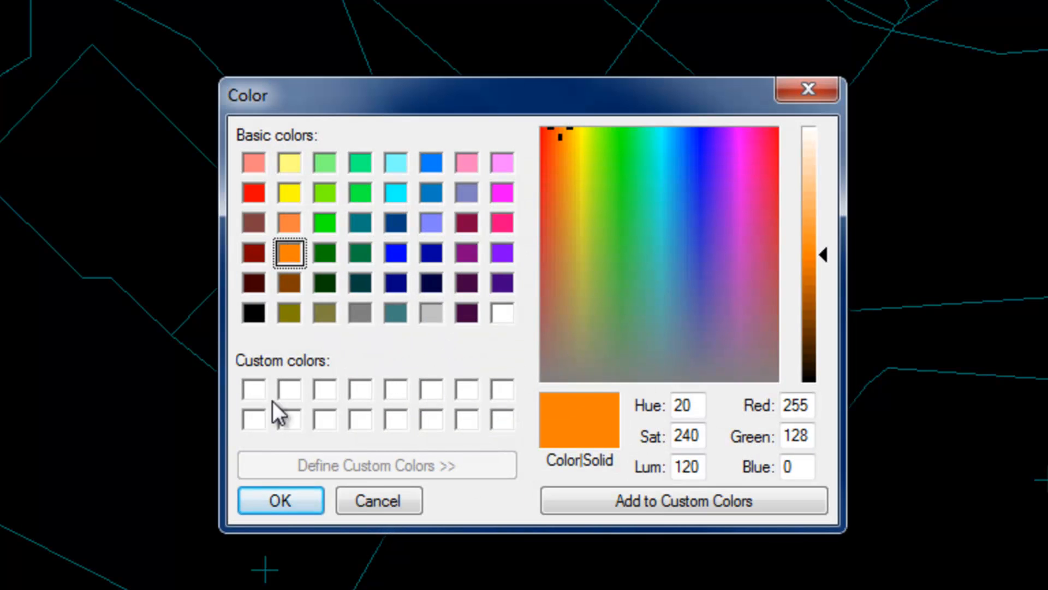
{"action": "left_click", "coordinate": [280, 500]}
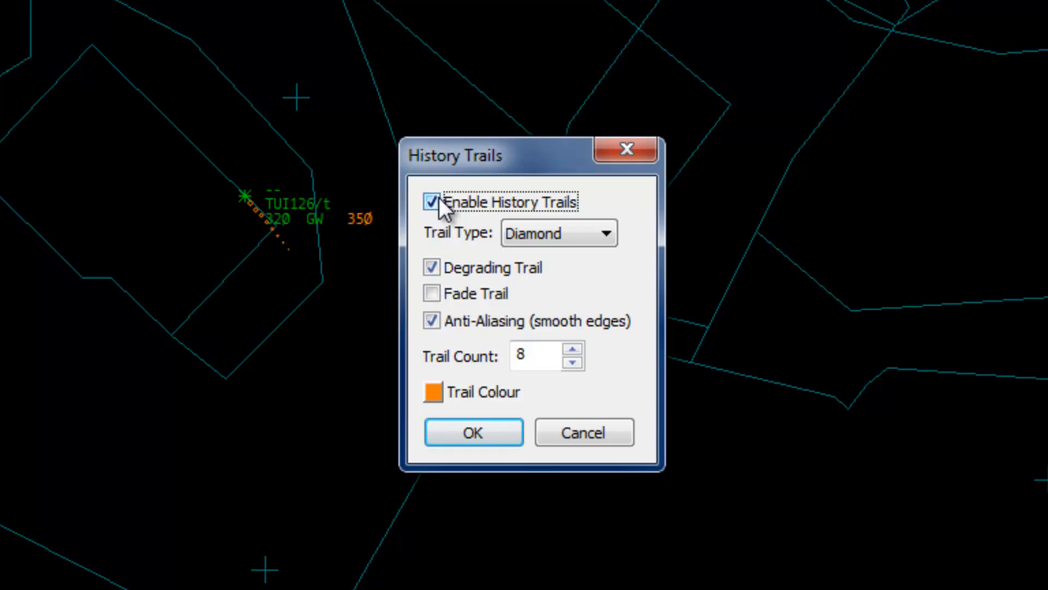
{"action": "mouse_move", "coordinate": [518, 423]}
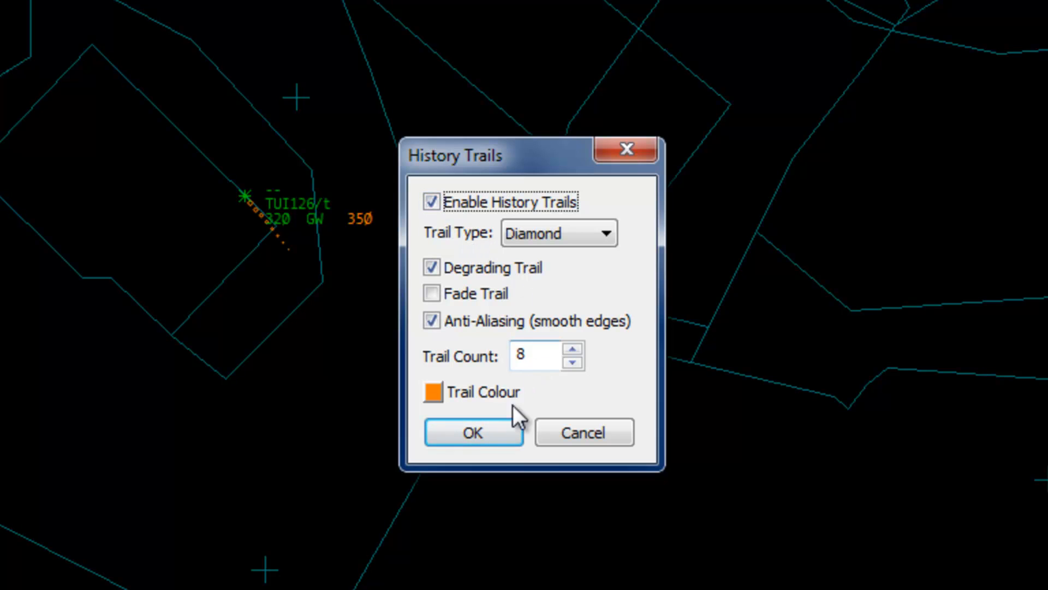
{"action": "left_click", "coordinate": [473, 432]}
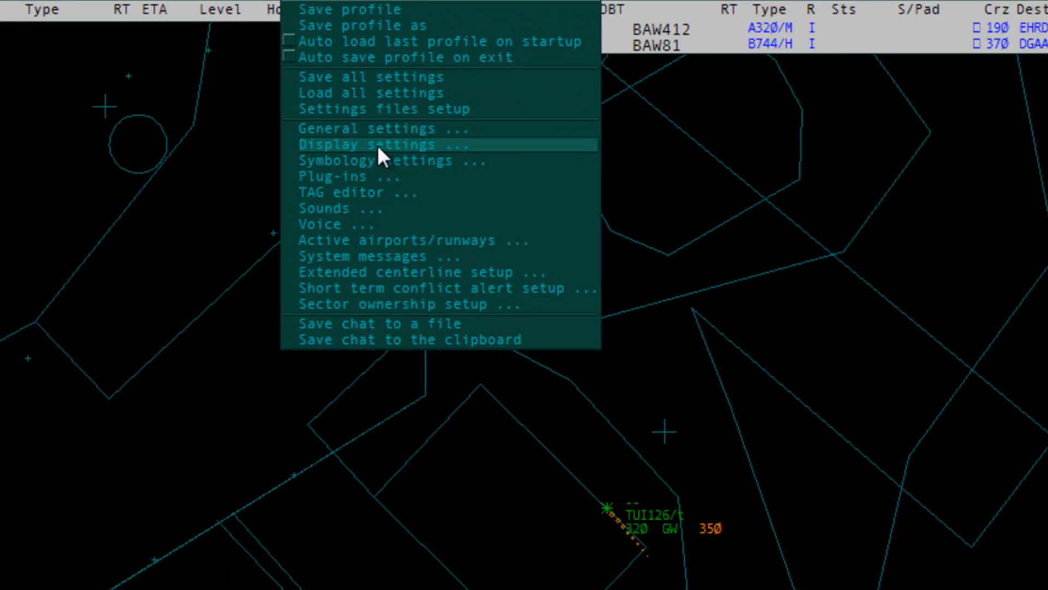
- Open Display settings to check the number of history dots, then close it
{"action": "left_click", "coordinate": [371, 144]}
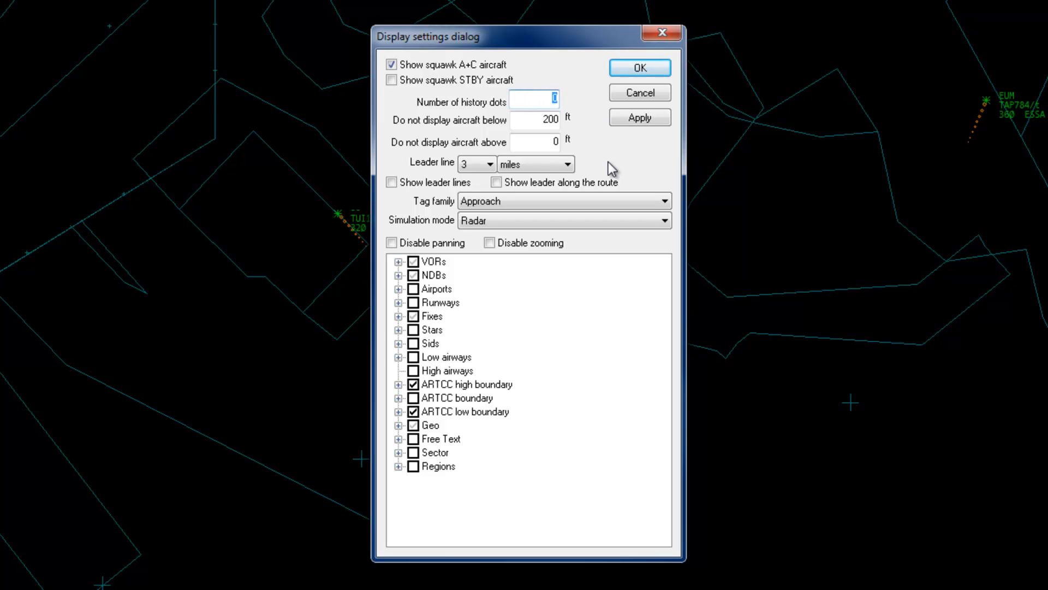
{"action": "left_click", "coordinate": [640, 67]}
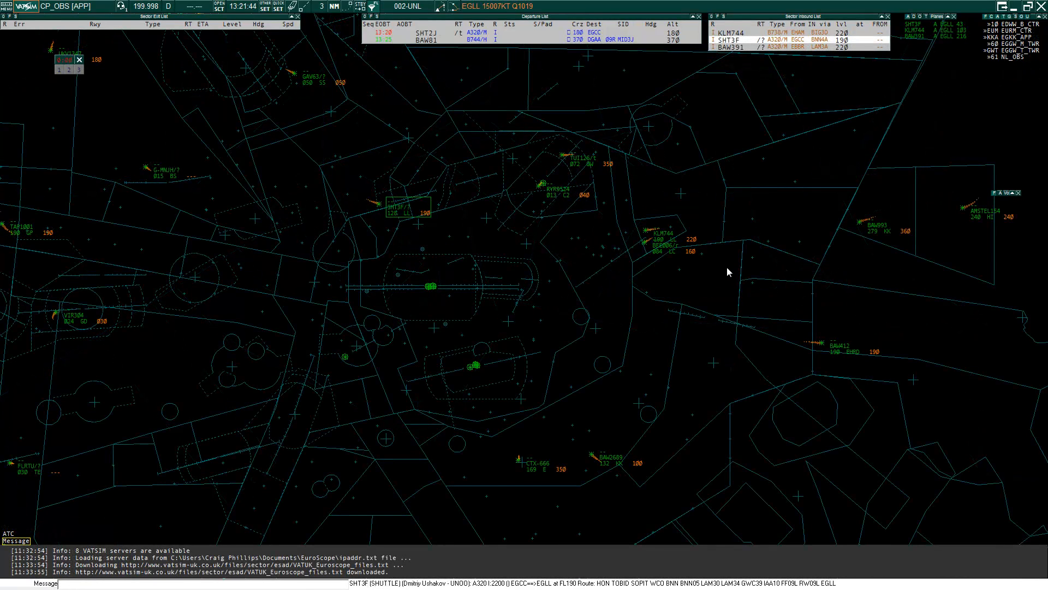
{"action": "mouse_move", "coordinate": [761, 324]}
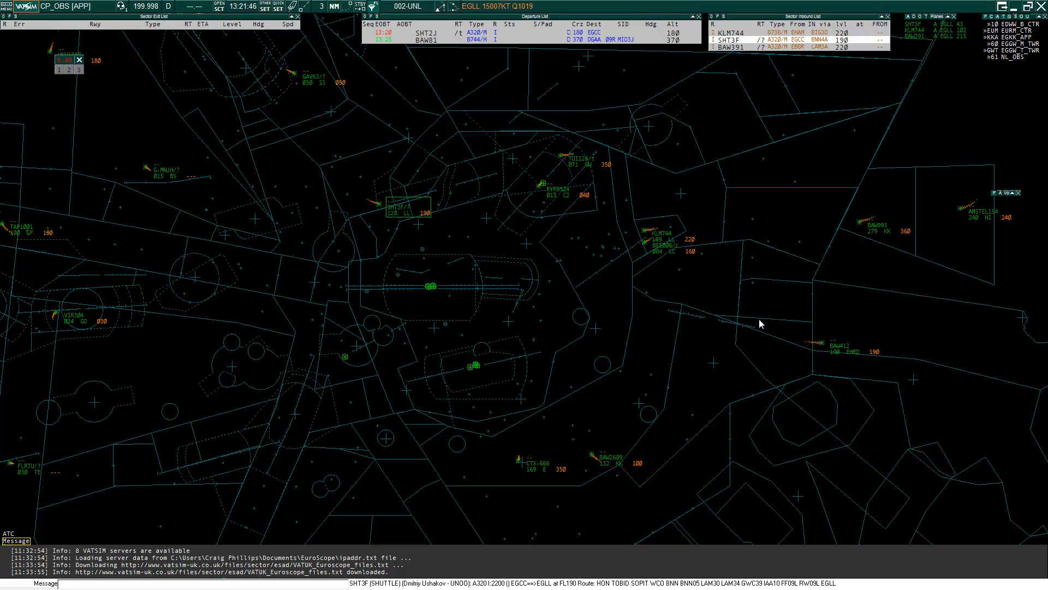
{"action": "mouse_move", "coordinate": [740, 336]}
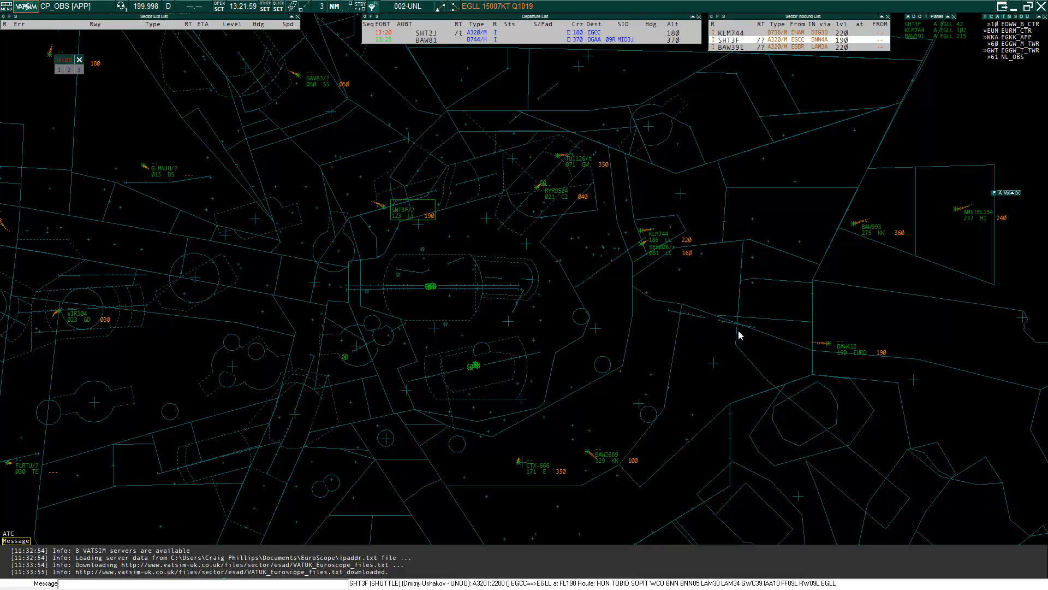
{"action": "mouse_move", "coordinate": [669, 318]}
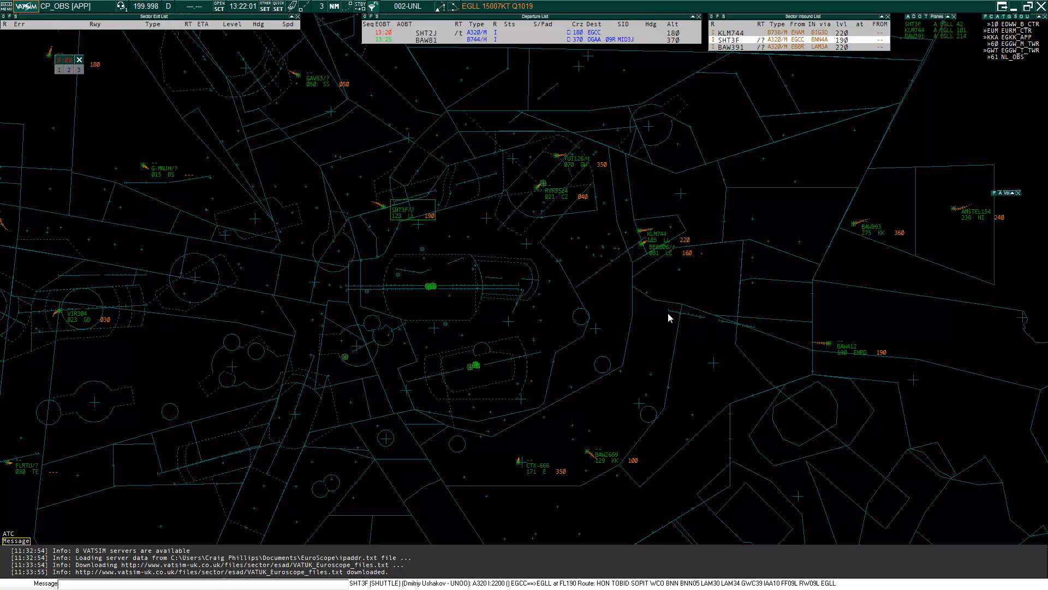
{"action": "mouse_move", "coordinate": [652, 310]}
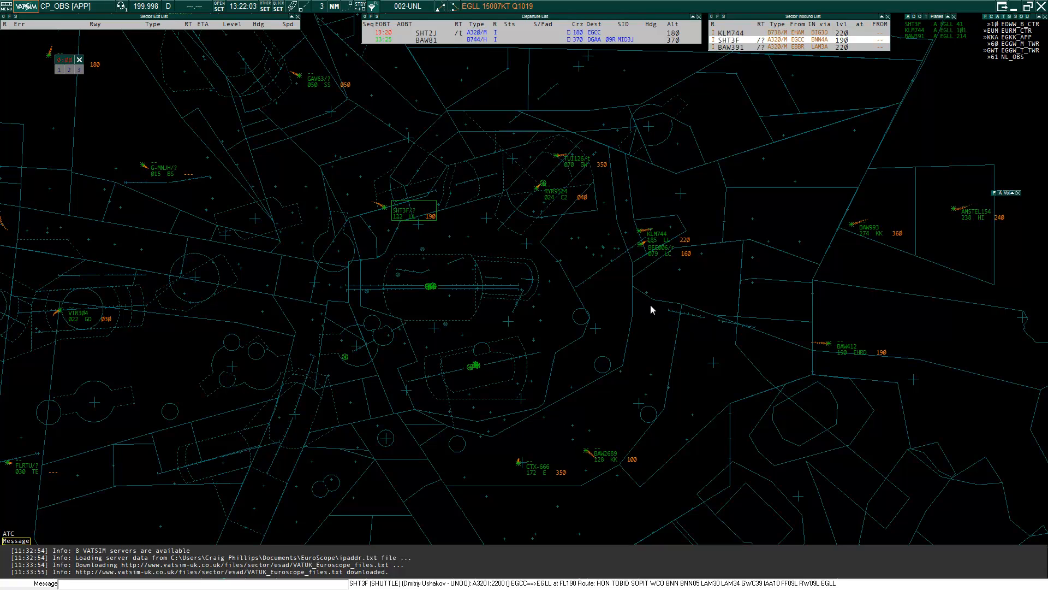
{"action": "mouse_move", "coordinate": [757, 299]}
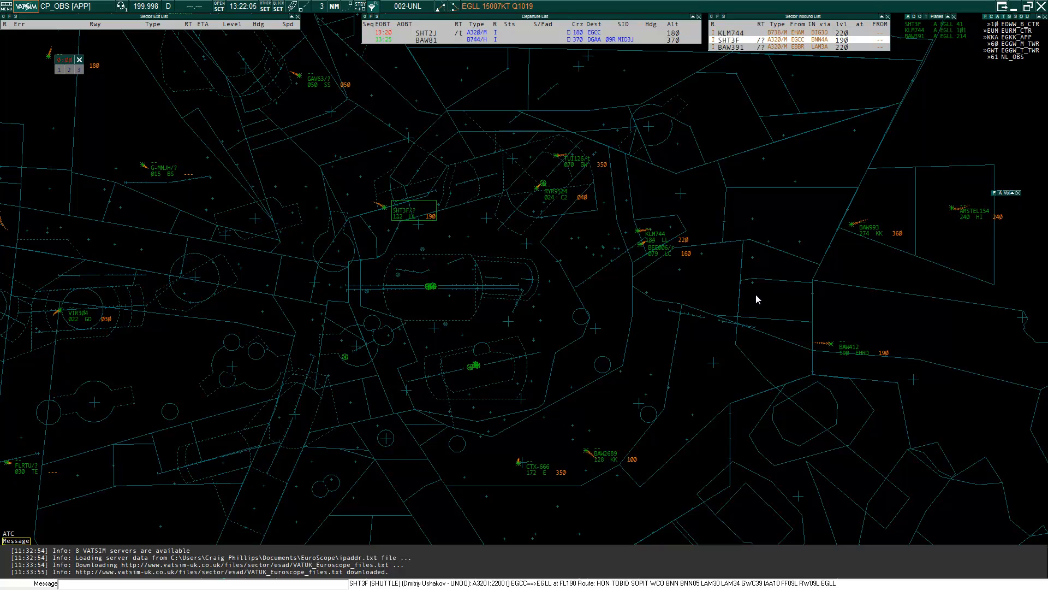
{"action": "mouse_move", "coordinate": [757, 299]}
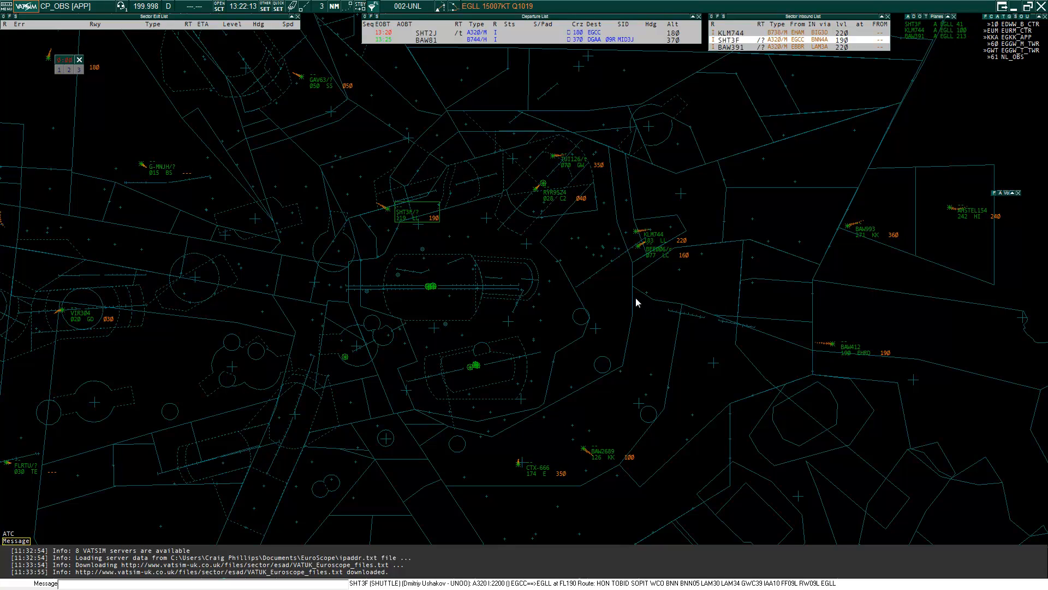
{"action": "mouse_move", "coordinate": [634, 301]}
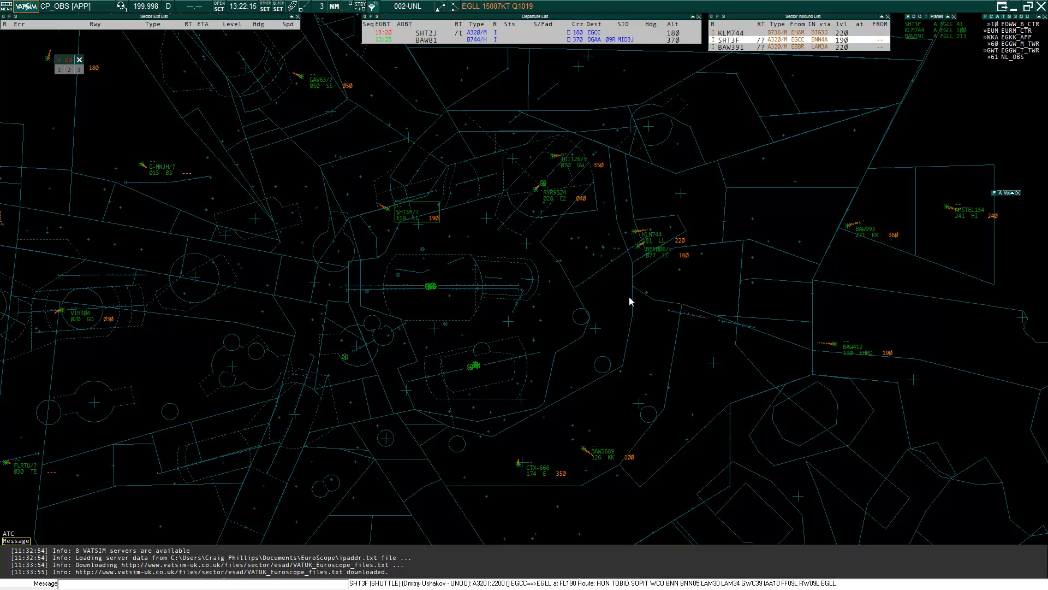
{"action": "mouse_move", "coordinate": [596, 298]}
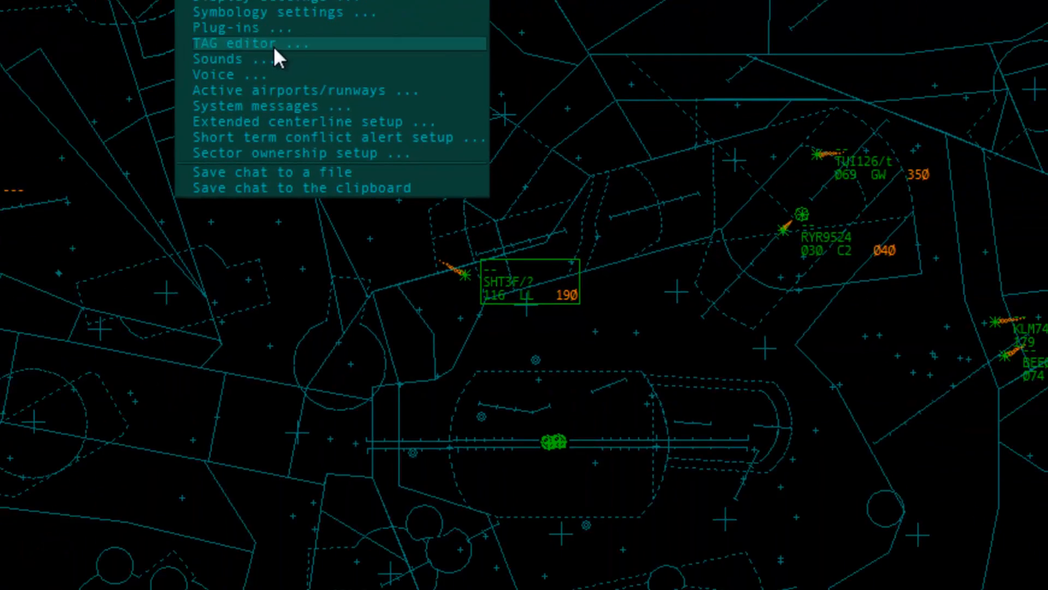
- Add the VCA Intention Code item to the Approach tag, move it up, and confirm
{"action": "left_click", "coordinate": [239, 43]}
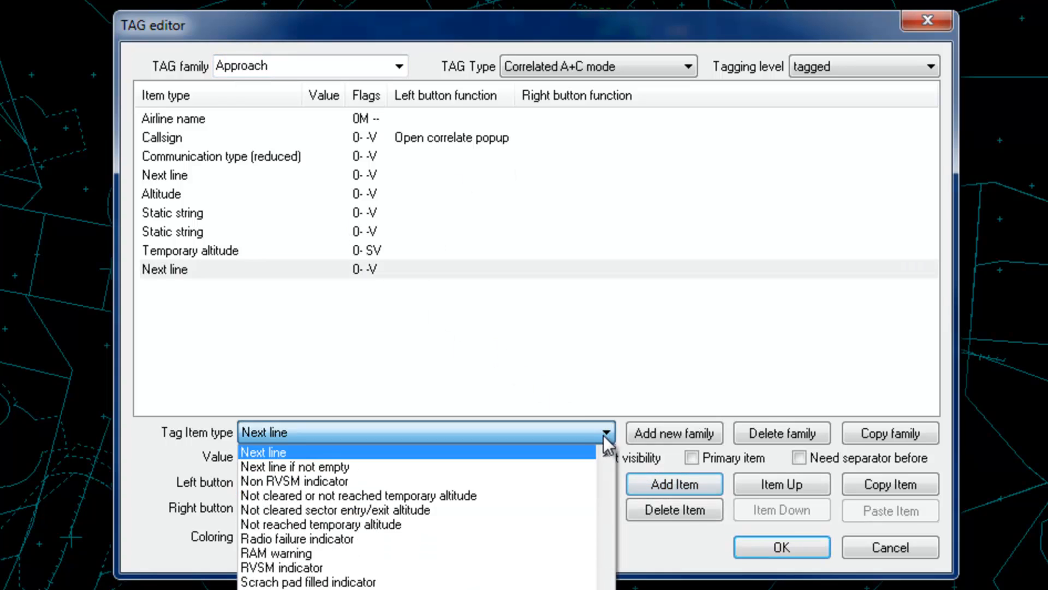
{"action": "scroll", "scroll_direction": "down", "scroll_amount": 3}
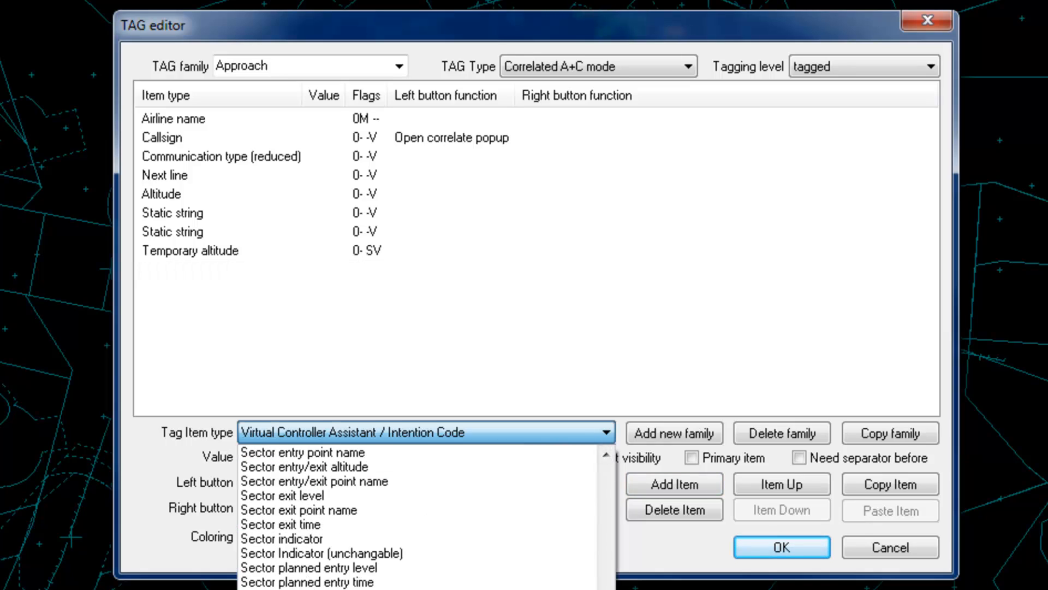
{"action": "left_click", "coordinate": [674, 484]}
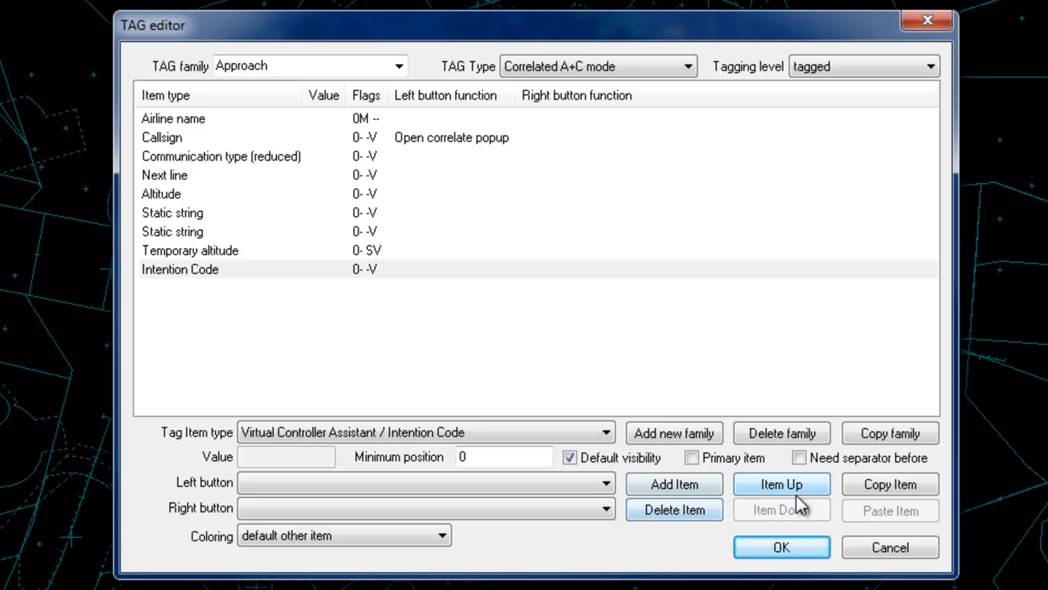
{"action": "left_click", "coordinate": [782, 483]}
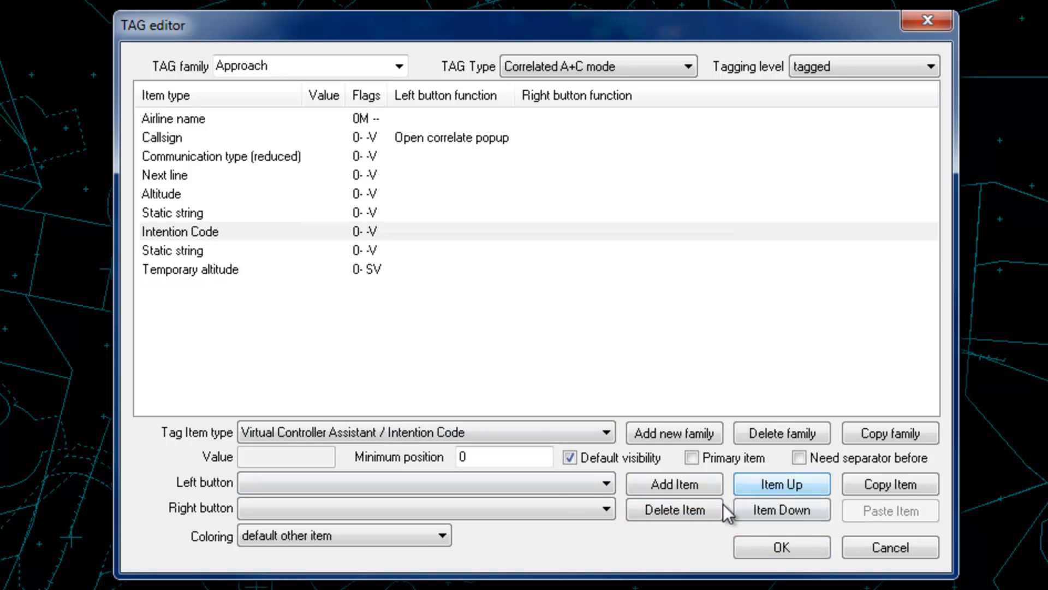
{"action": "mouse_move", "coordinate": [775, 547]}
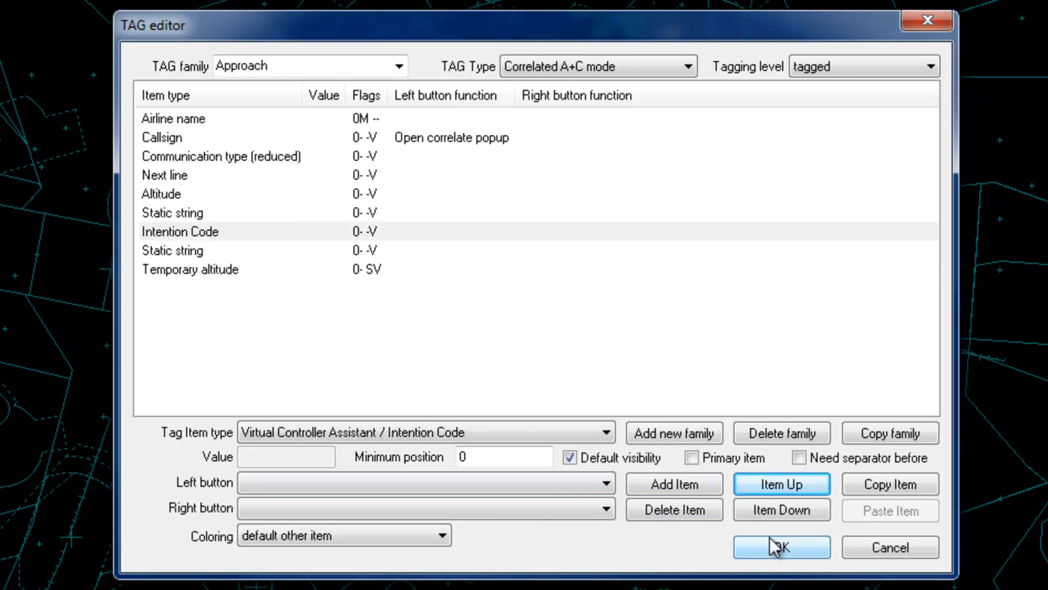
{"action": "left_click", "coordinate": [781, 547]}
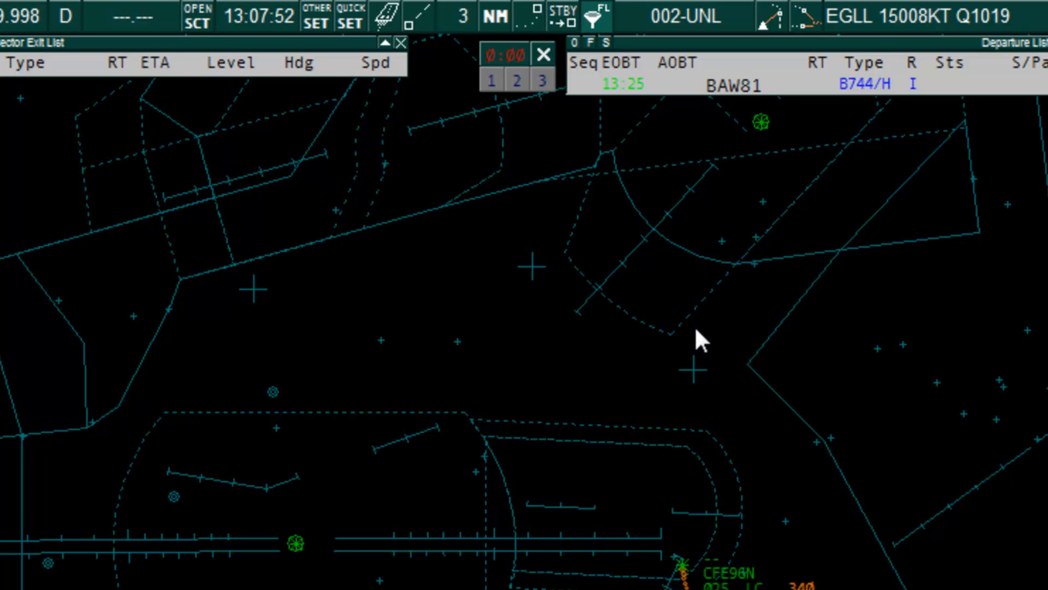
{"action": "mouse_move", "coordinate": [672, 362]}
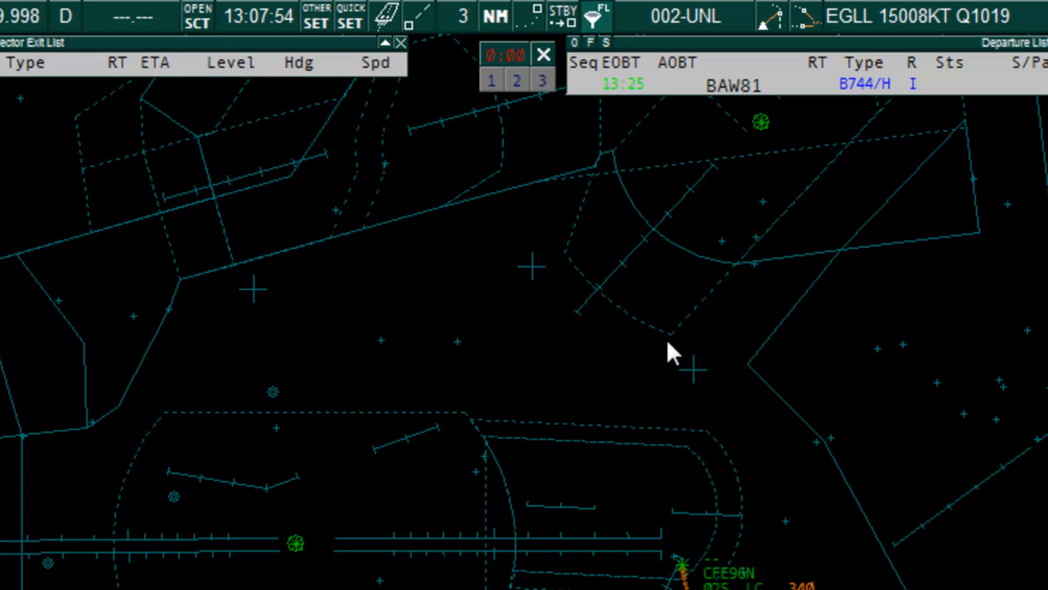
{"action": "mouse_move", "coordinate": [748, 291]}
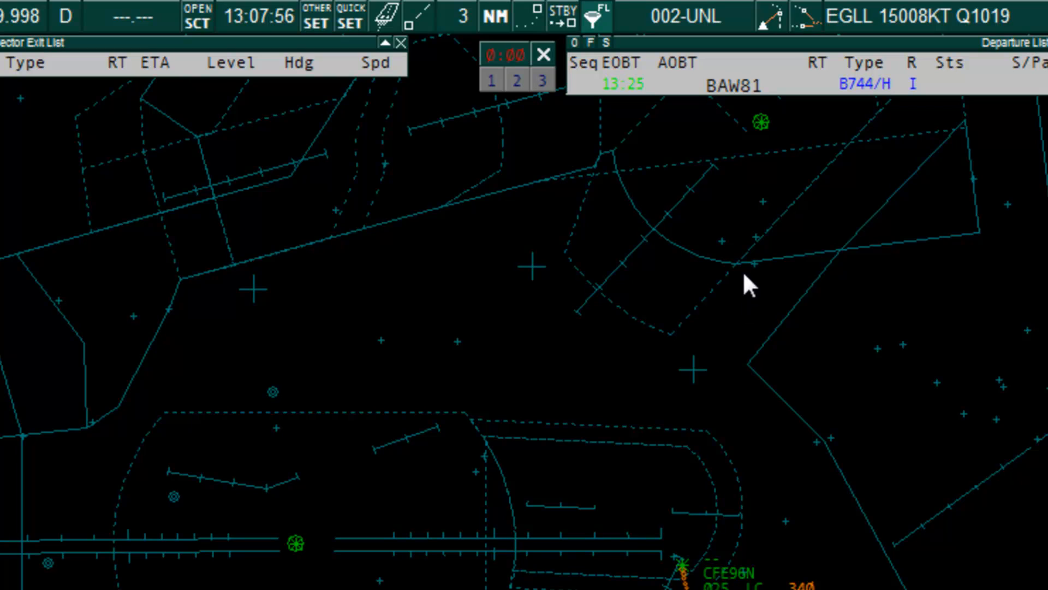
{"action": "mouse_move", "coordinate": [739, 255]}
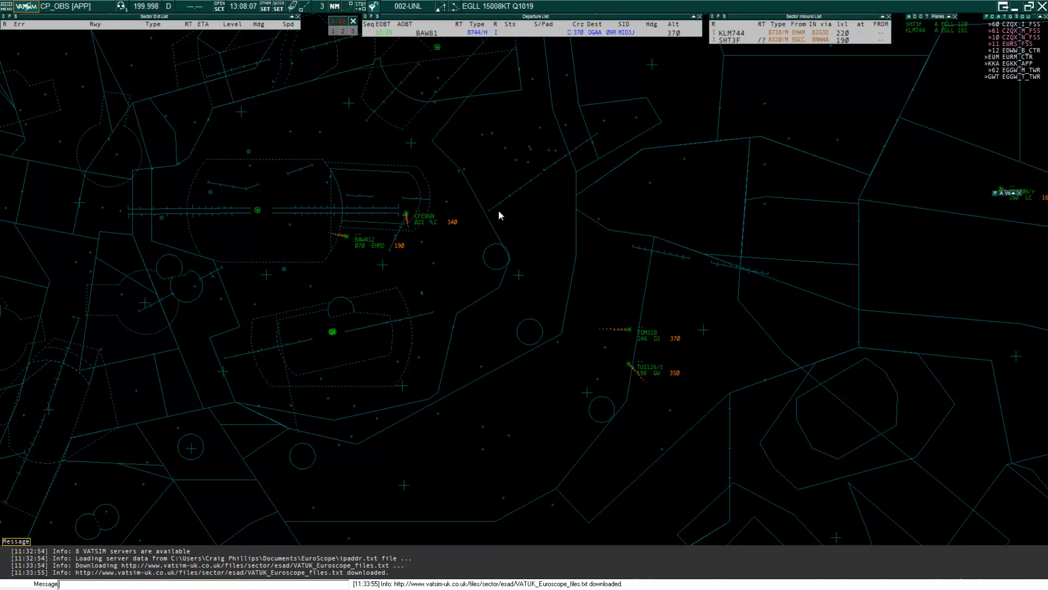
{"action": "type", "text": ".cd"}
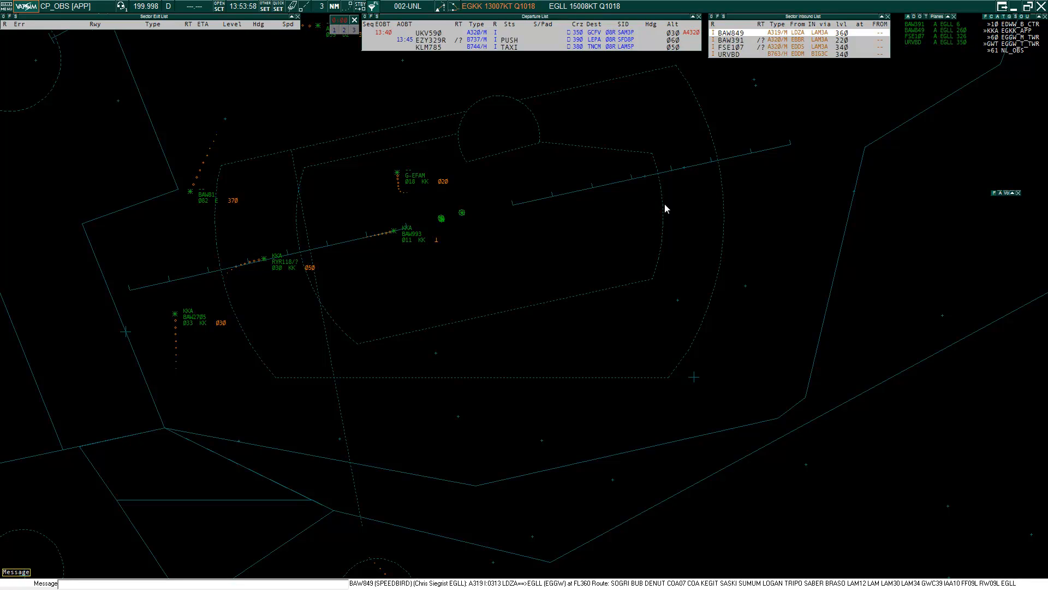
{"action": "mouse_move", "coordinate": [698, 232]}
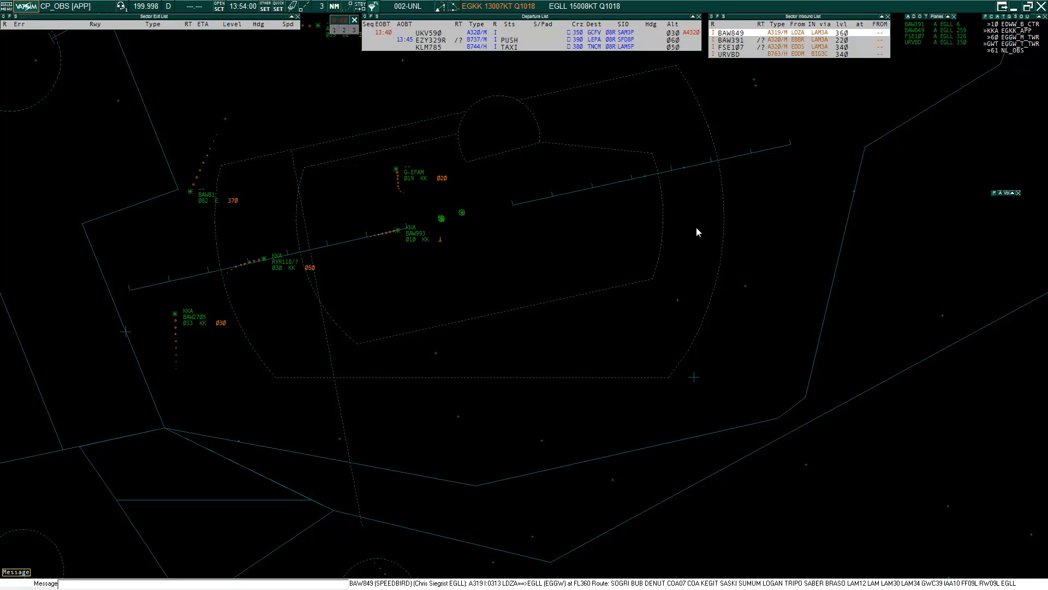
{"action": "mouse_move", "coordinate": [687, 218]}
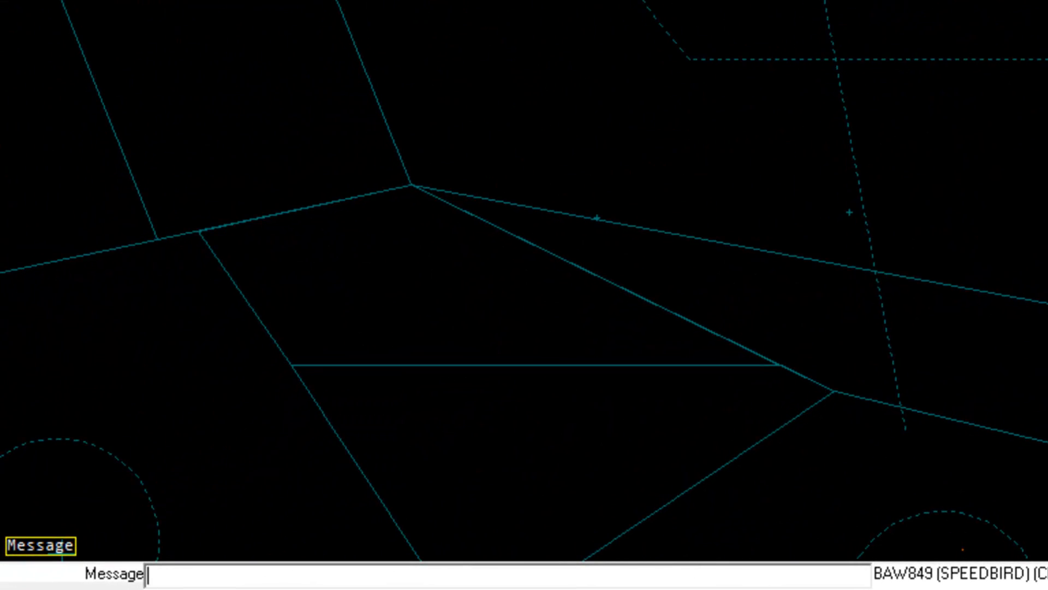
- Run the .vca command to bring up the VCA Time Settings dialog
{"action": "type", "text": ".vca"}
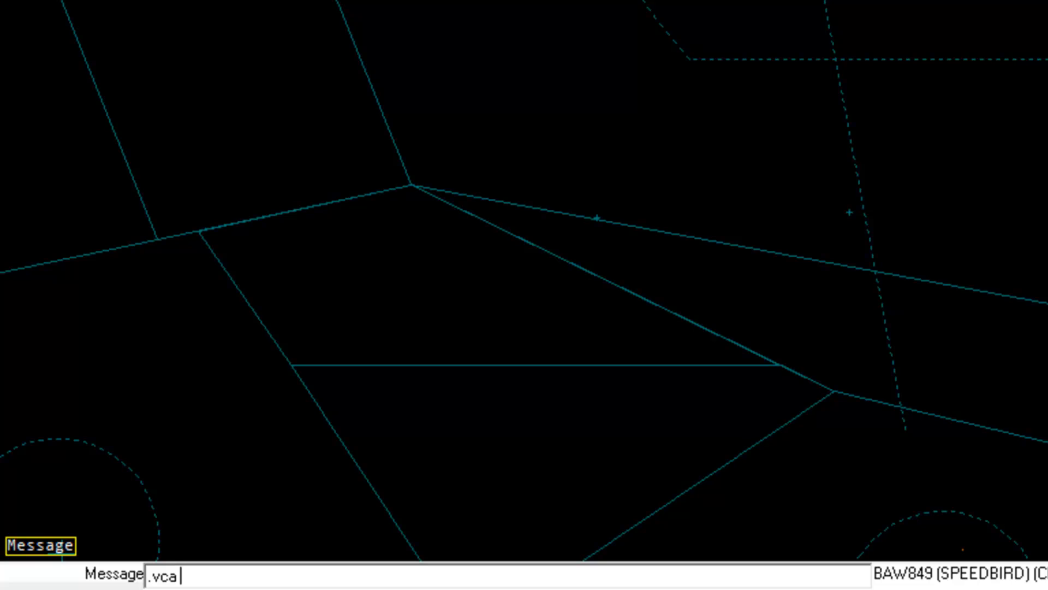
{"action": "key", "text": "Enter"}
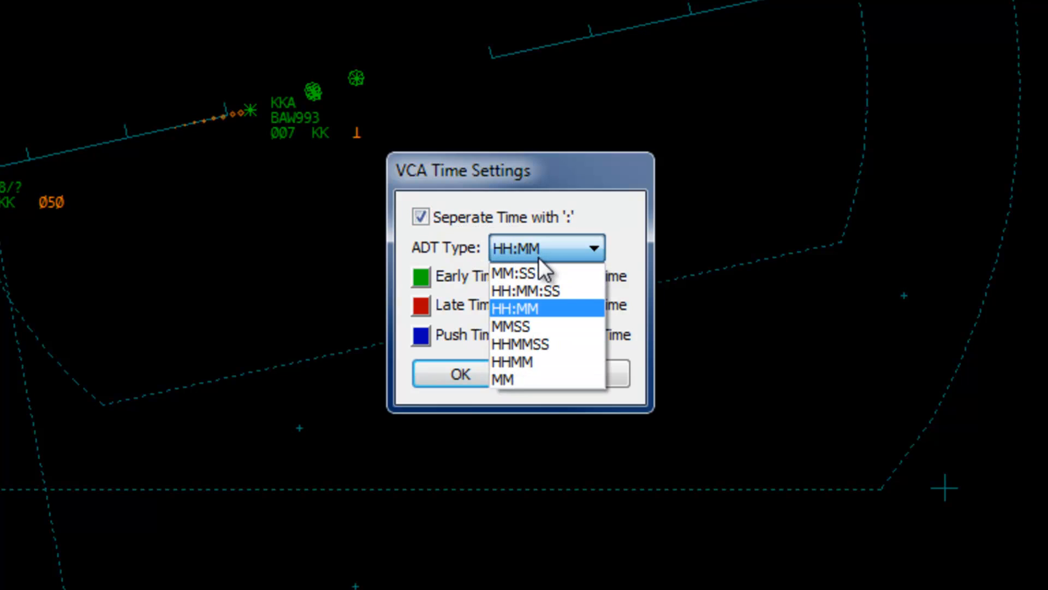
- Set the VCA ADT type to HH:MM, keeping colon-separated time
{"action": "left_click", "coordinate": [523, 308]}
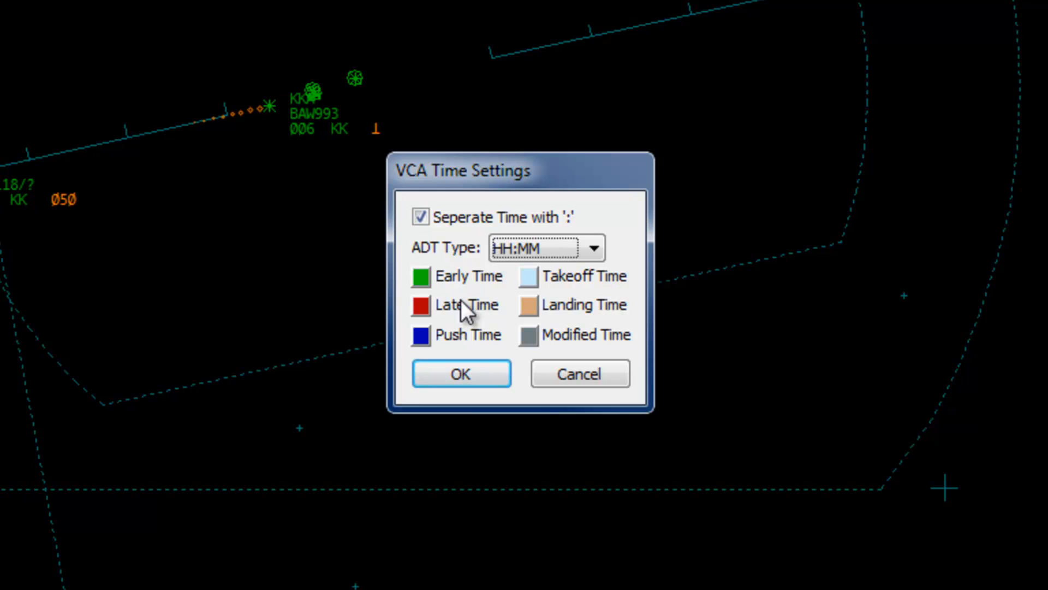
{"action": "mouse_move", "coordinate": [495, 325]}
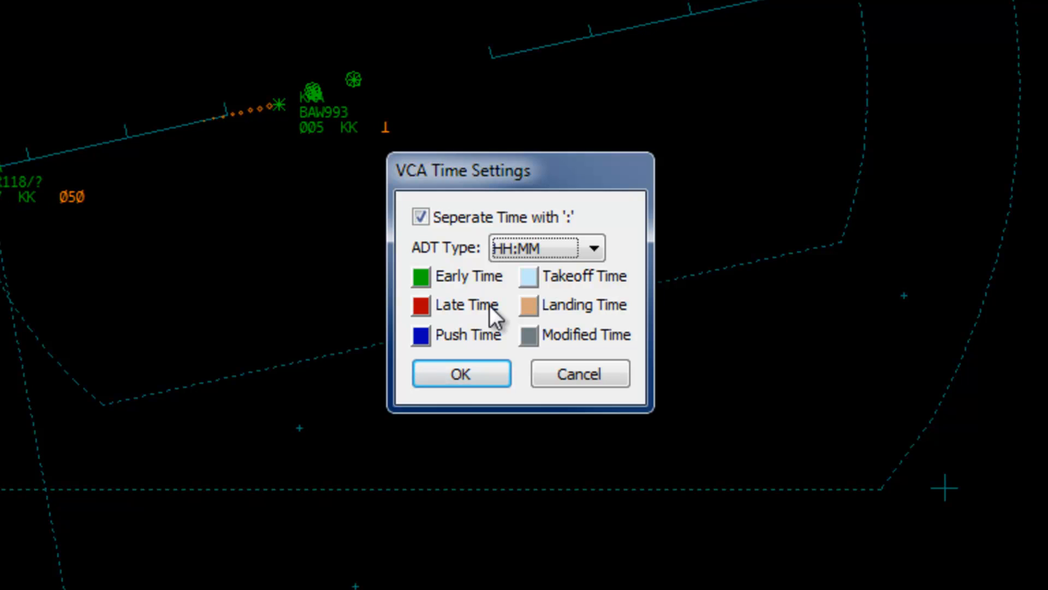
{"action": "left_click", "coordinate": [461, 374]}
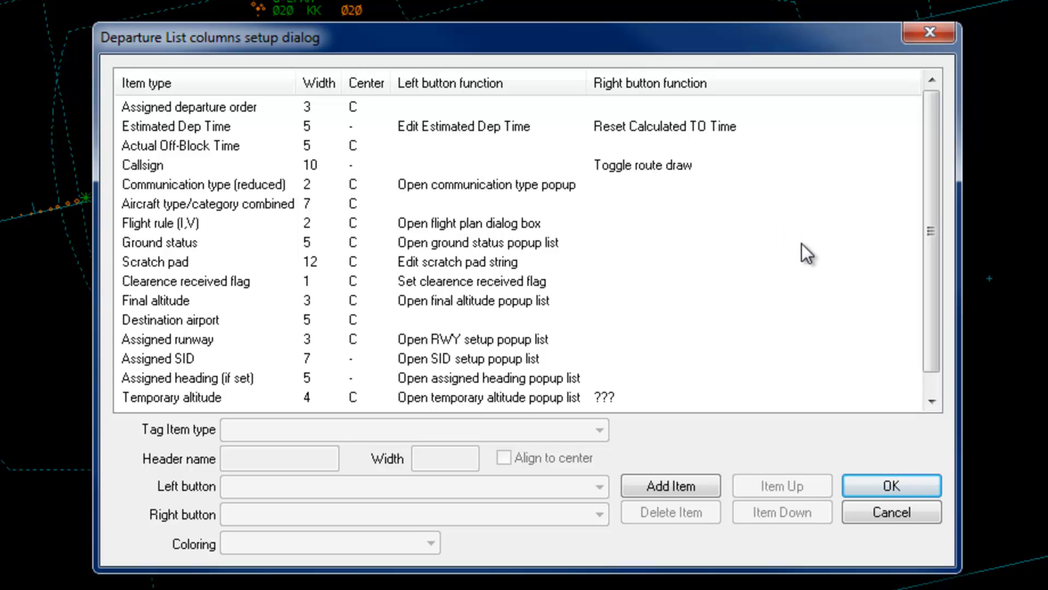
{"action": "mouse_move", "coordinate": [252, 129]}
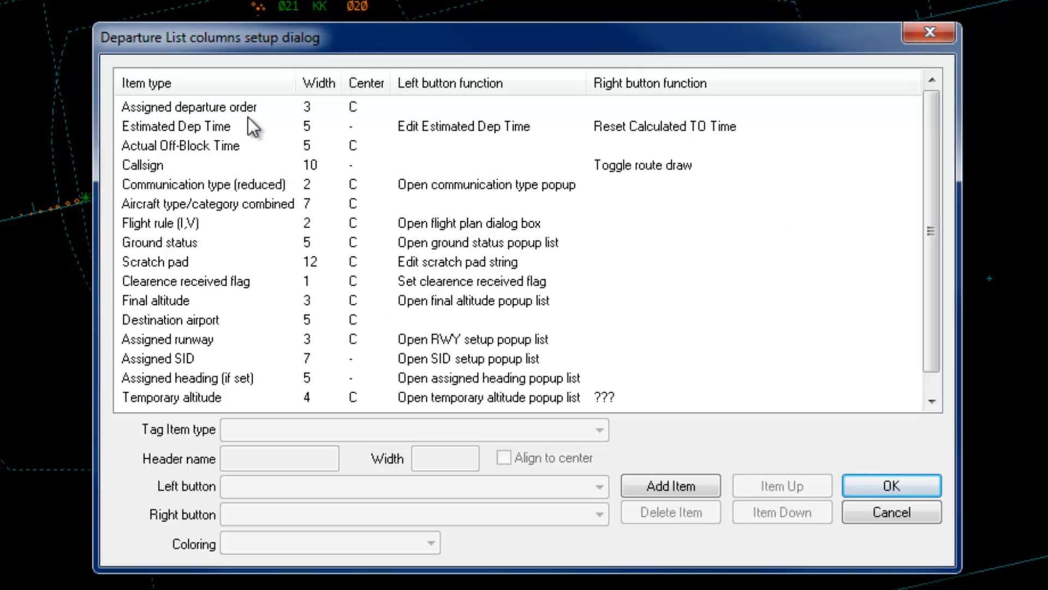
- Inspect the Estimated Dep Time column and browse its plugin tag item types
{"action": "left_click", "coordinate": [176, 126]}
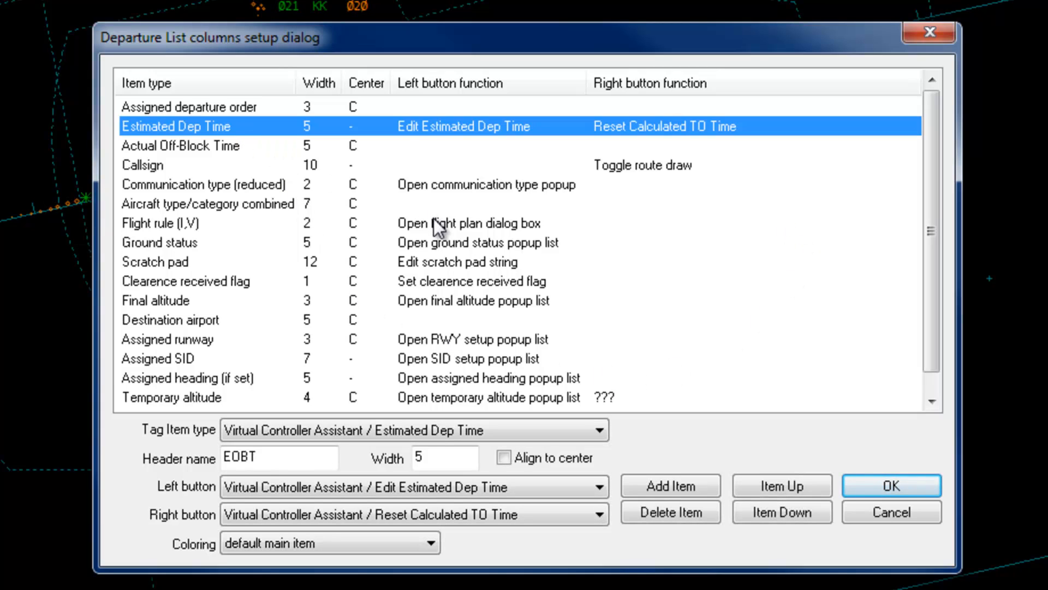
{"action": "mouse_move", "coordinate": [506, 313]}
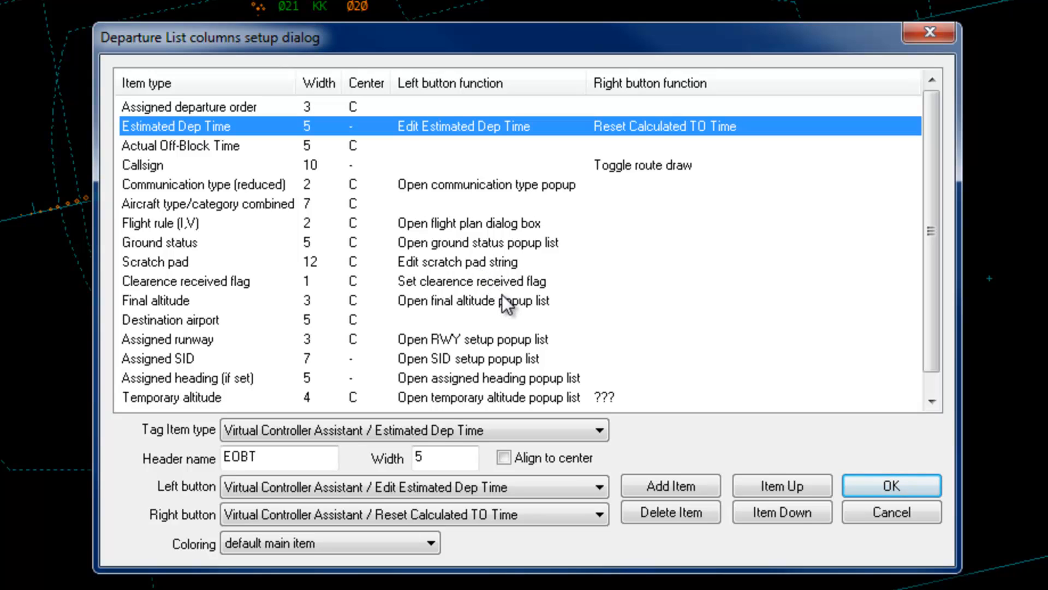
{"action": "mouse_move", "coordinate": [441, 231]}
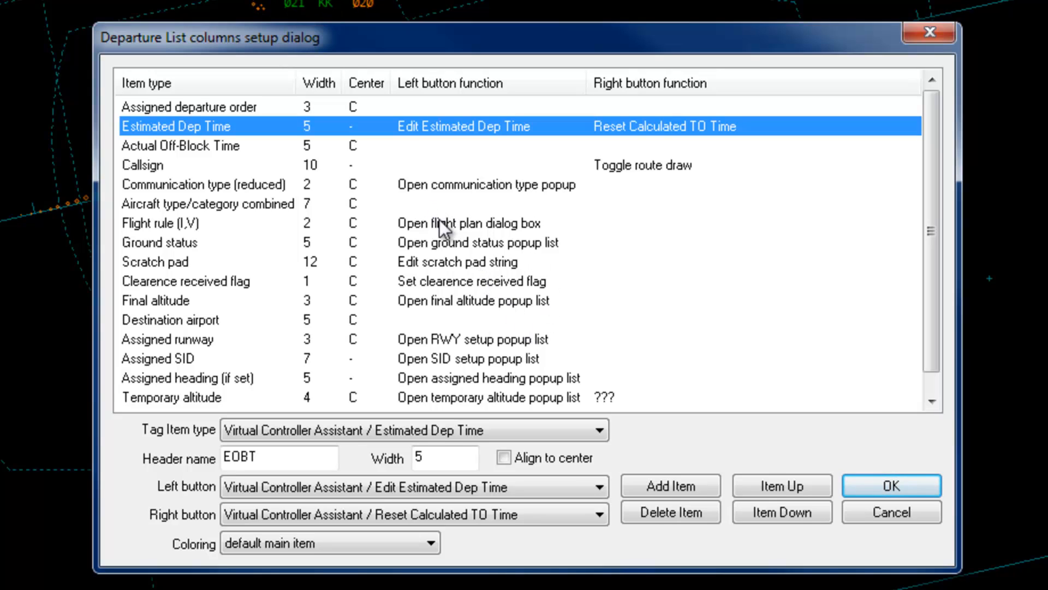
{"action": "mouse_move", "coordinate": [682, 452]}
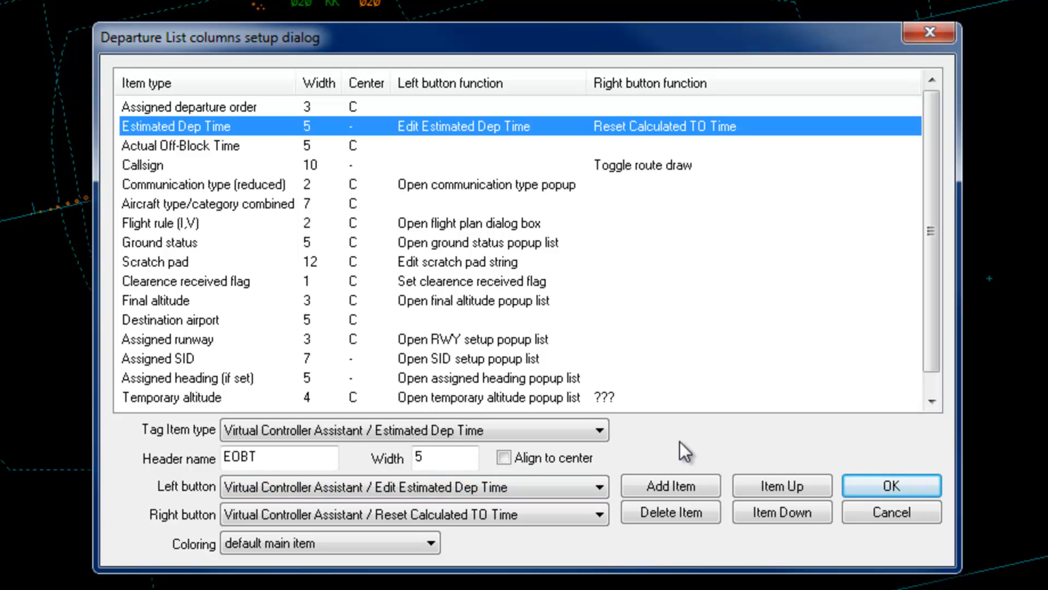
{"action": "mouse_move", "coordinate": [662, 460]}
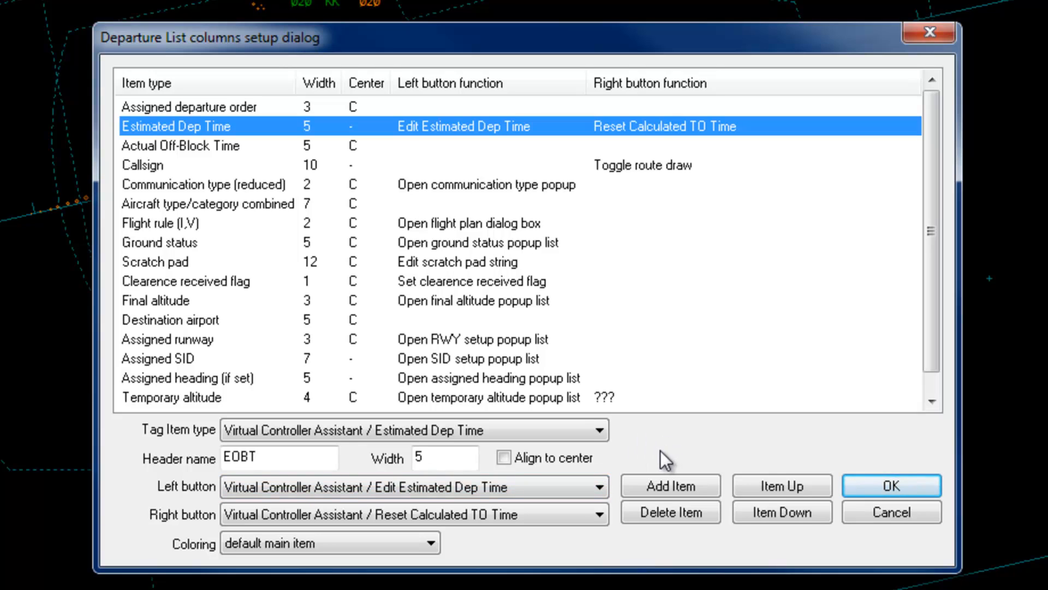
{"action": "mouse_move", "coordinate": [609, 488]}
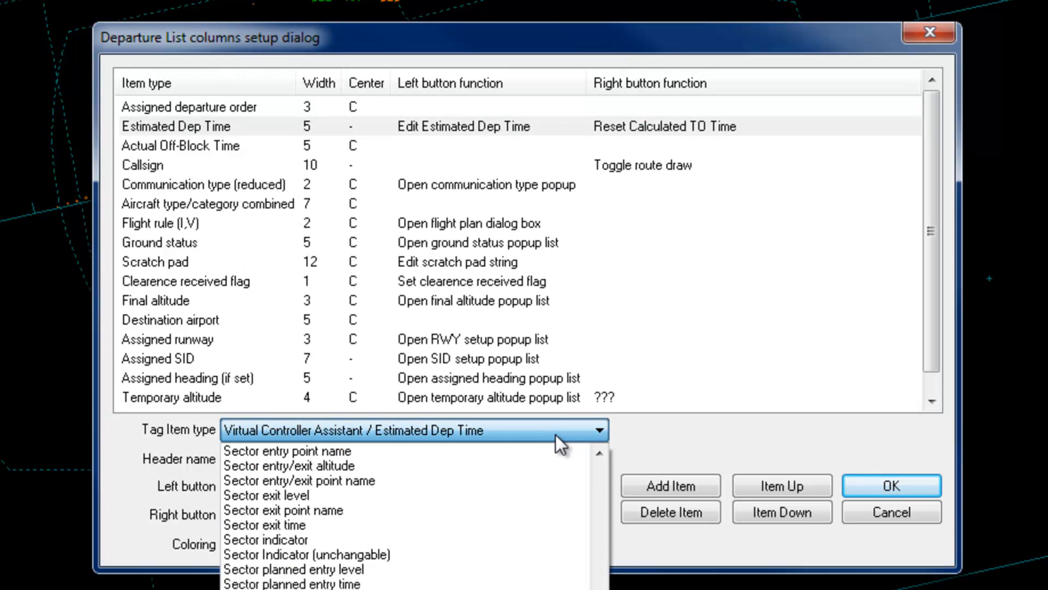
{"action": "left_click", "coordinate": [893, 500]}
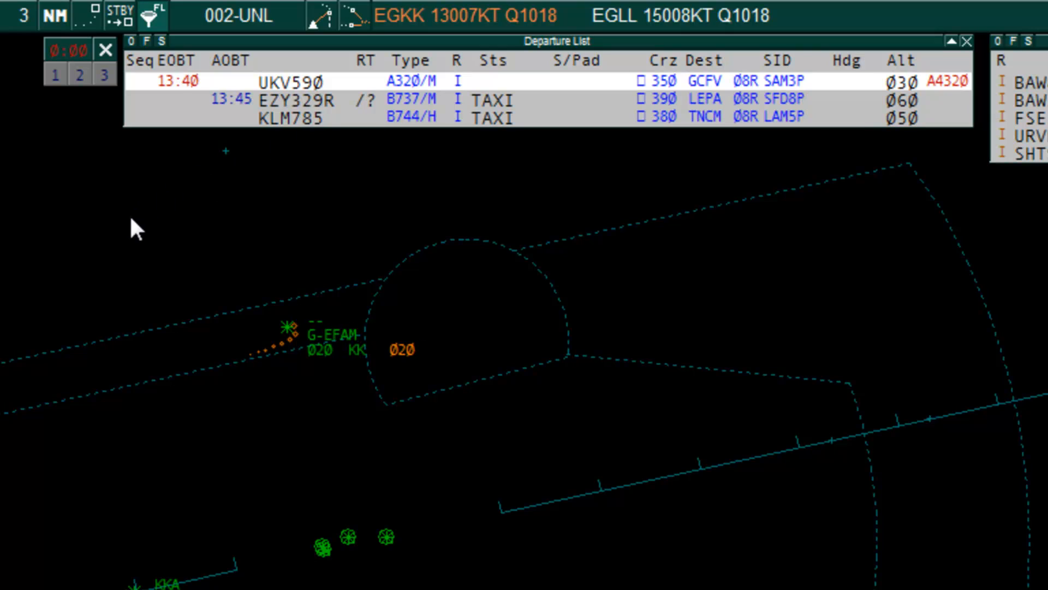
{"action": "mouse_move", "coordinate": [180, 98]}
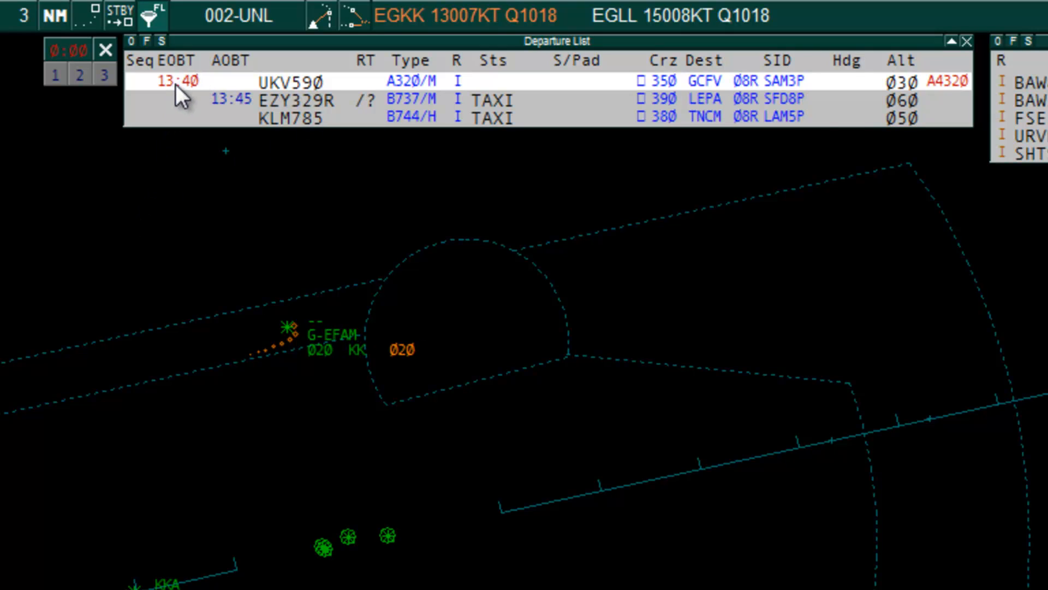
{"action": "mouse_move", "coordinate": [97, 203]}
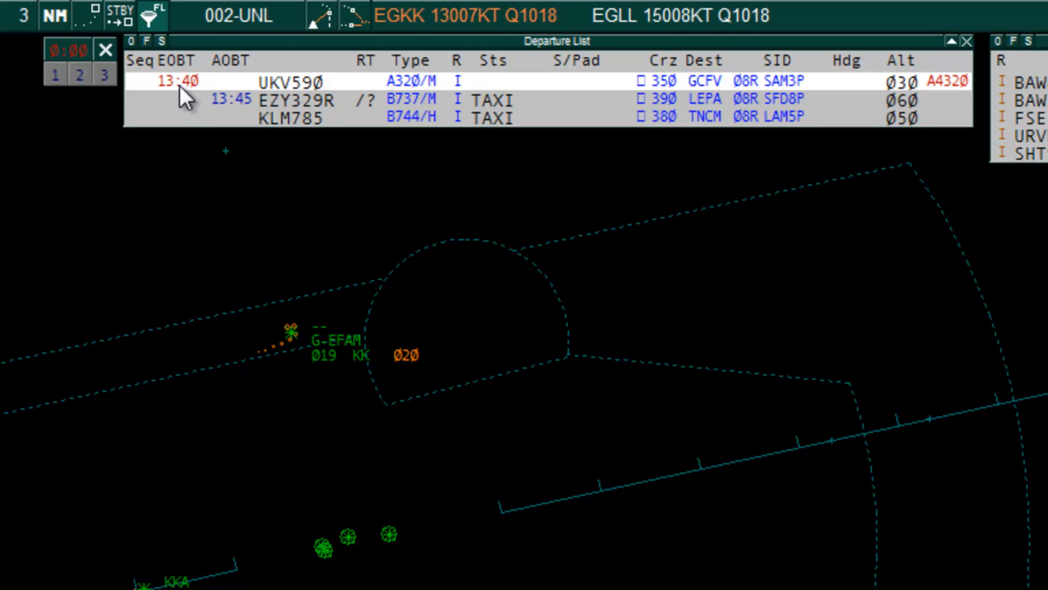
{"action": "mouse_move", "coordinate": [175, 101]}
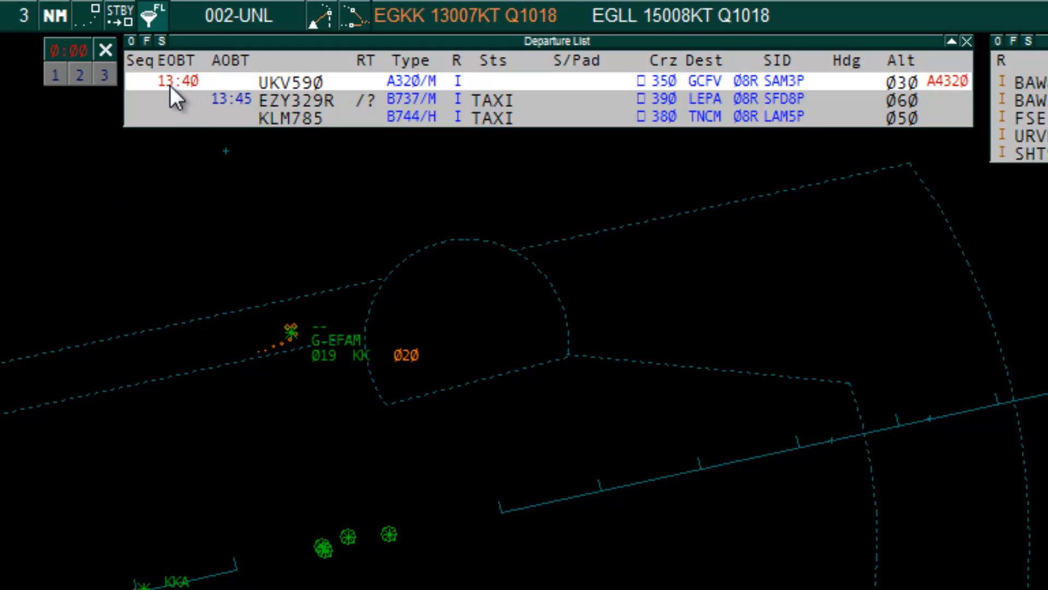
{"action": "mouse_move", "coordinate": [191, 106]}
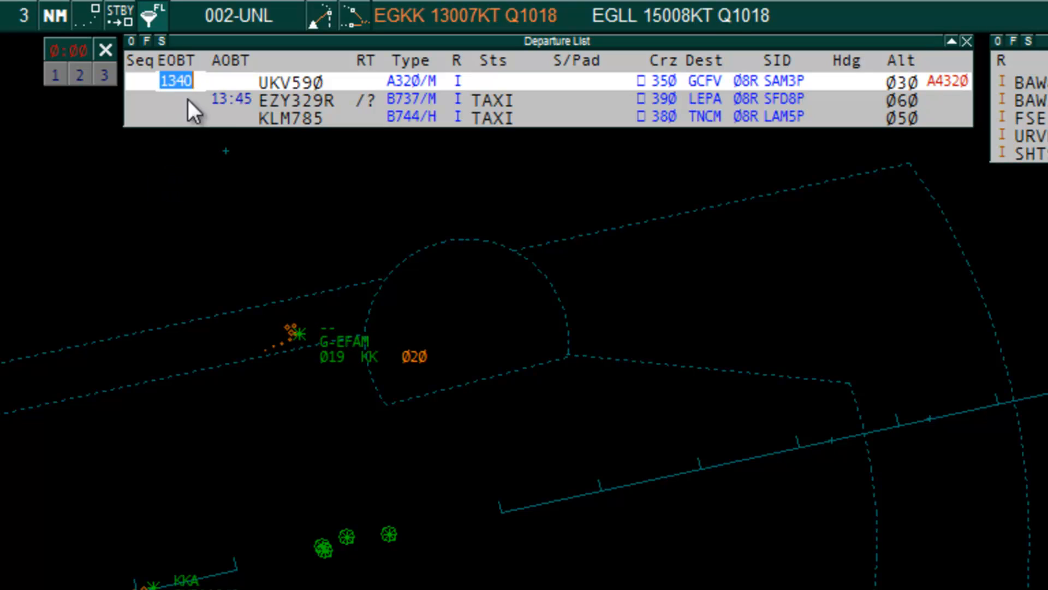
{"action": "mouse_move", "coordinate": [192, 180]}
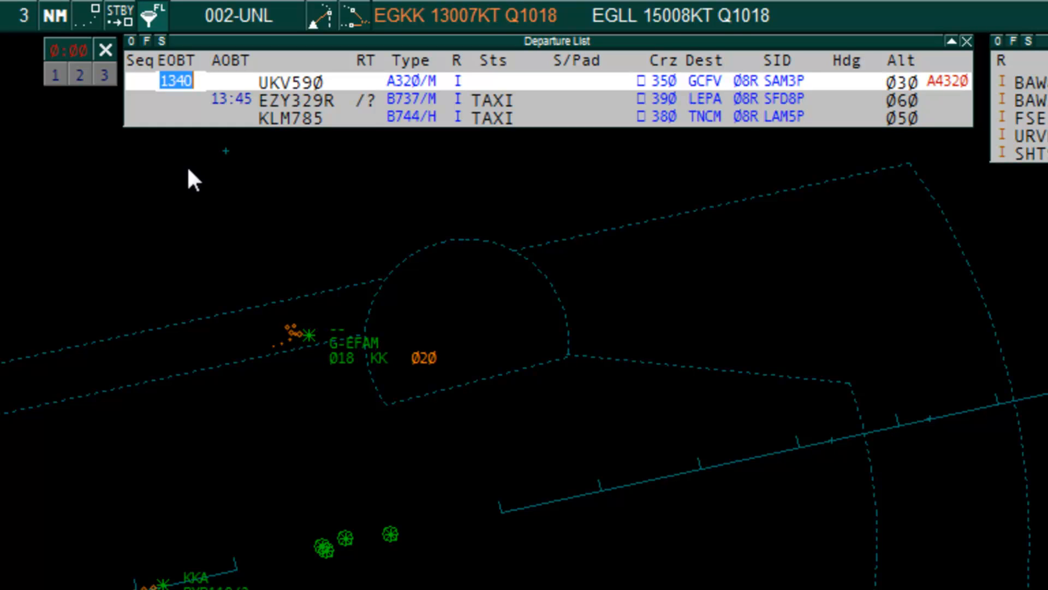
- Change UKV590's EOBT in the departure list to 13:50
{"action": "type", "text": "13"}
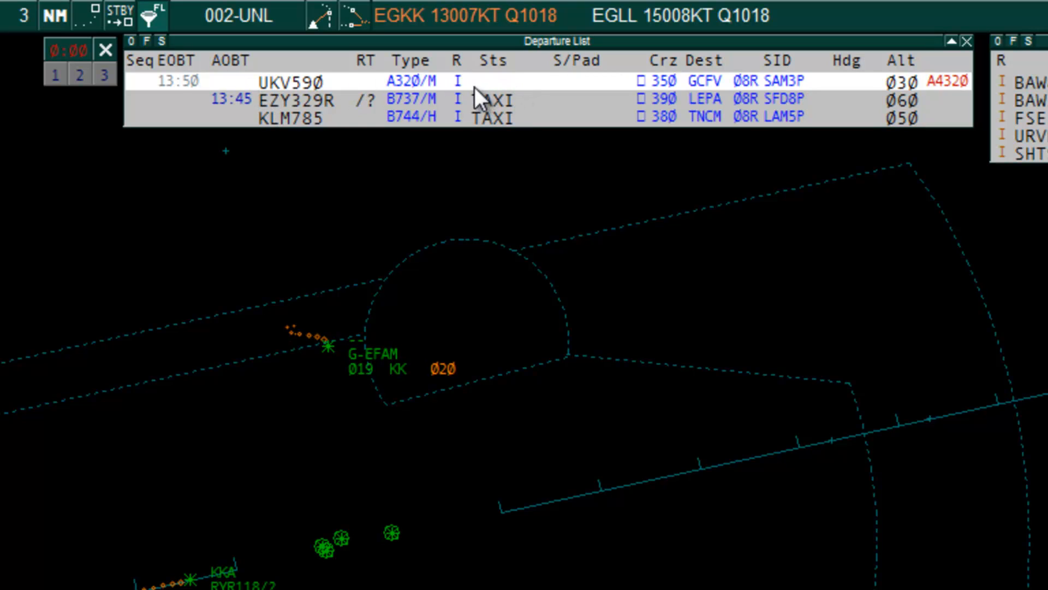
{"action": "mouse_move", "coordinate": [488, 94]}
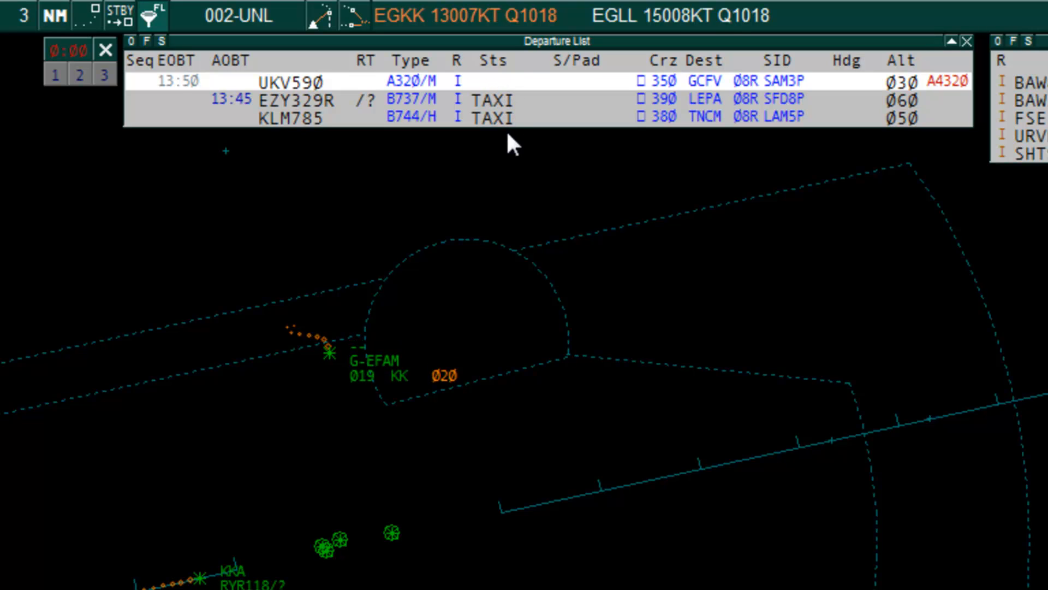
{"action": "mouse_move", "coordinate": [462, 197]}
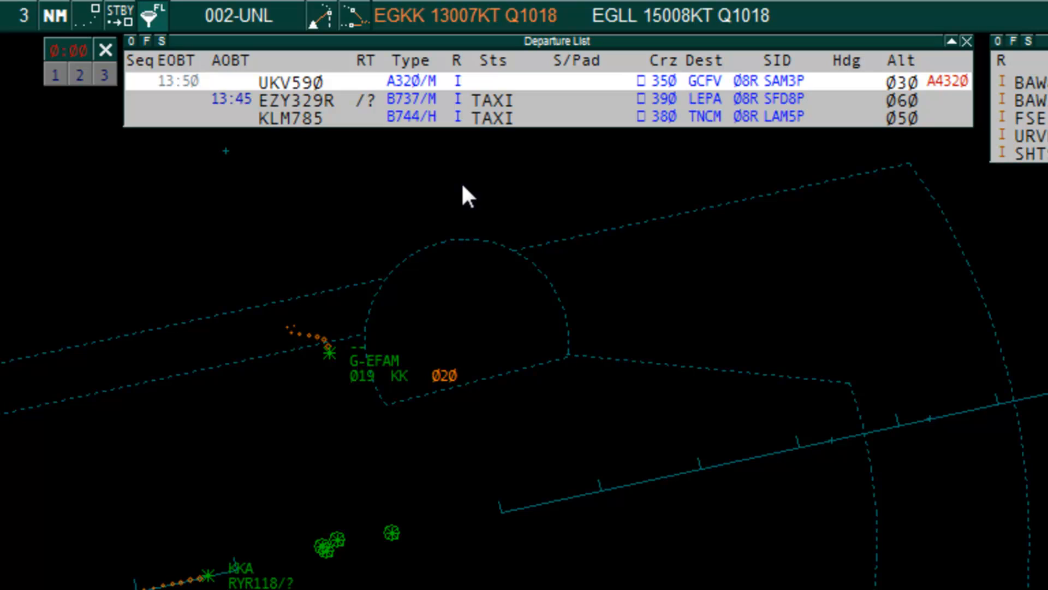
{"action": "mouse_move", "coordinate": [243, 90]}
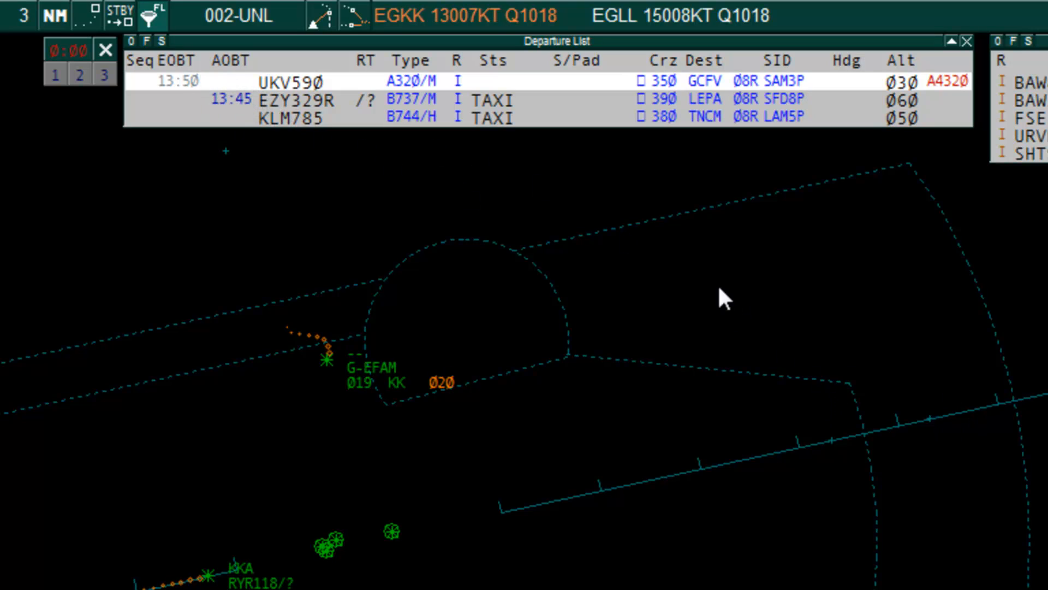
{"action": "left_click", "coordinate": [295, 100]}
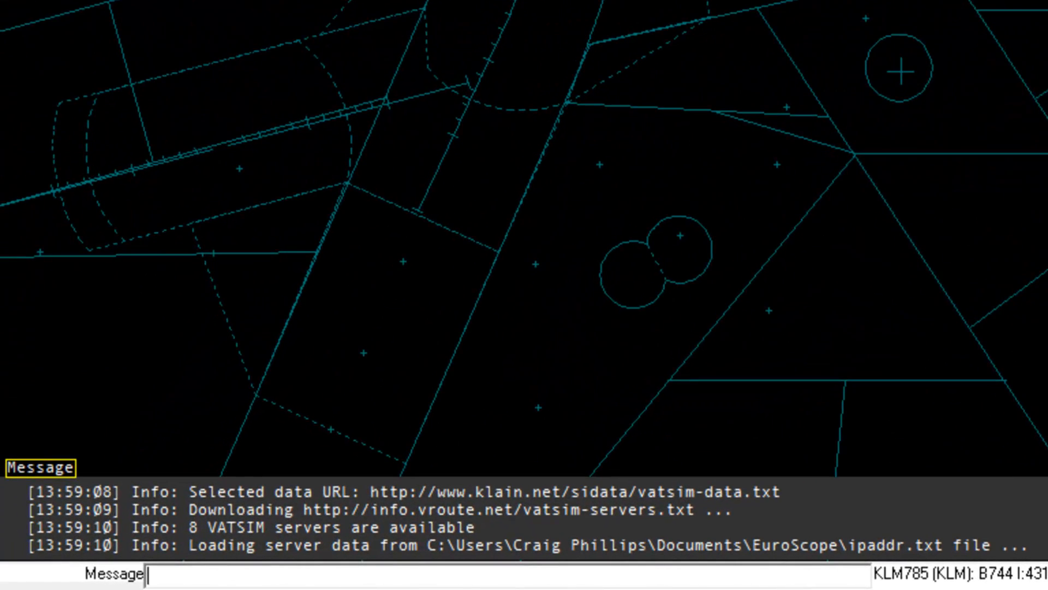
- Enable the VCA CSV log, save it as C:\UKA_STATS.csv, and confirm
{"action": "type", "text": ".vca"}
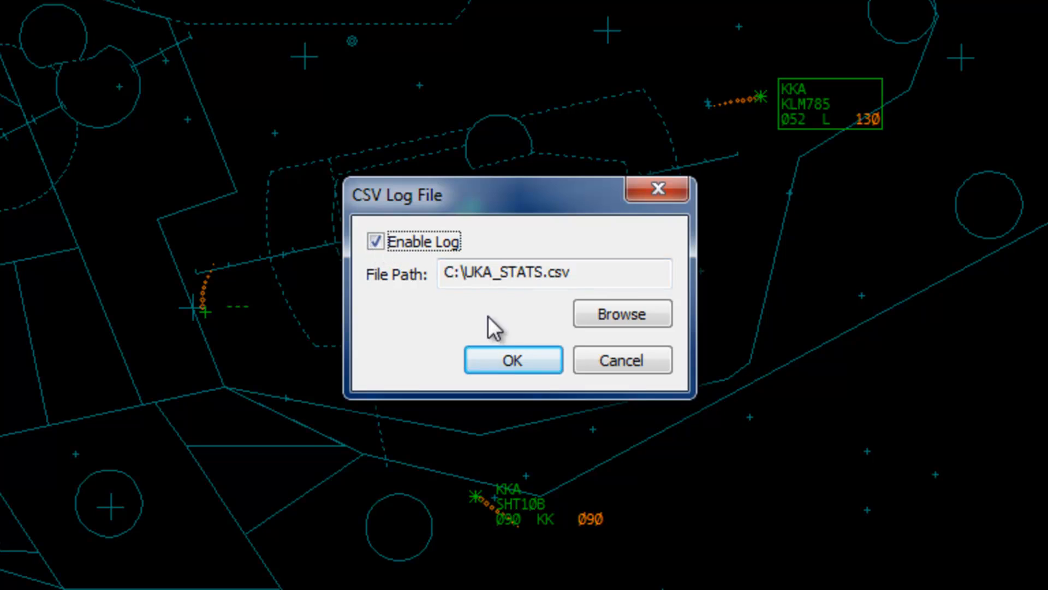
{"action": "mouse_move", "coordinate": [454, 319]}
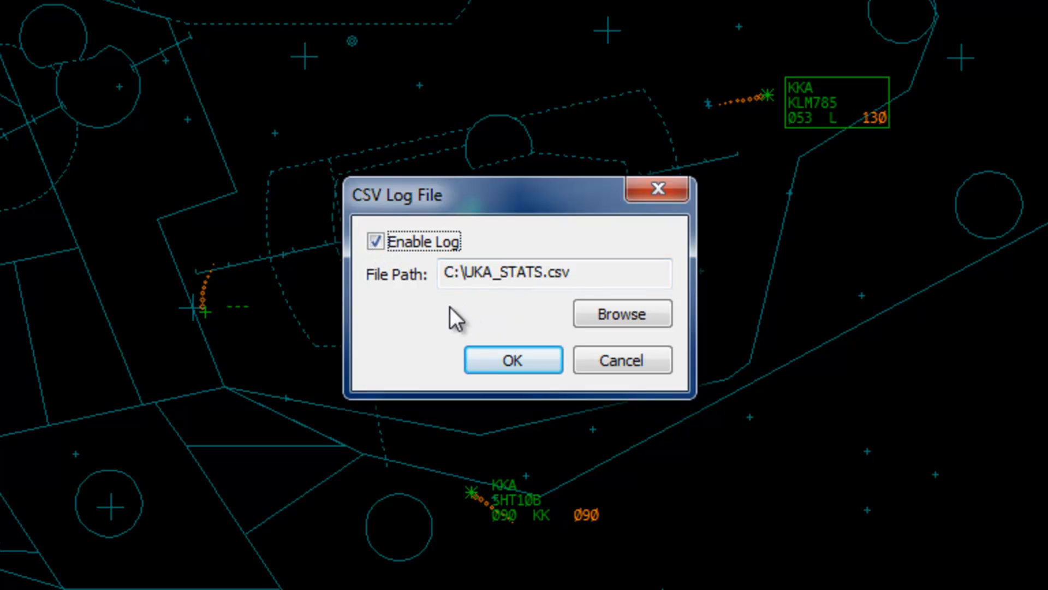
{"action": "left_click", "coordinate": [461, 290]}
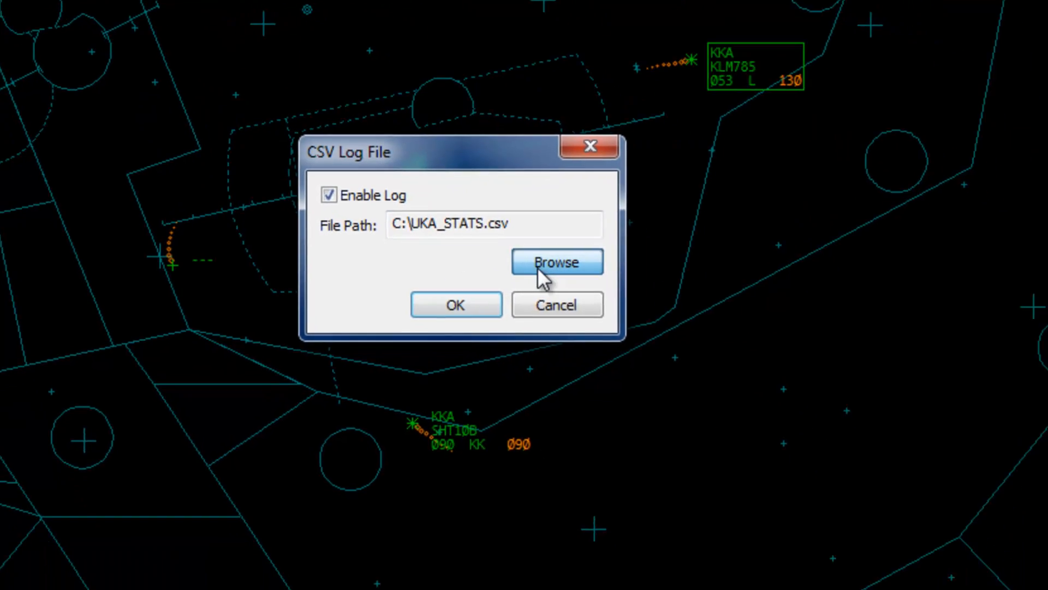
{"action": "left_click", "coordinate": [557, 262]}
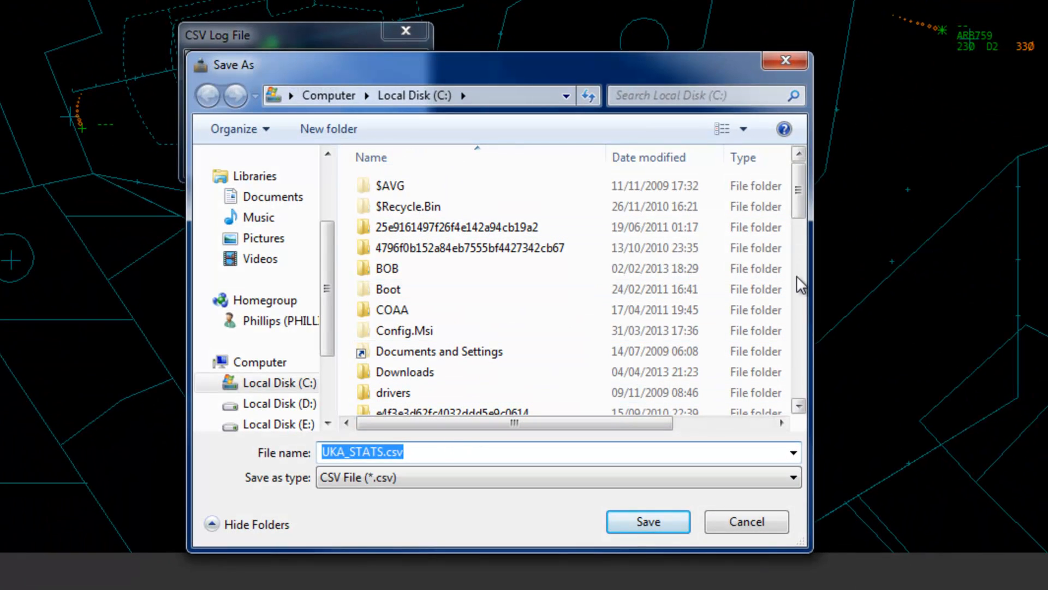
{"action": "left_click", "coordinate": [648, 521]}
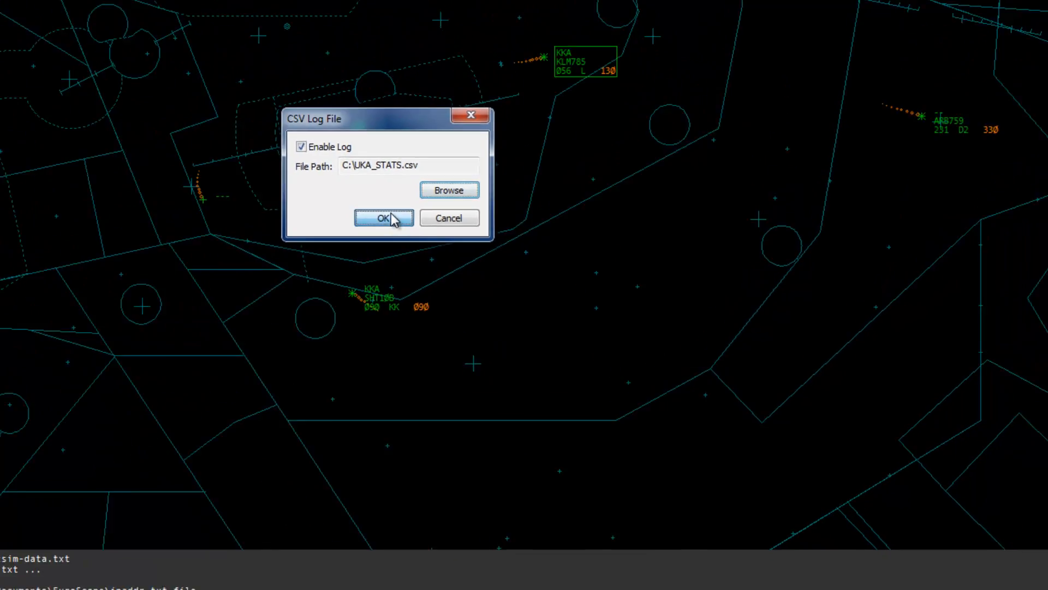
{"action": "left_click", "coordinate": [383, 218]}
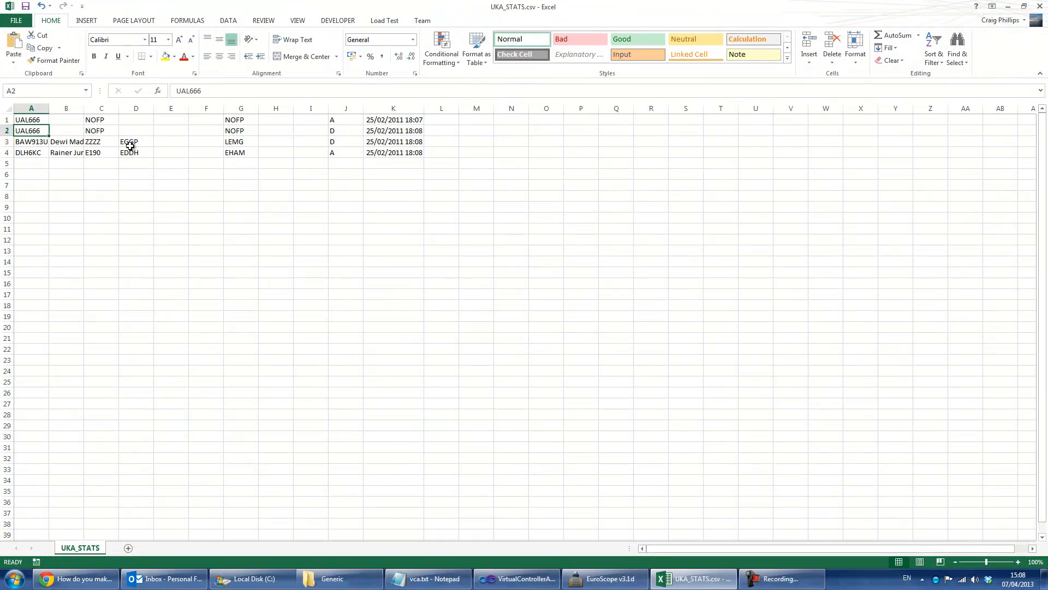
- Inspect row 2 cells B2 to K2, from NOFP values to the D flag and timestamp
{"action": "left_click", "coordinate": [66, 130]}
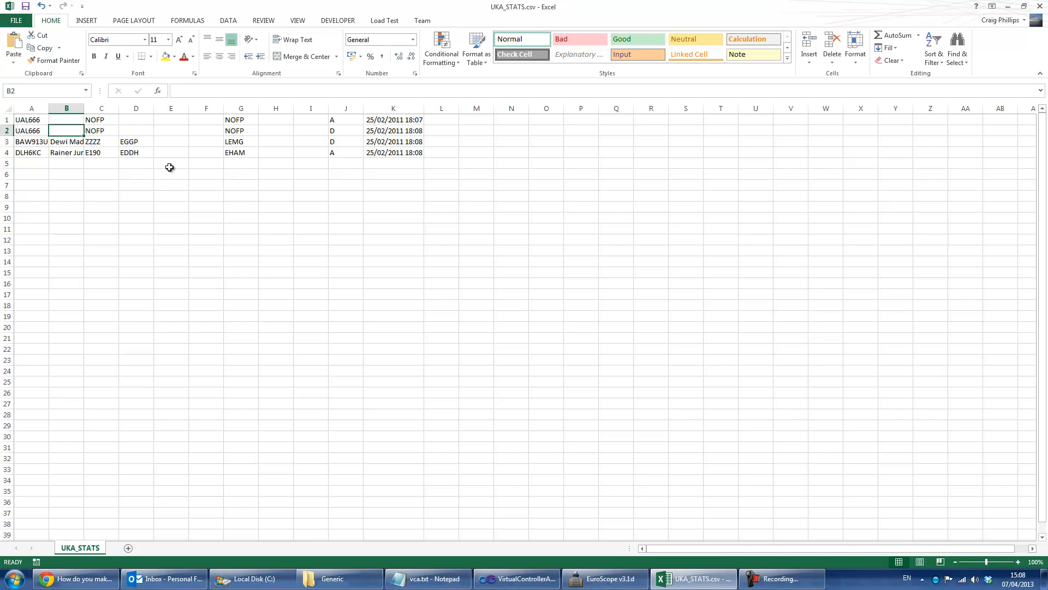
{"action": "left_click", "coordinate": [101, 130]}
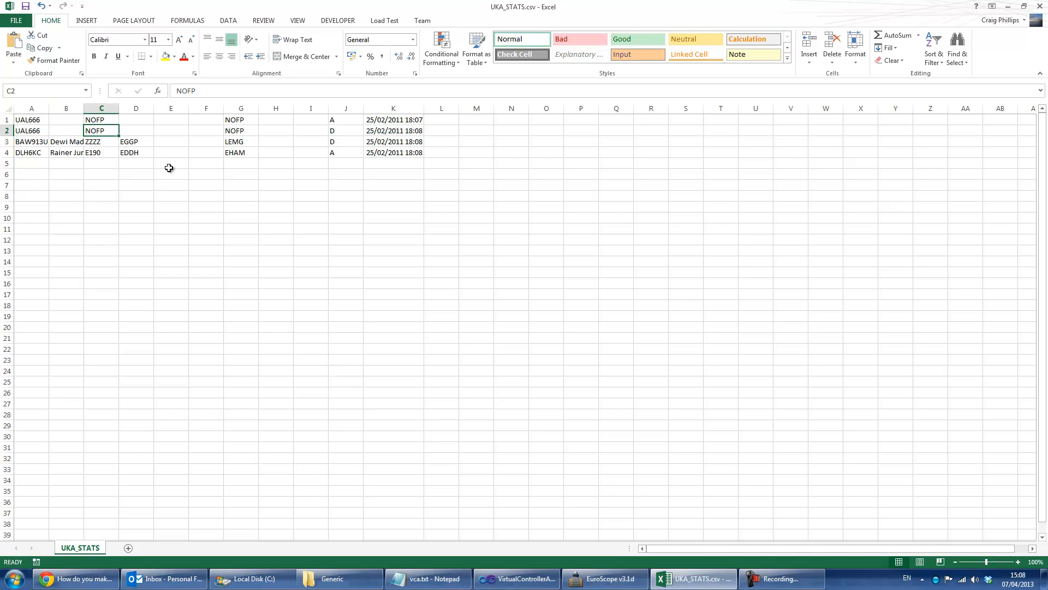
{"action": "left_click", "coordinate": [171, 130]}
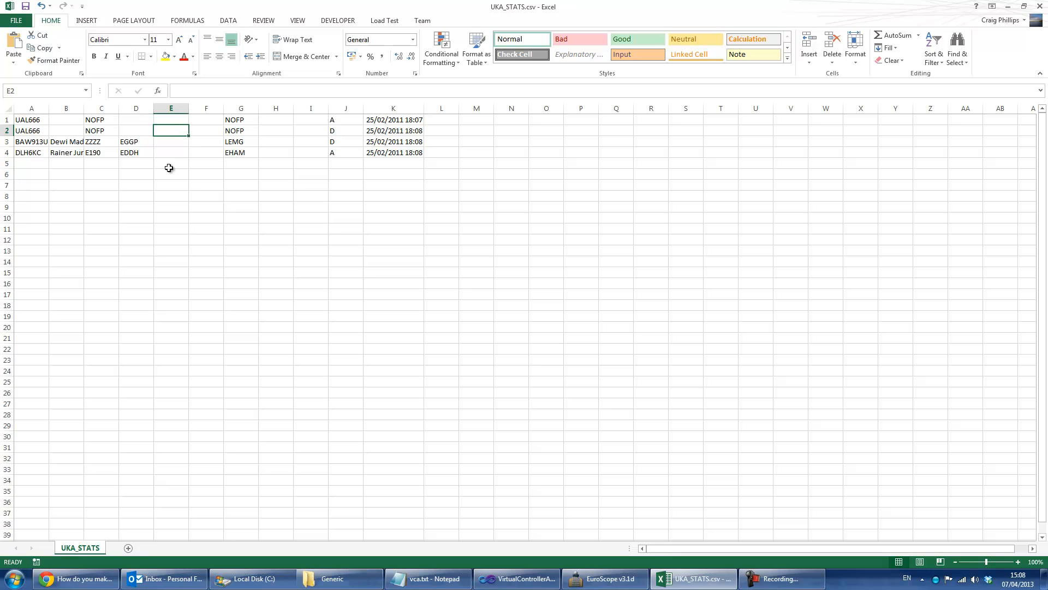
{"action": "left_click", "coordinate": [240, 129]}
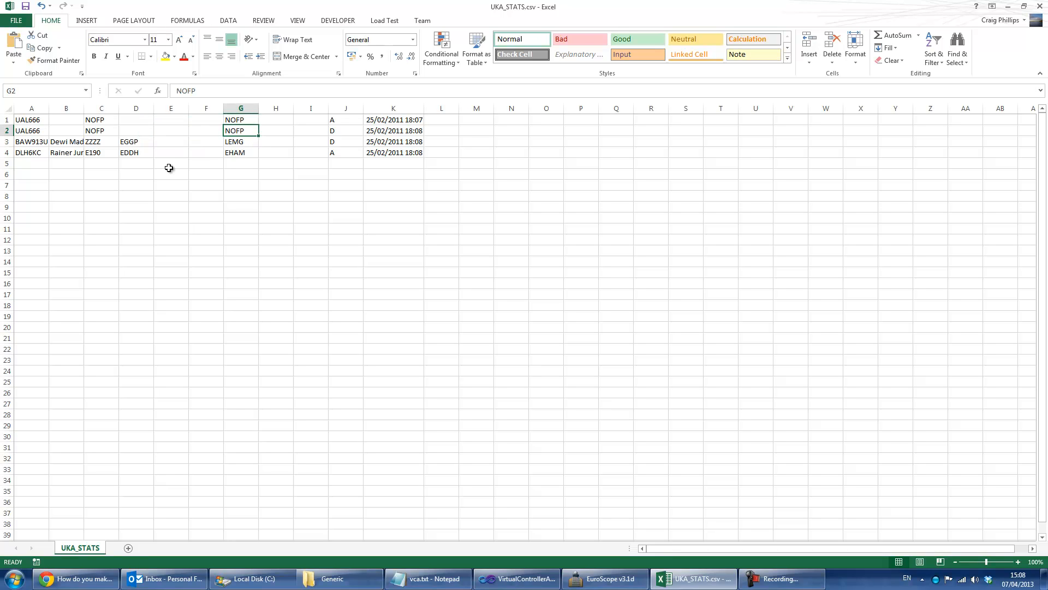
{"action": "left_click", "coordinate": [276, 130]}
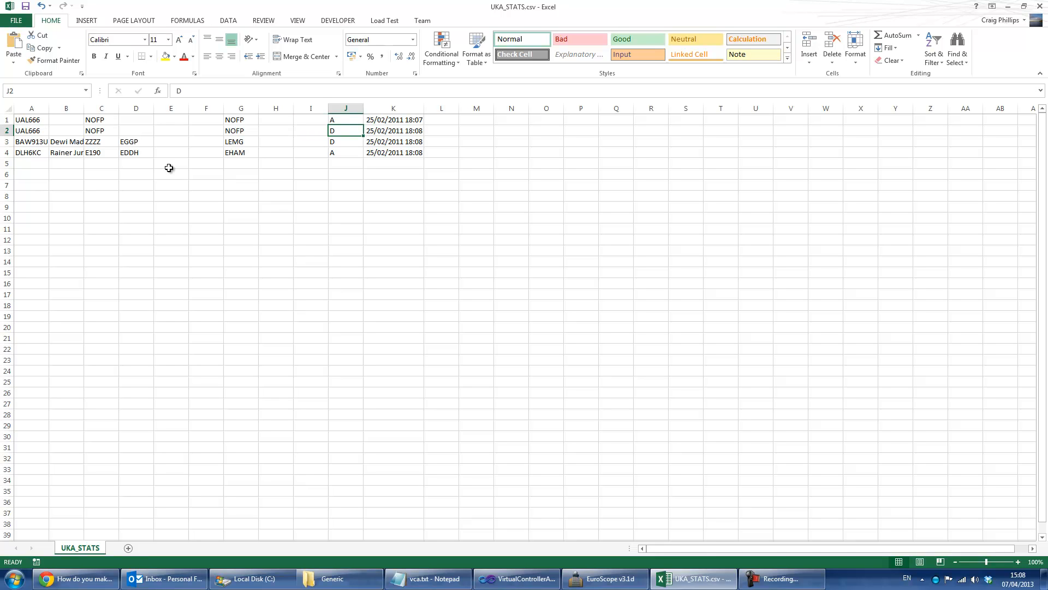
{"action": "left_click", "coordinate": [393, 130]}
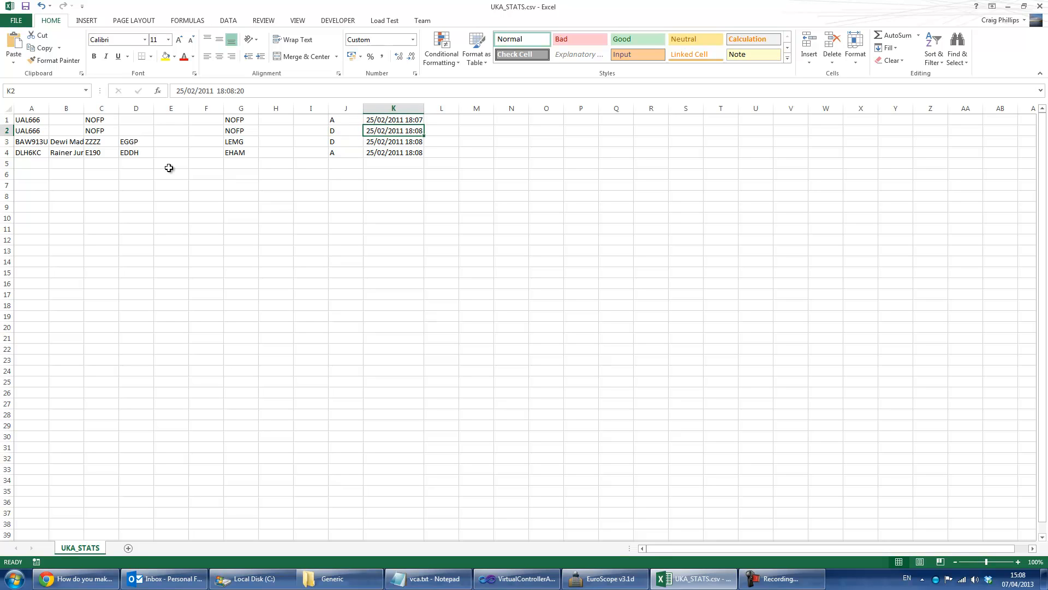